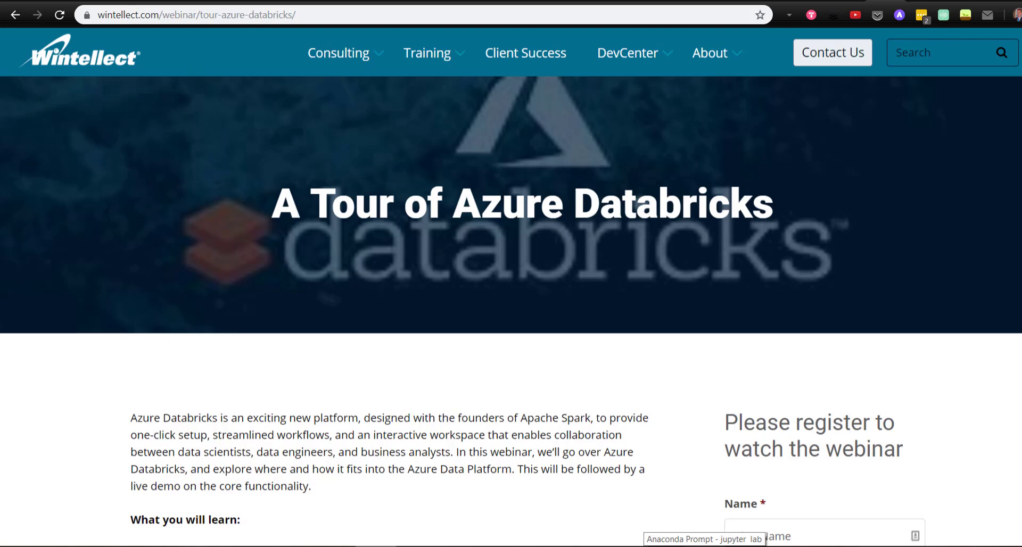
Step: Scroll the Tour of Azure Databricks webinar page down to the 'What you will learn' list
scroll("down", 3)
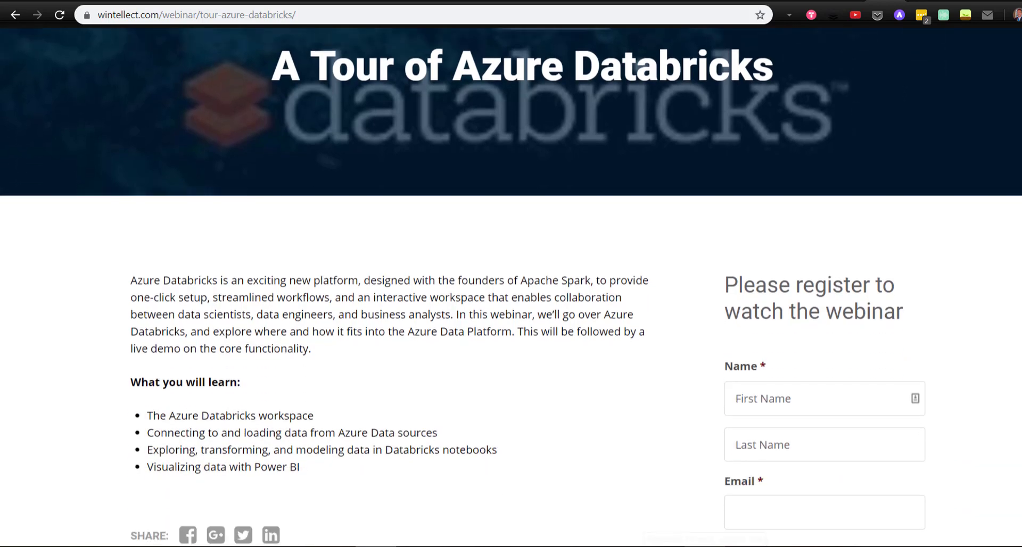
scroll("down", 3)
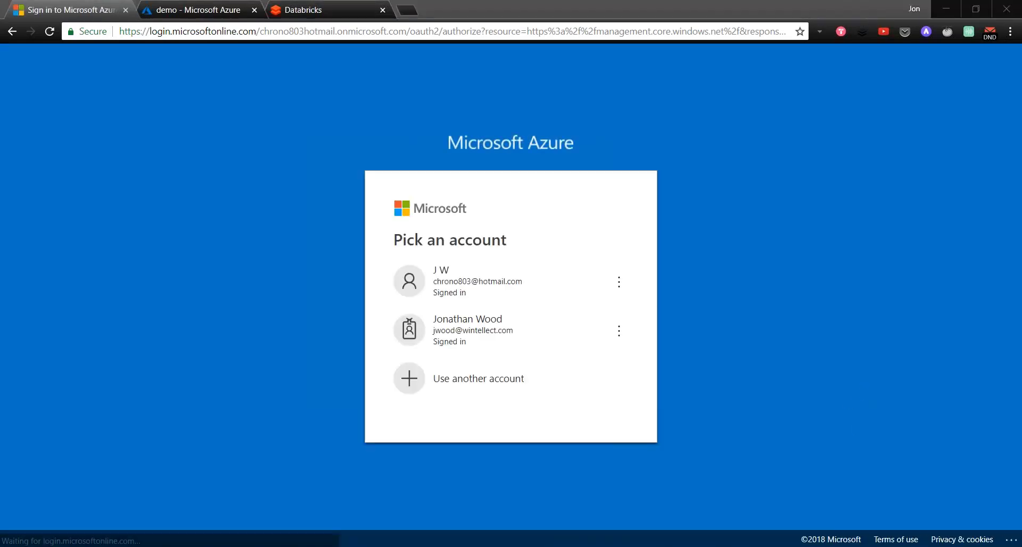
Step: Pick the existing signed-in account to enter the Azure portal dashboard
left_click(477, 280)
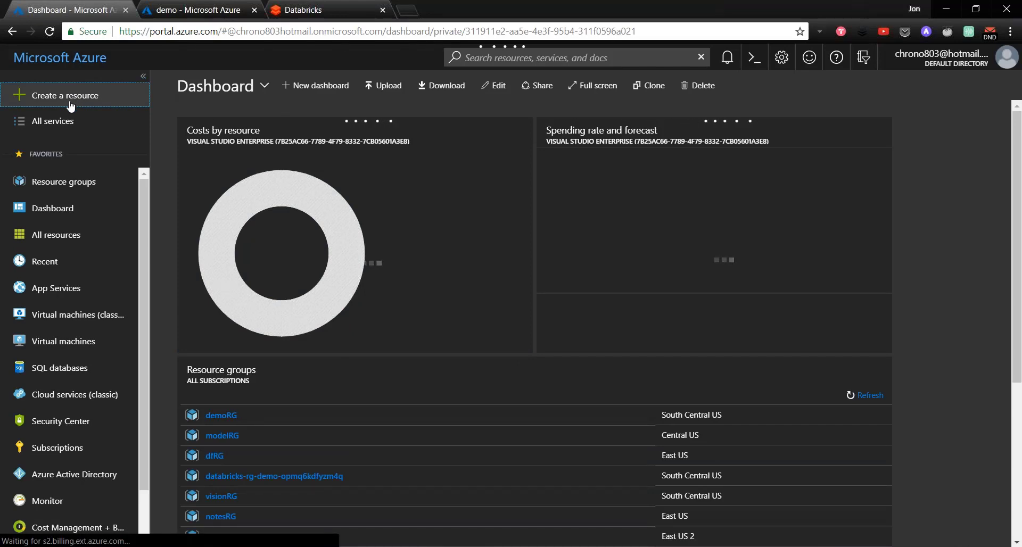
Step: Choose Create a resource > Analytics > Azure Databricks to open the workspace creation form
left_click(64, 96)
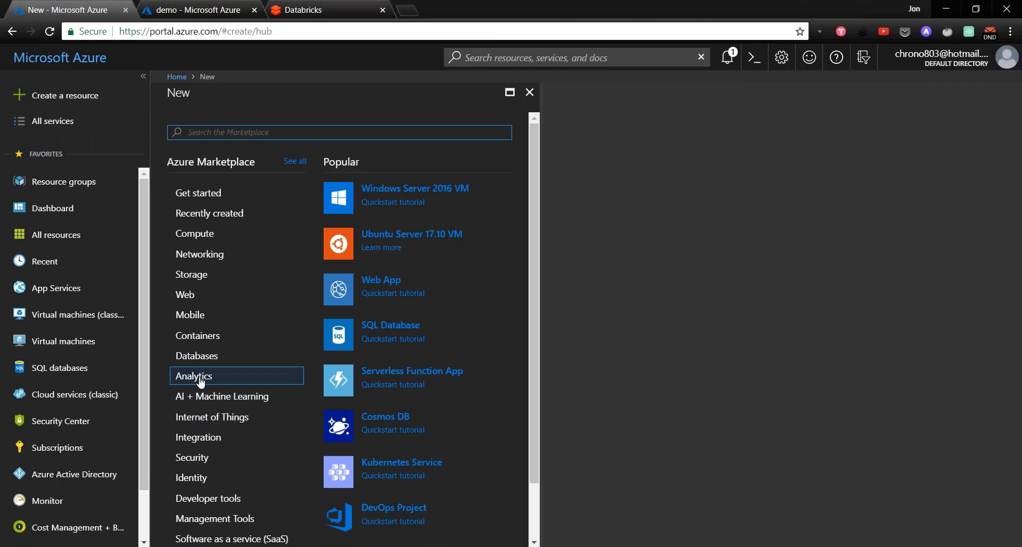
left_click(192, 376)
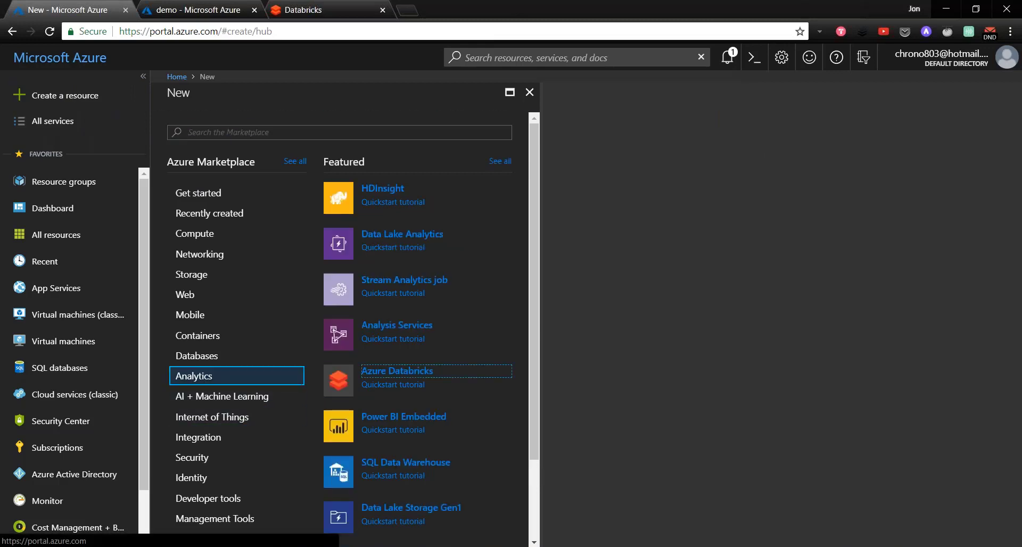
left_click(397, 370)
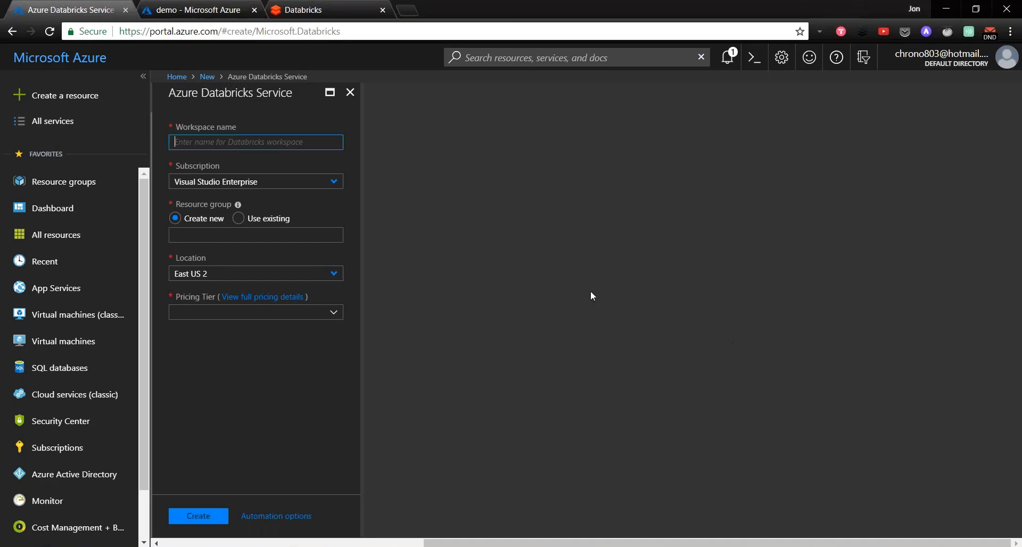
mouse_move(224, 163)
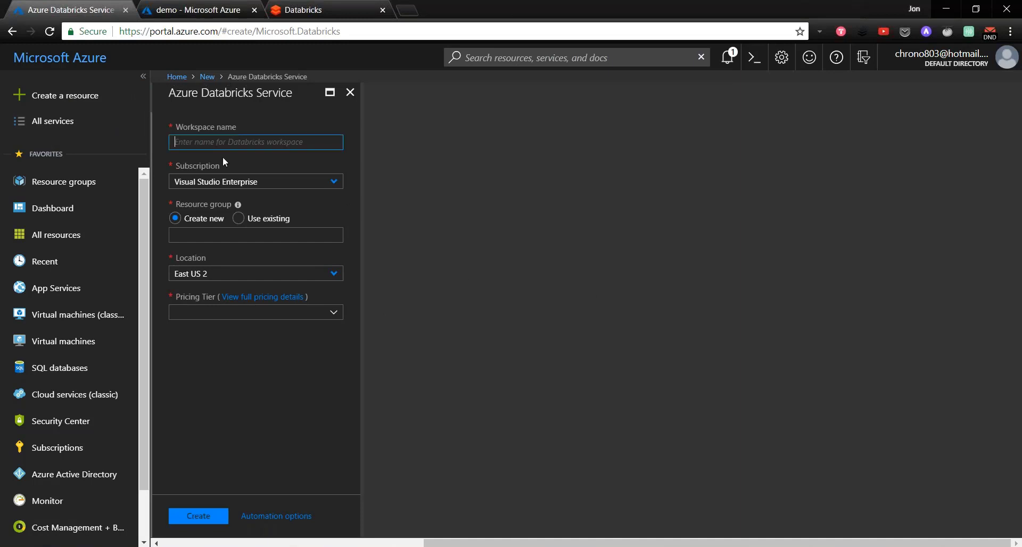
mouse_move(385, 254)
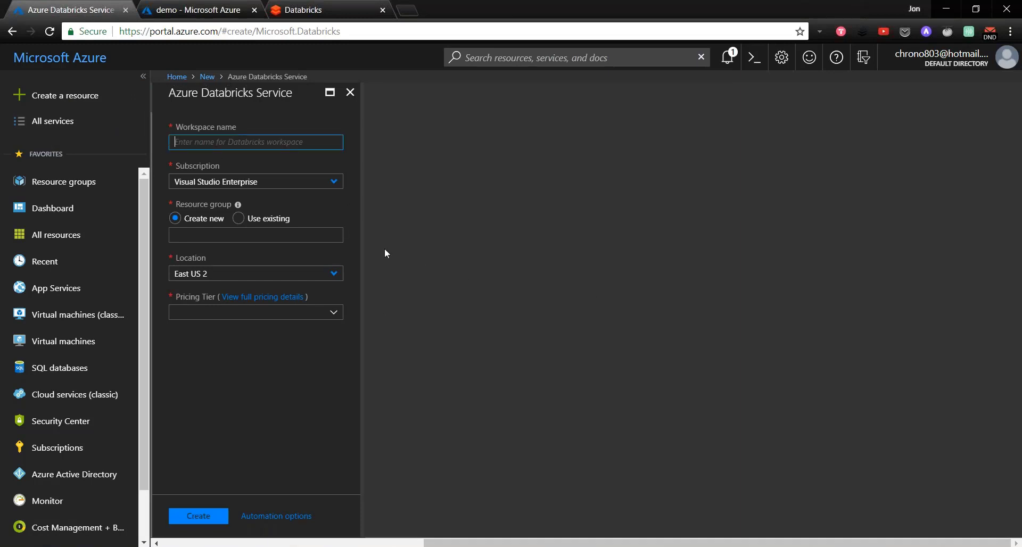
Step: Enter workspace name databrickswebinar, new resource group webinarRG, and the Standard pricing tier
type("databrickswebinar")
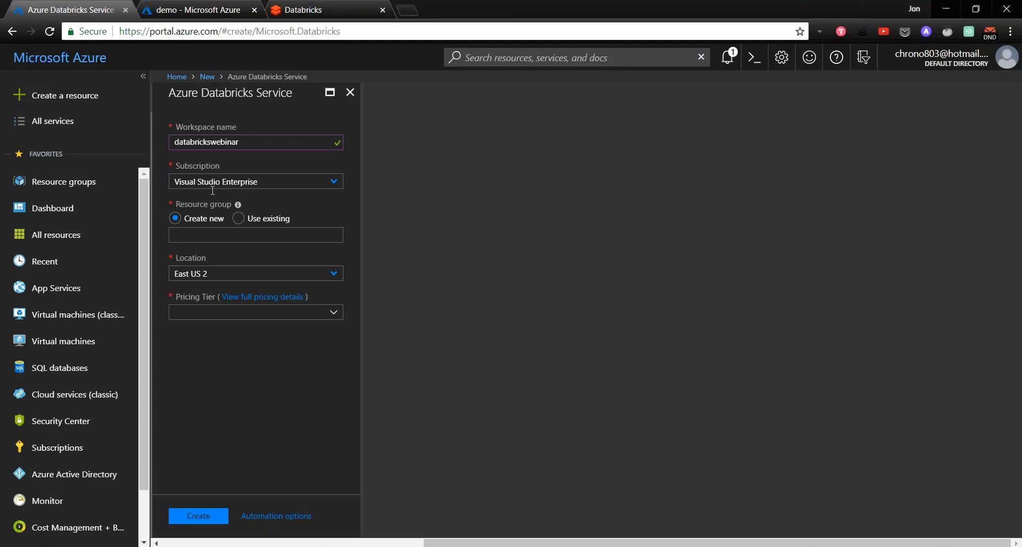
left_click(255, 234)
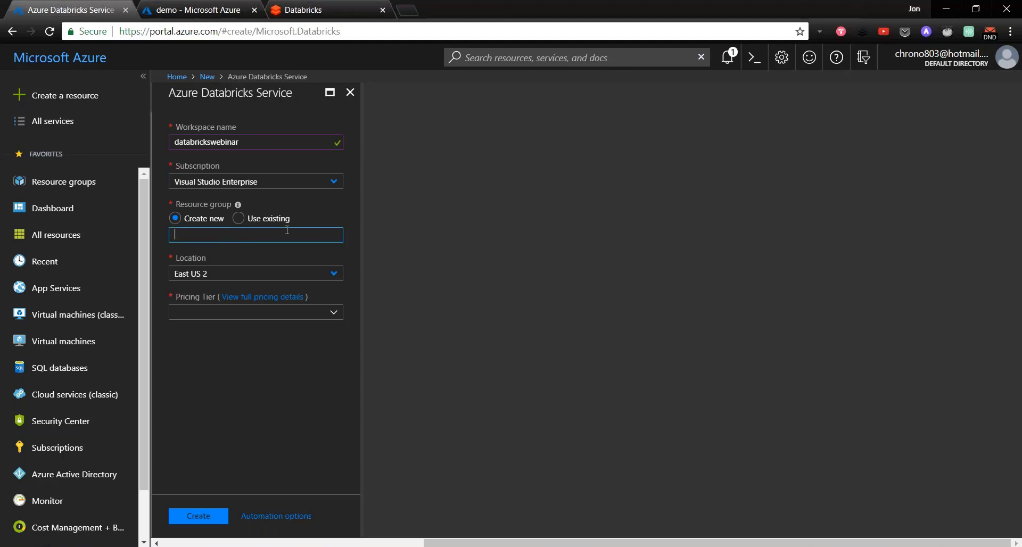
type("webinarRG")
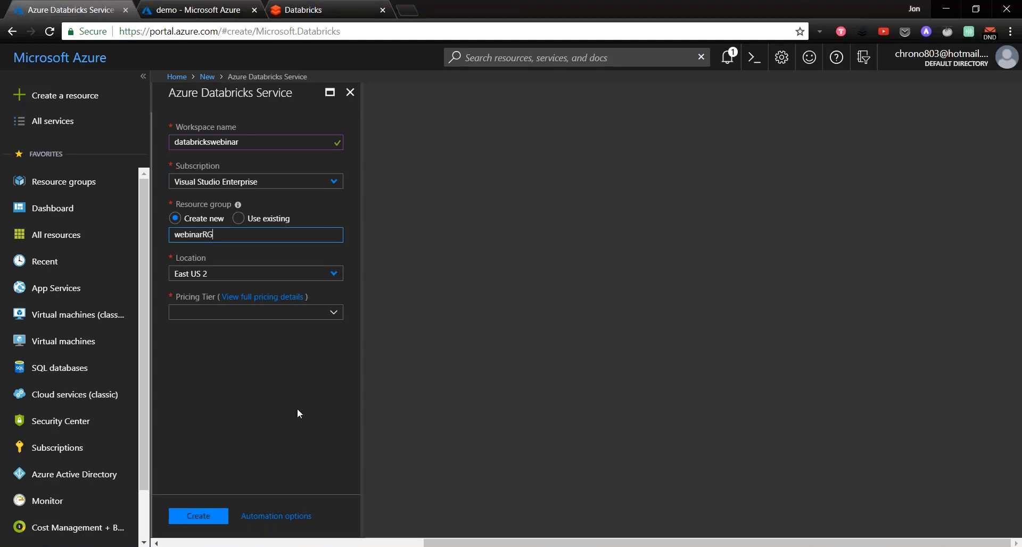
left_click(256, 312)
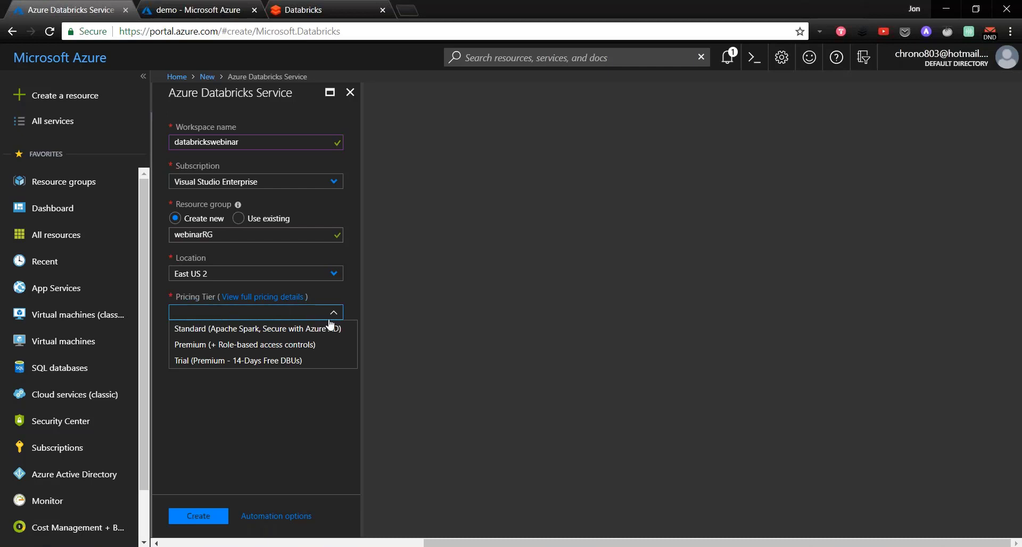
mouse_move(215, 361)
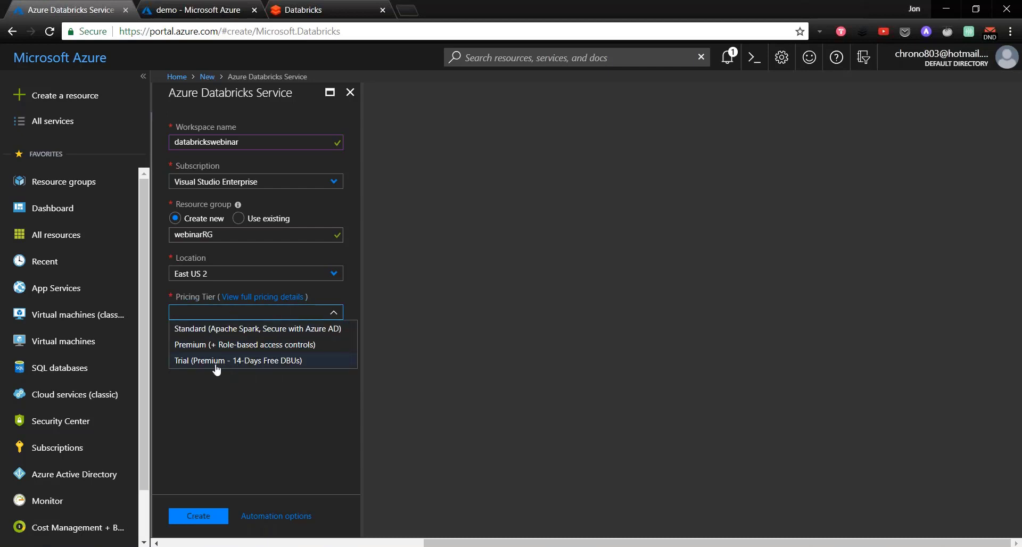
mouse_move(185, 358)
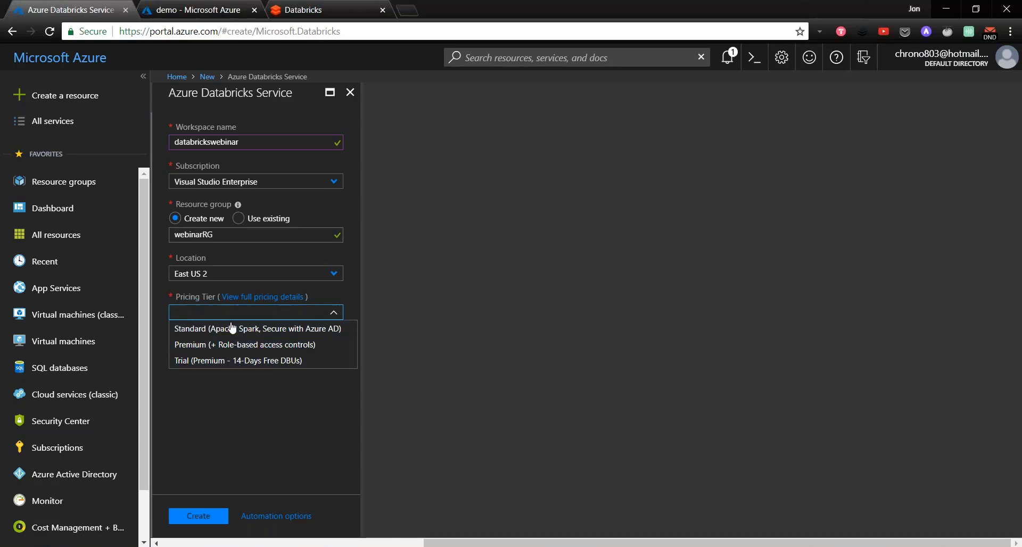
mouse_move(264, 329)
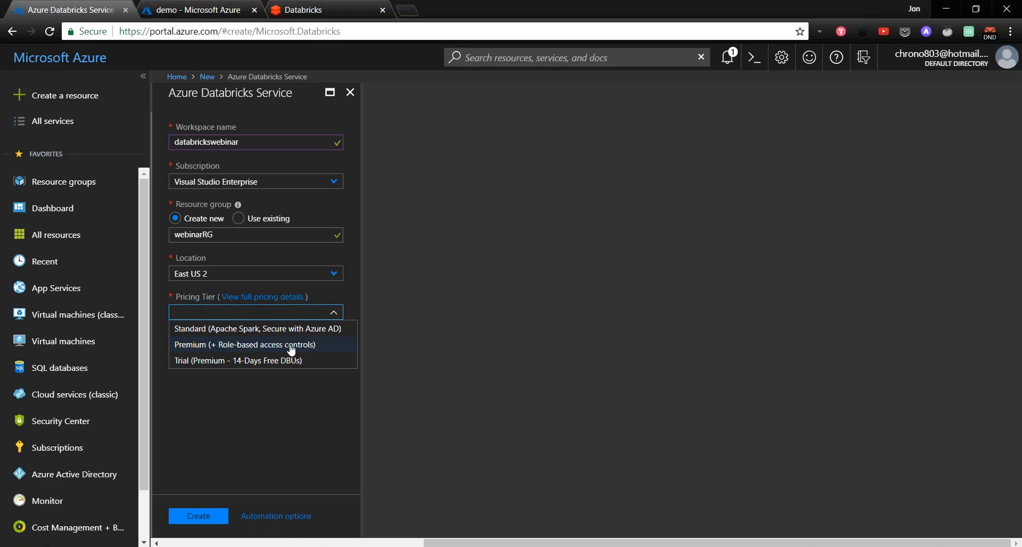
mouse_move(293, 334)
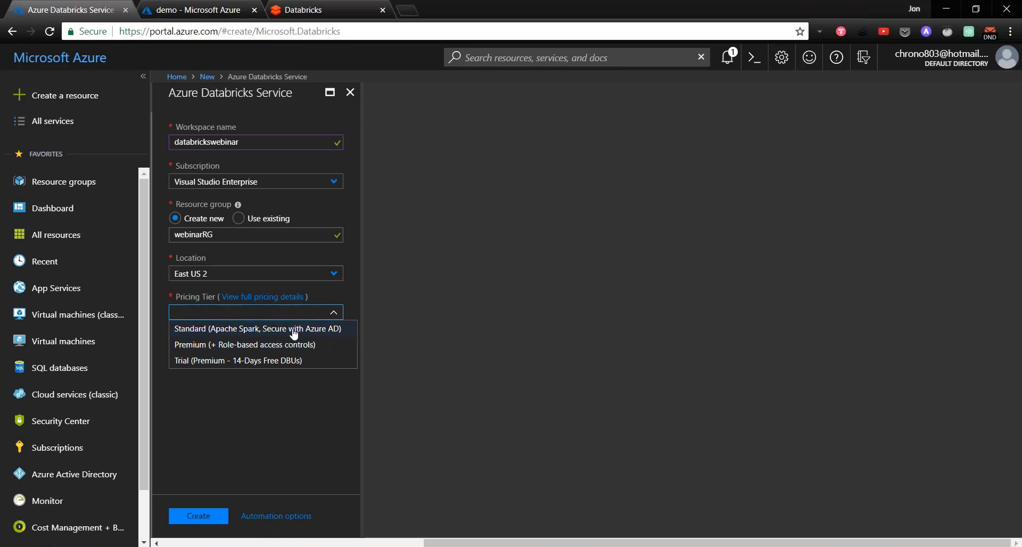
mouse_move(326, 333)
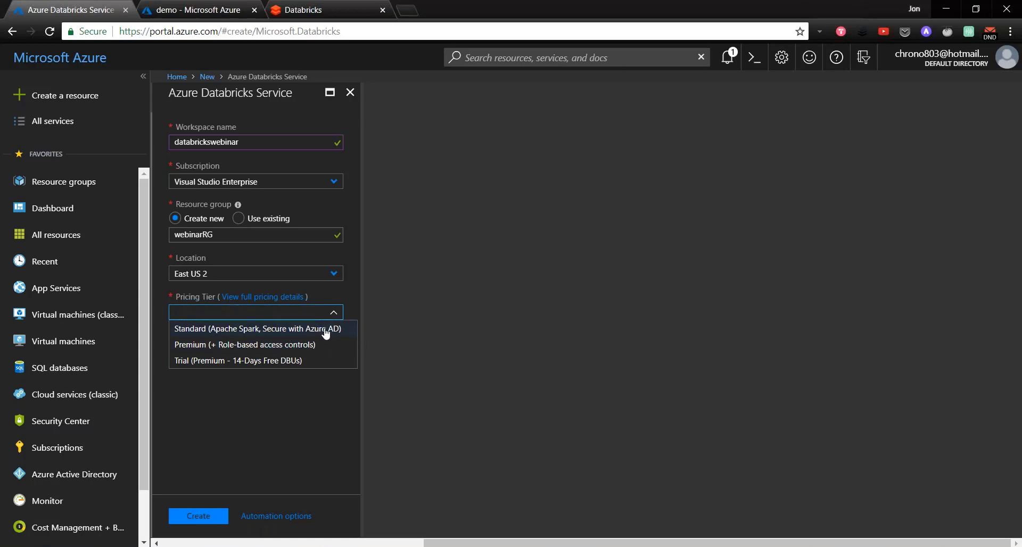
mouse_move(313, 332)
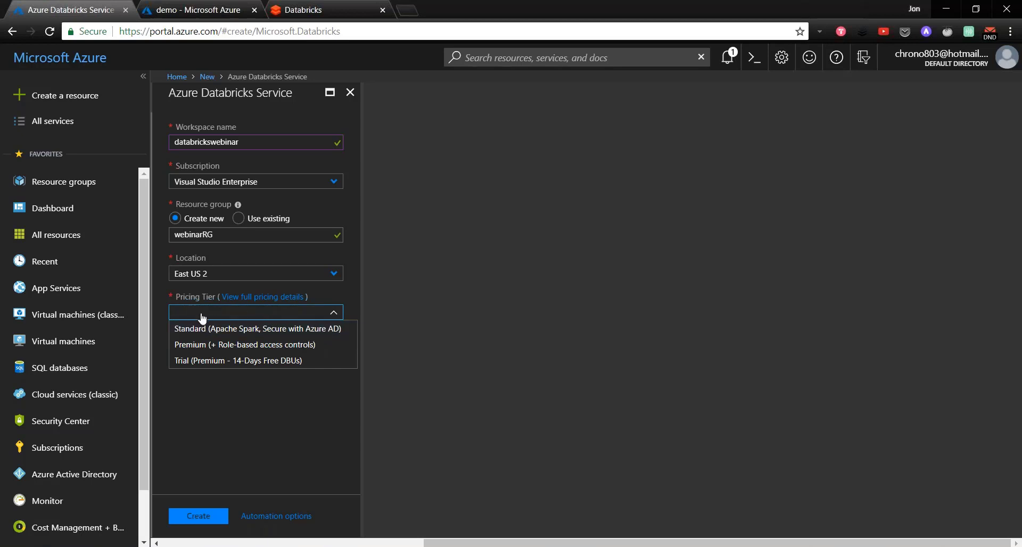
left_click(376, 305)
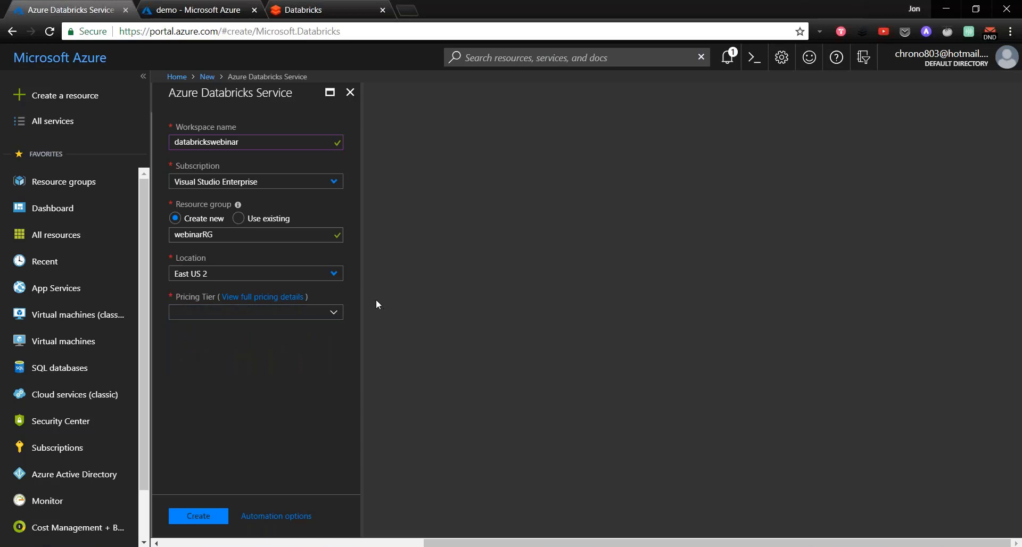
left_click(255, 312)
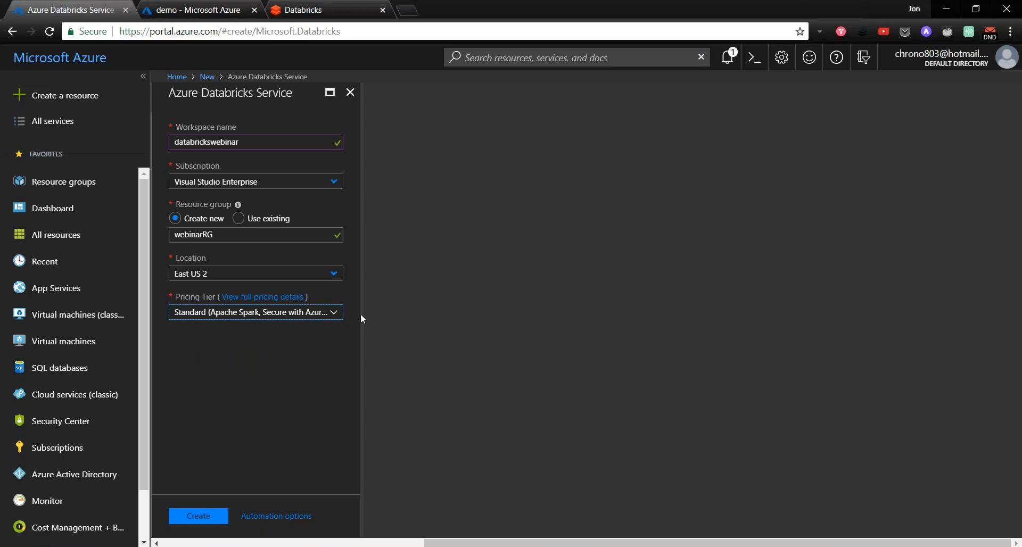
mouse_move(447, 161)
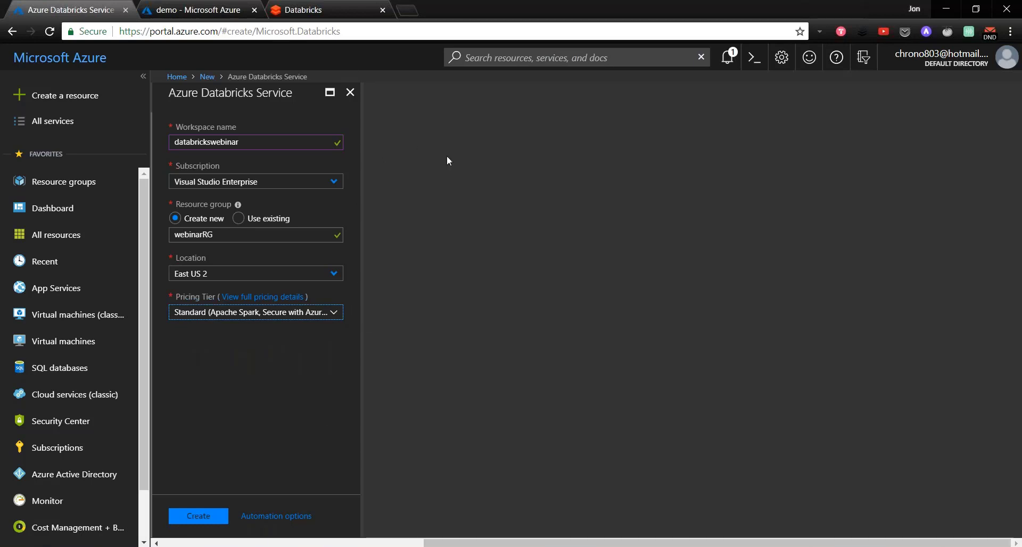
mouse_move(199, 10)
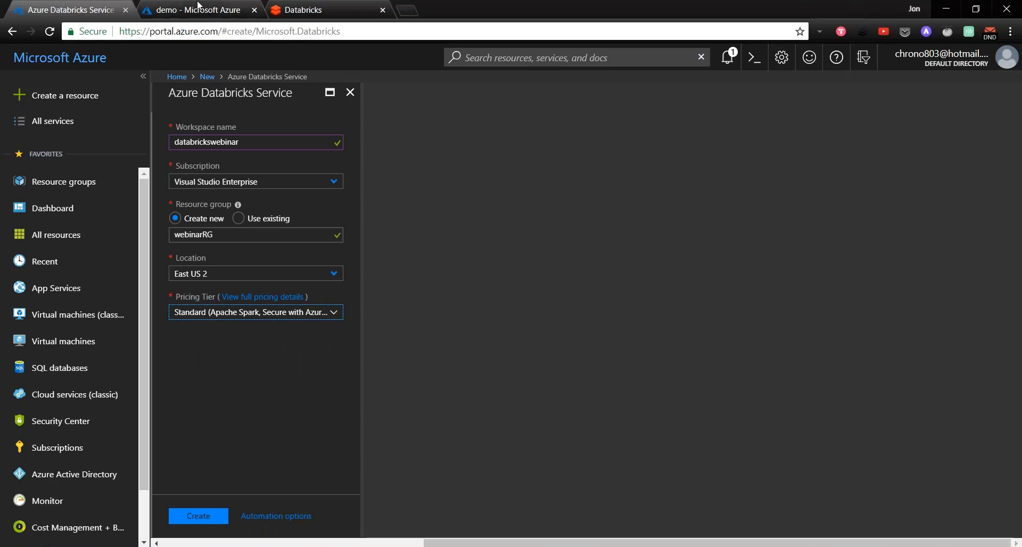
Step: Switch to the 'demo - Microsoft Azure' tab and launch the demo Databricks workspace
left_click(197, 10)
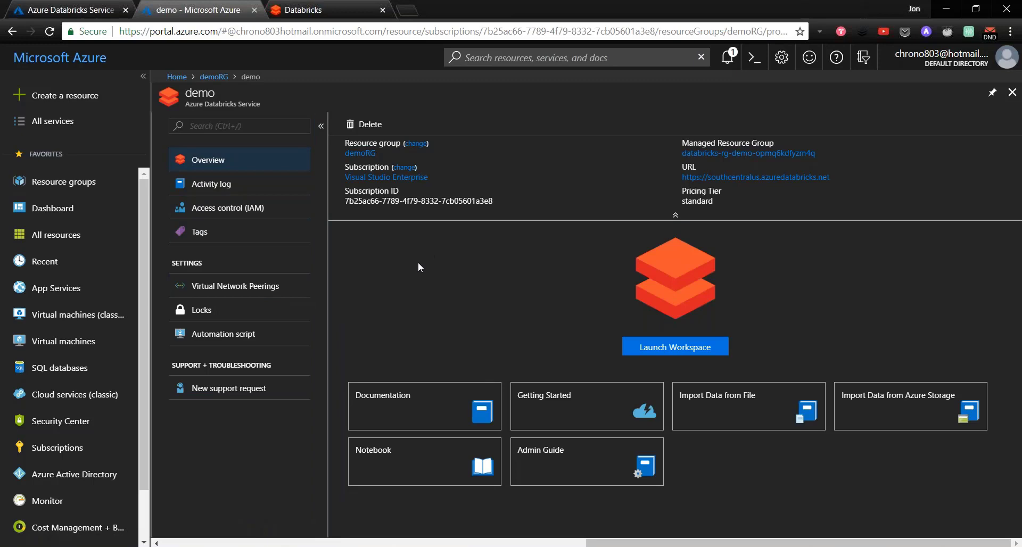
mouse_move(209, 200)
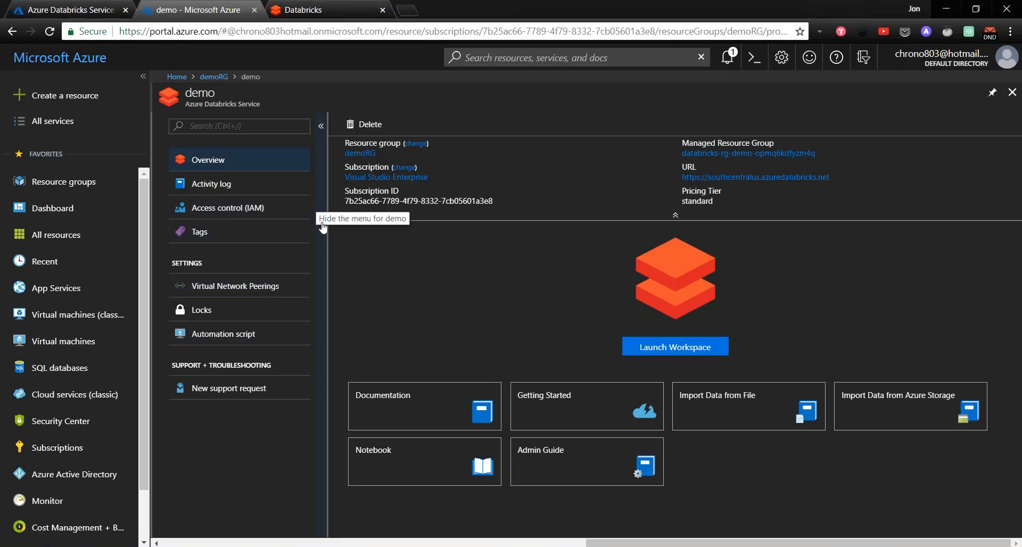
left_click(675, 346)
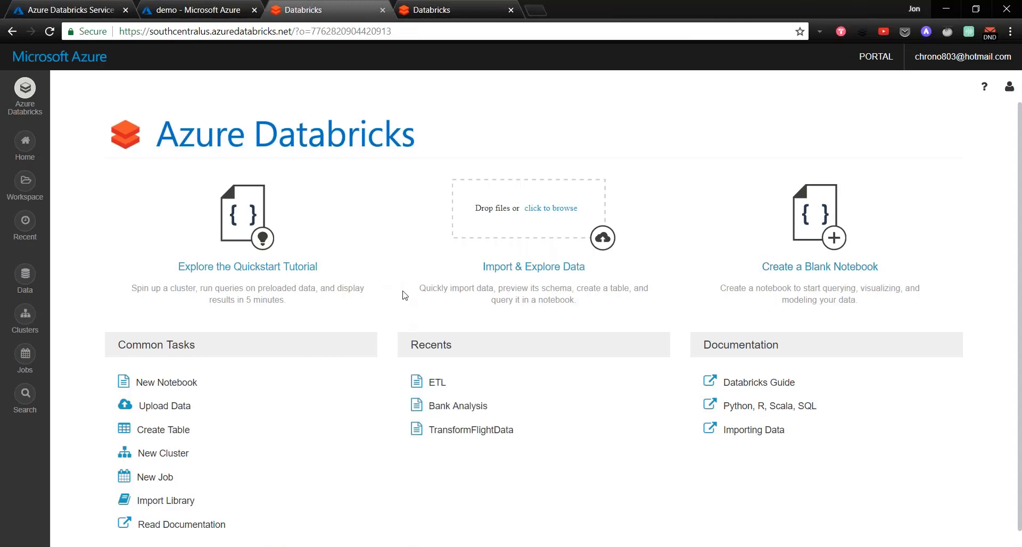
mouse_move(374, 248)
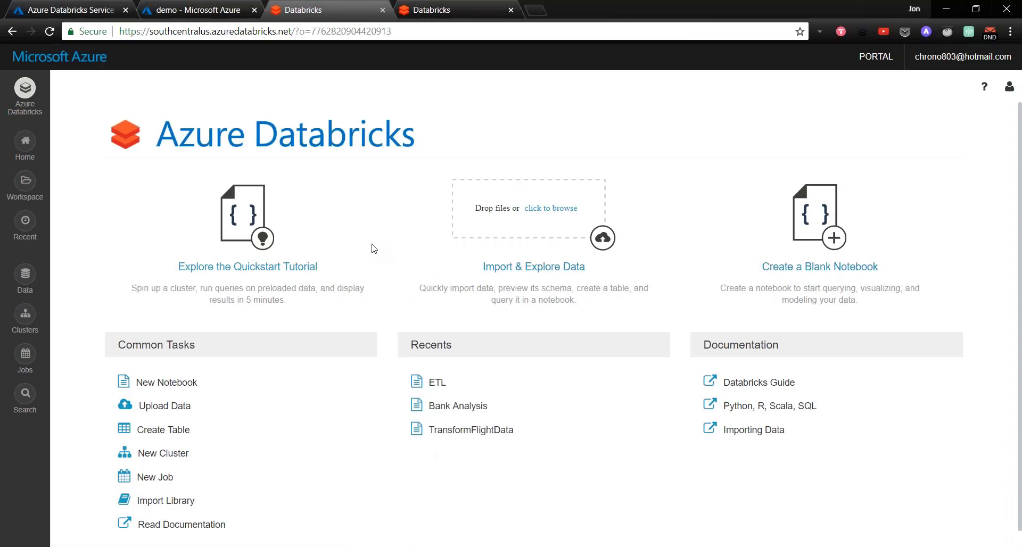
mouse_move(398, 256)
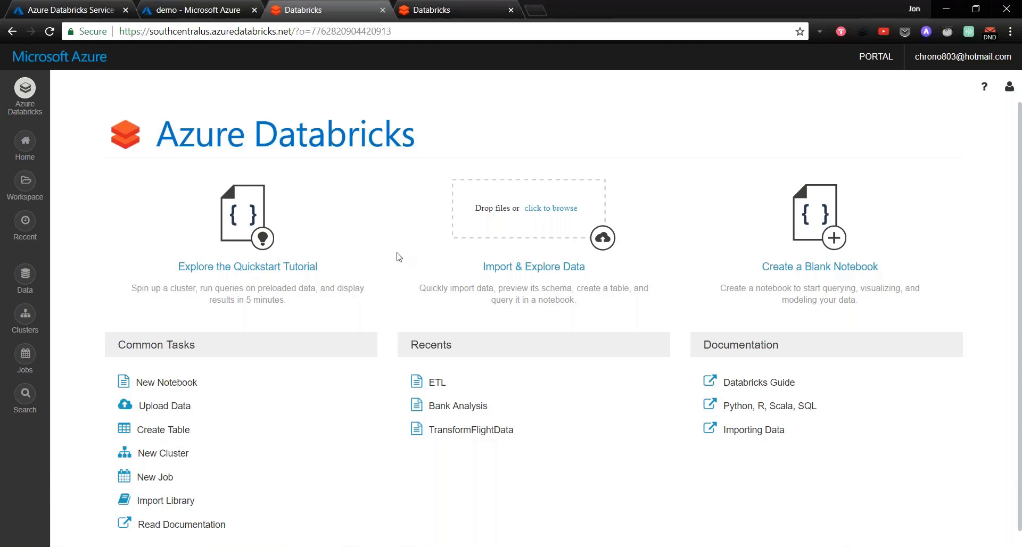
mouse_move(354, 322)
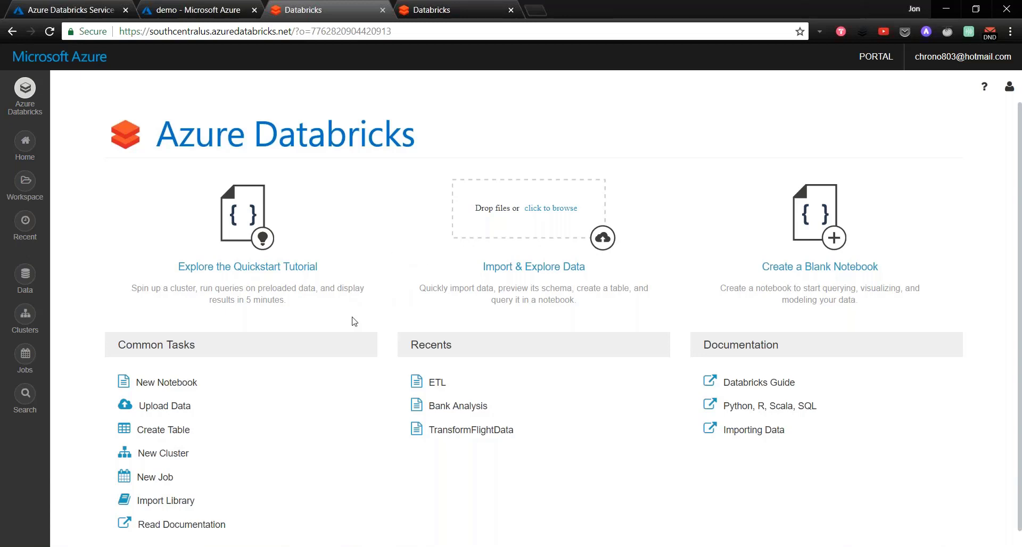
mouse_move(340, 261)
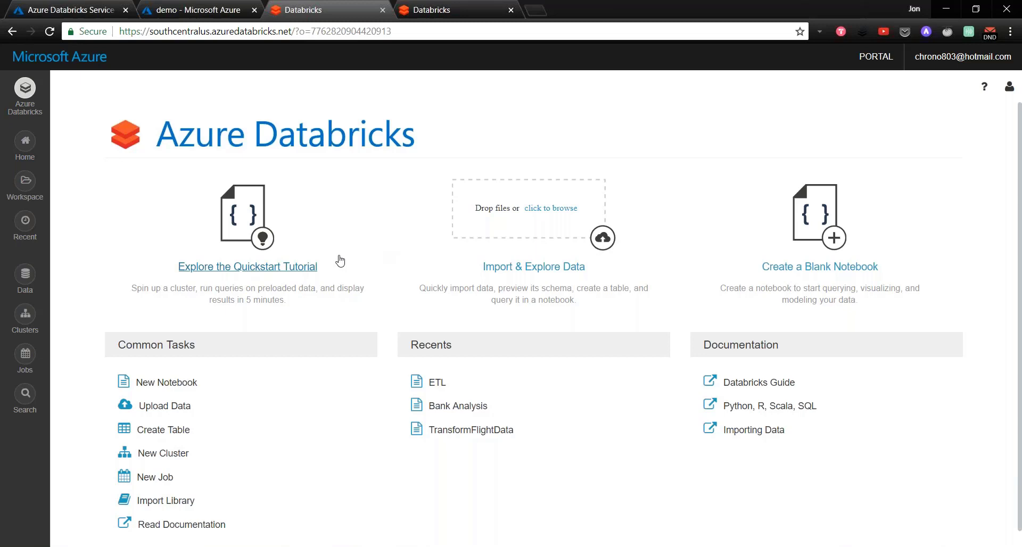
mouse_move(25, 315)
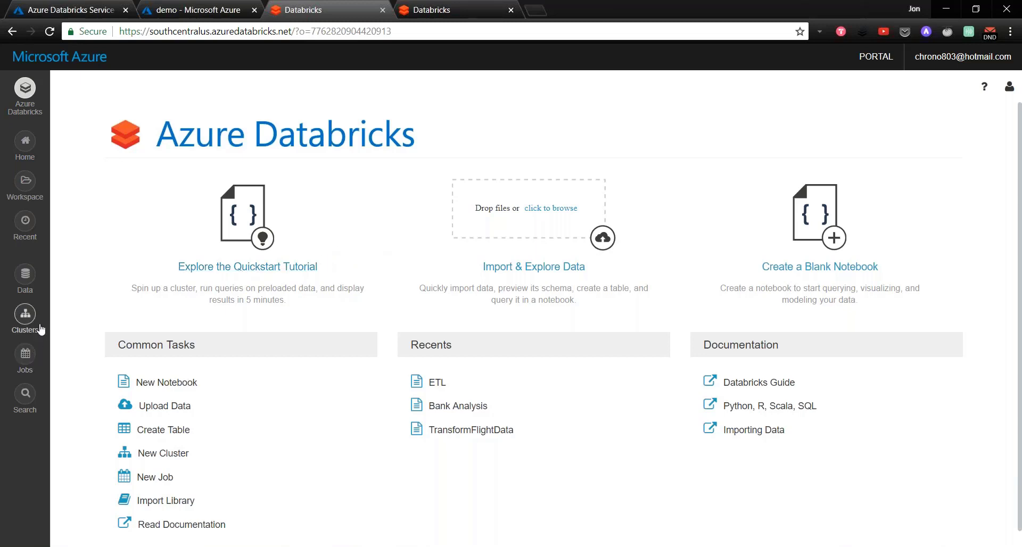
Step: Go to the Clusters page and start a new cluster with Create Cluster
left_click(24, 317)
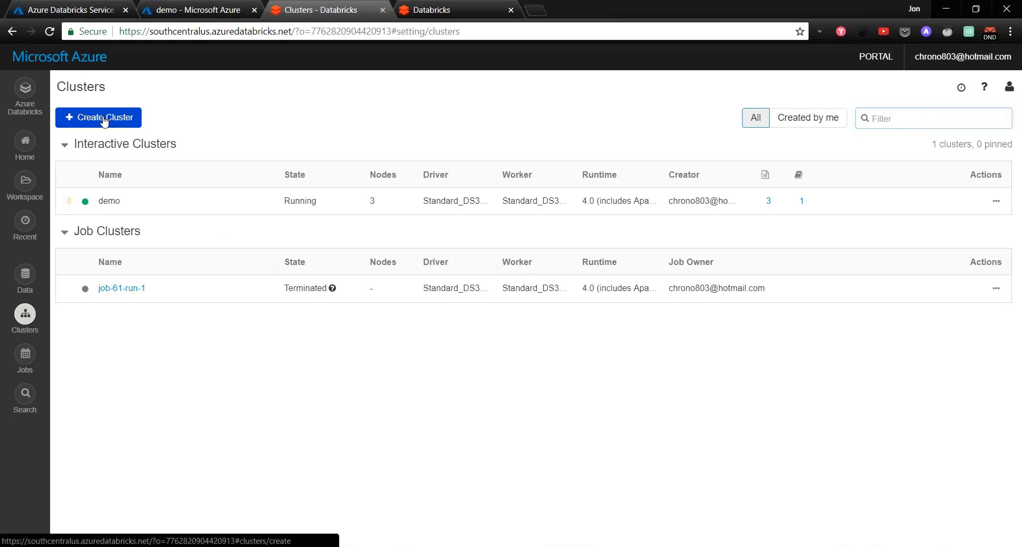
left_click(99, 118)
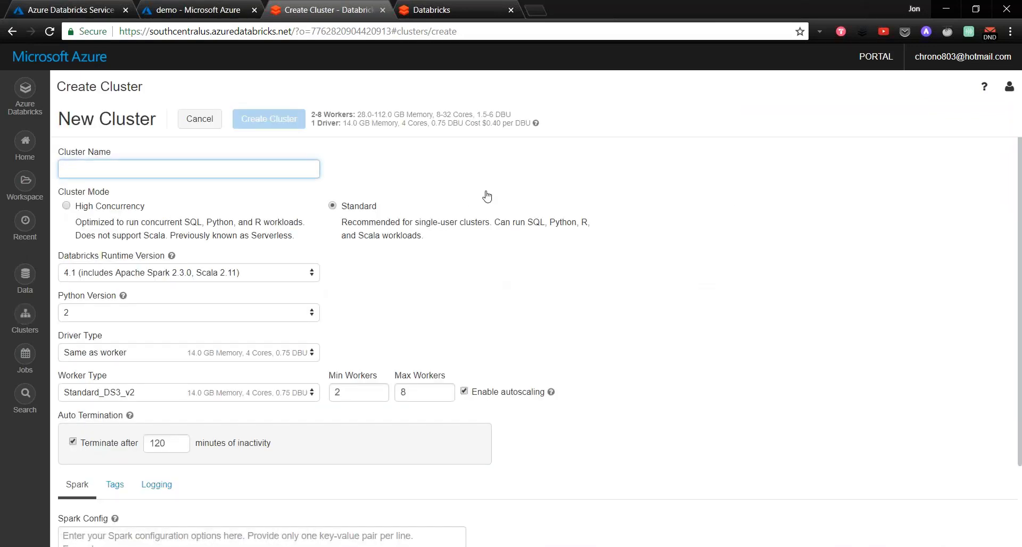
Step: Enter 'clustername' as the cluster name, reviewing runtime and Python lists while keeping 4.1 and 2
left_click(188, 169)
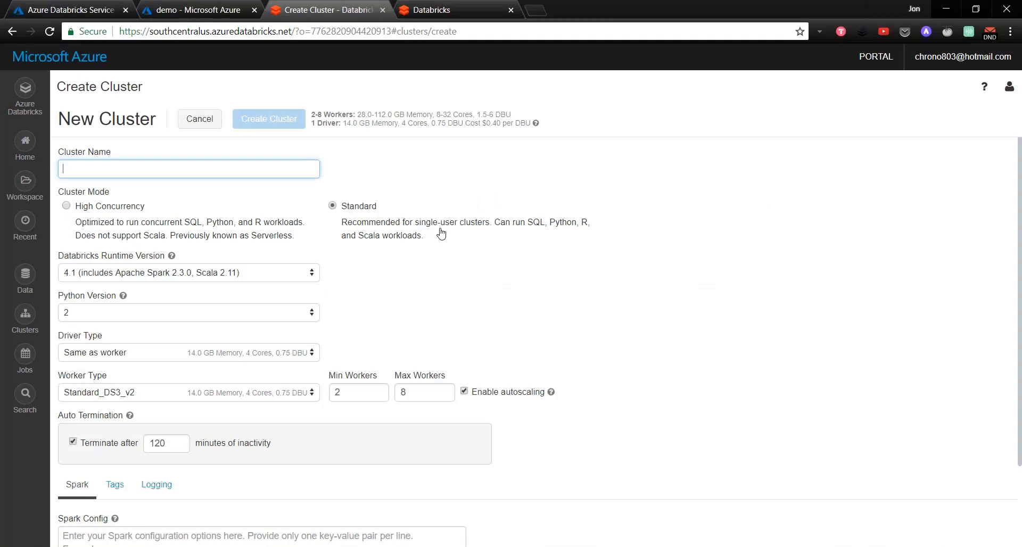
type("clustername")
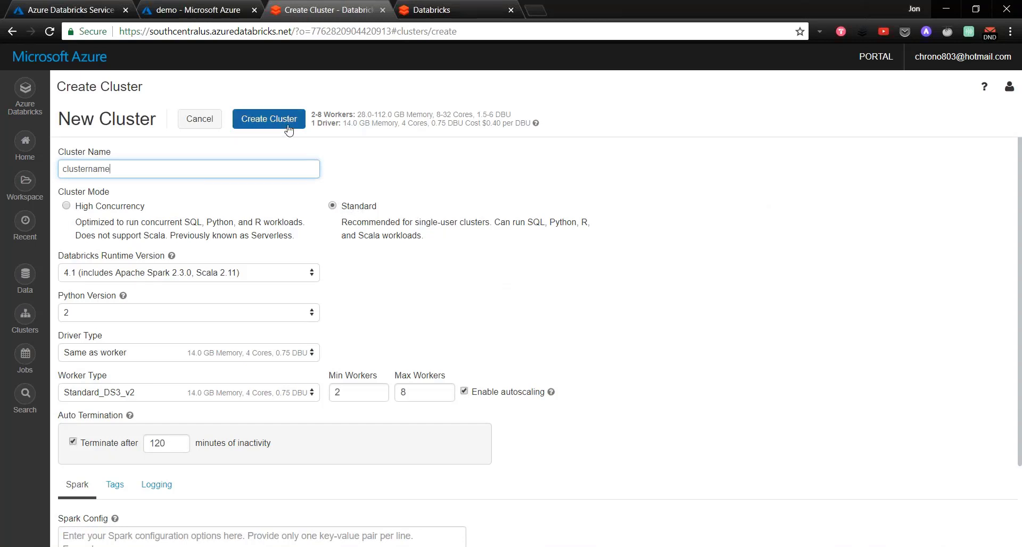
mouse_move(529, 172)
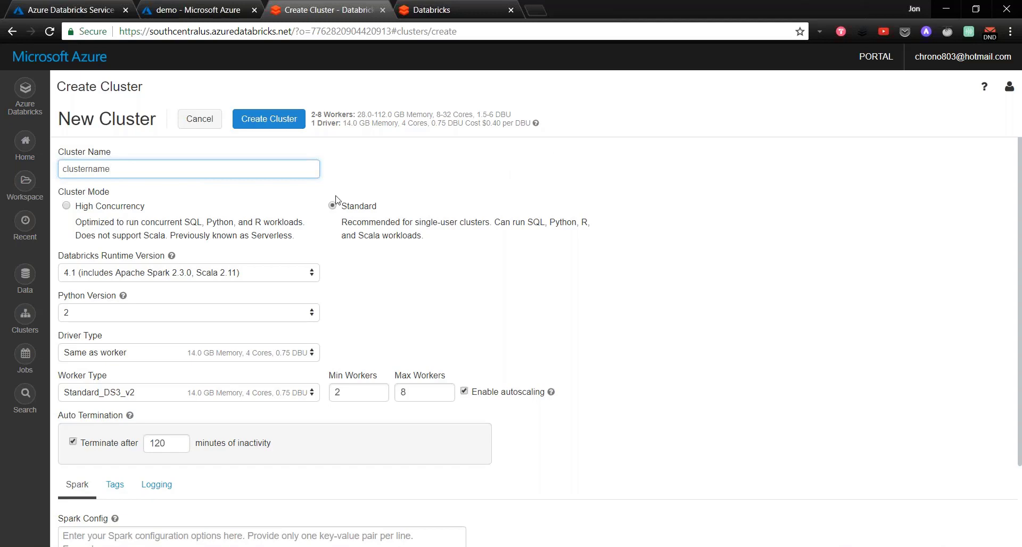
left_click(333, 206)
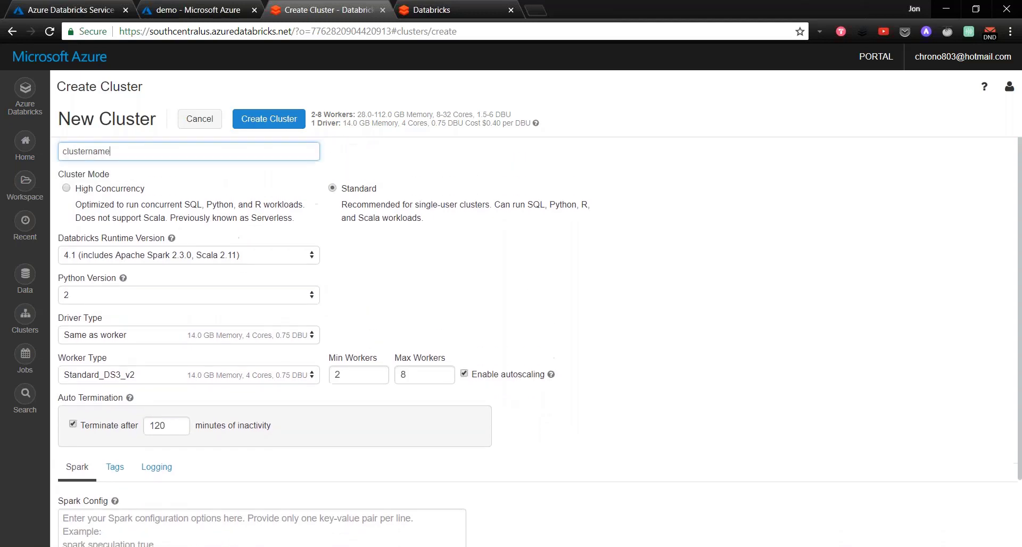
left_click(188, 255)
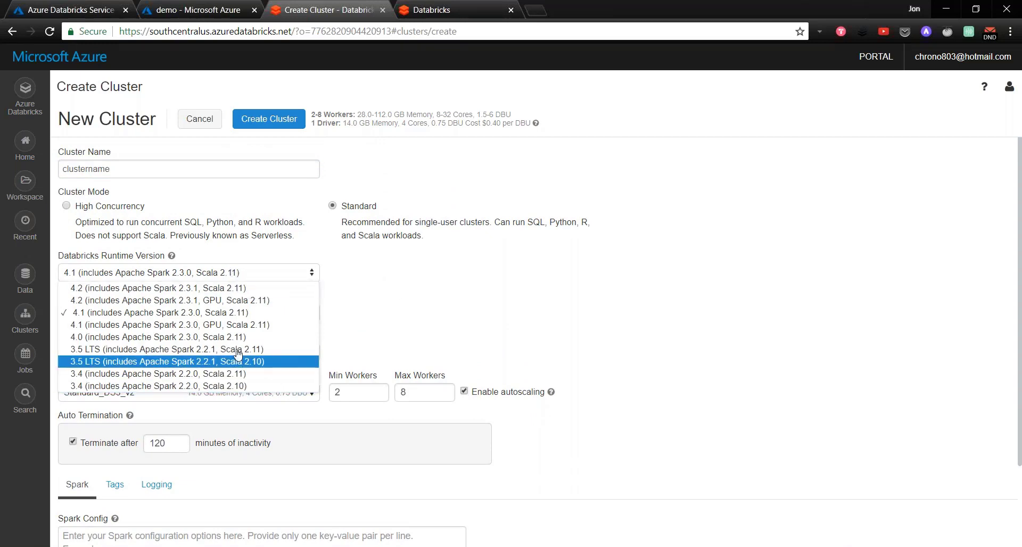
mouse_move(328, 315)
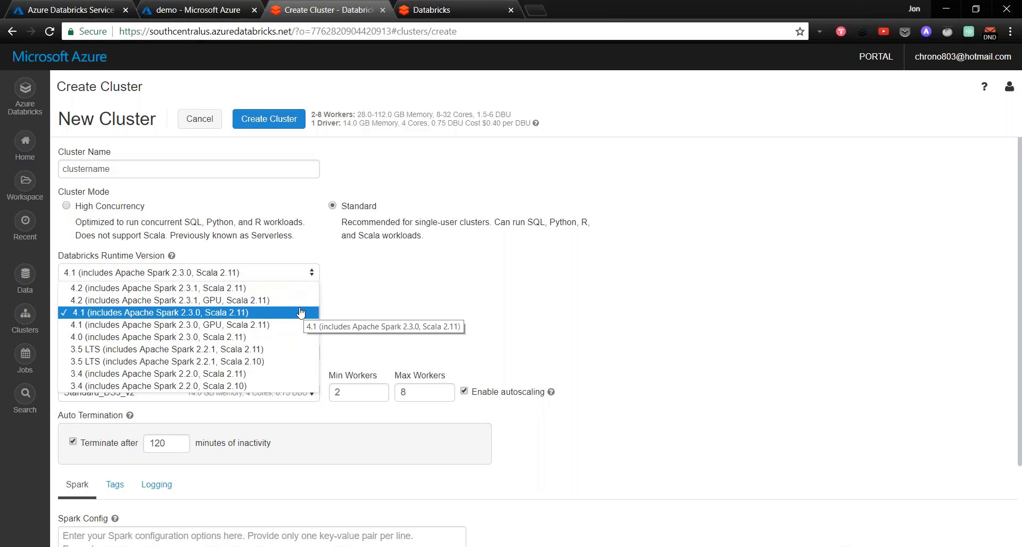
mouse_move(156, 288)
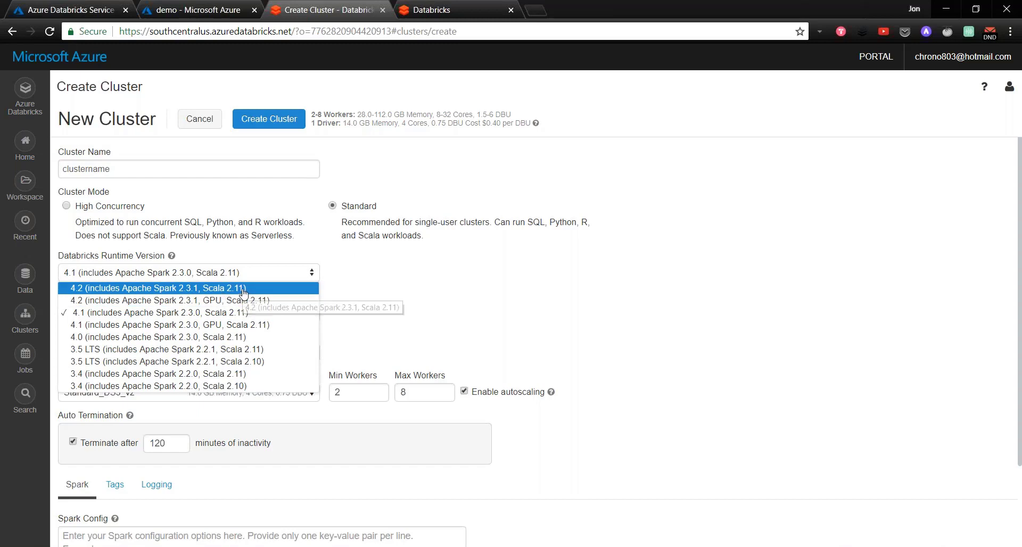
left_click(157, 312)
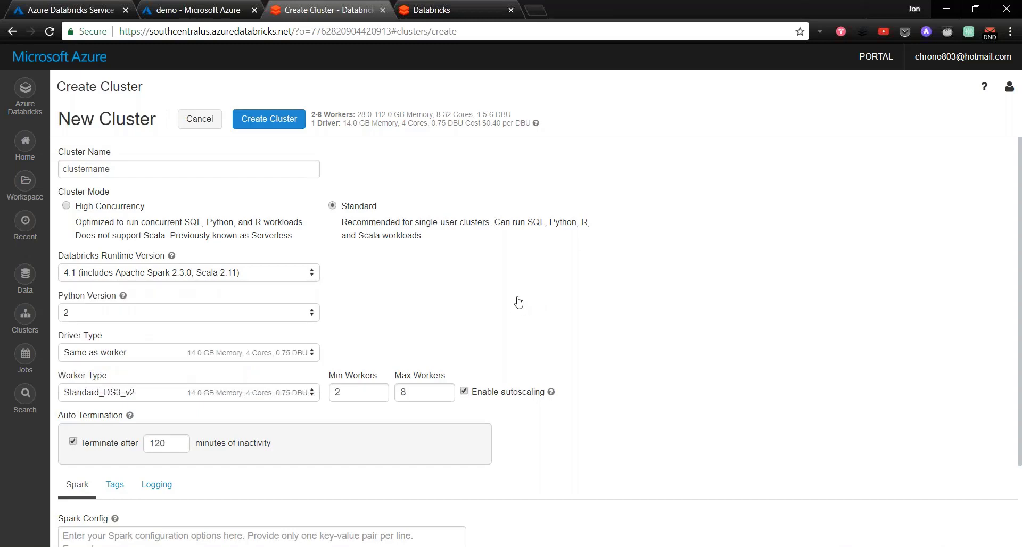
mouse_move(377, 300)
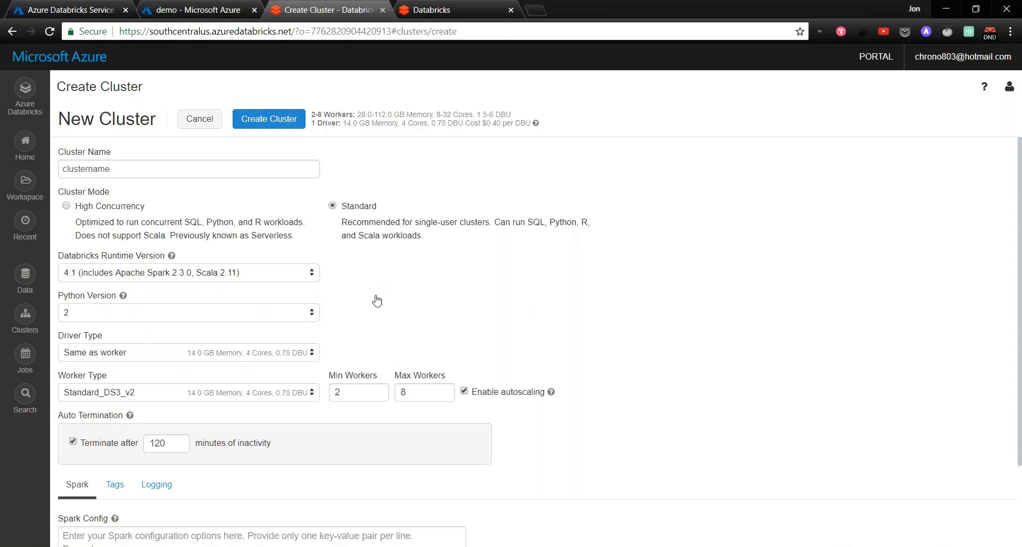
left_click(188, 312)
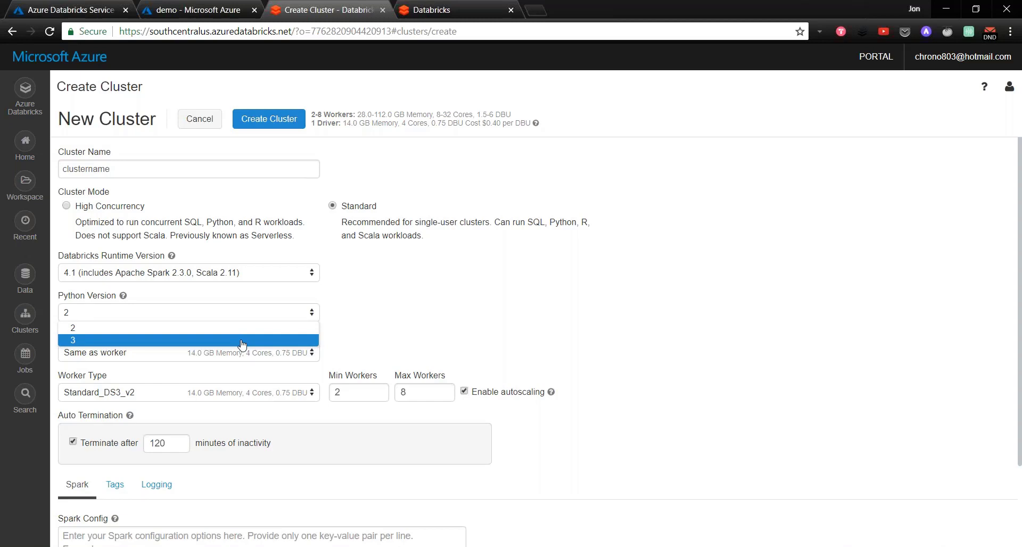
mouse_move(184, 328)
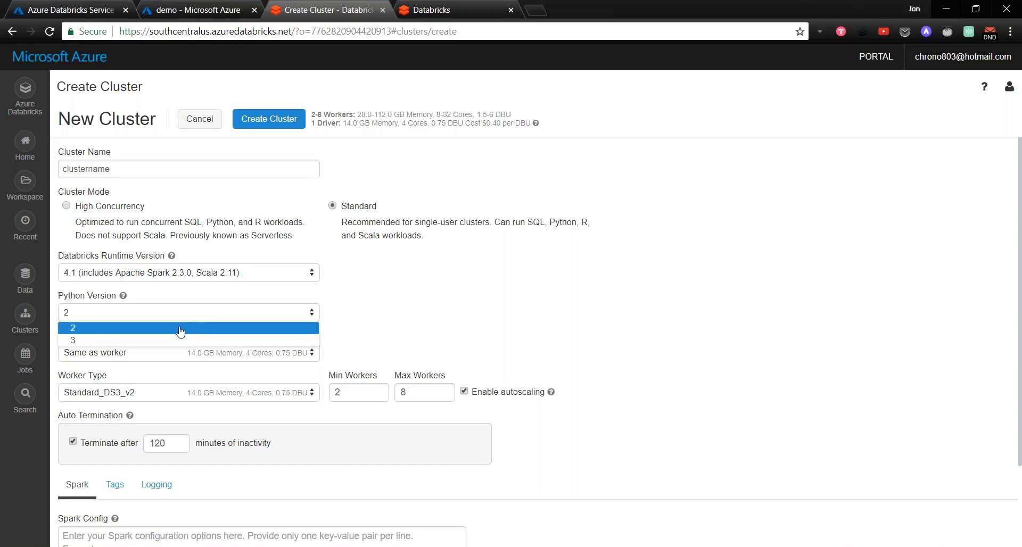
mouse_move(128, 331)
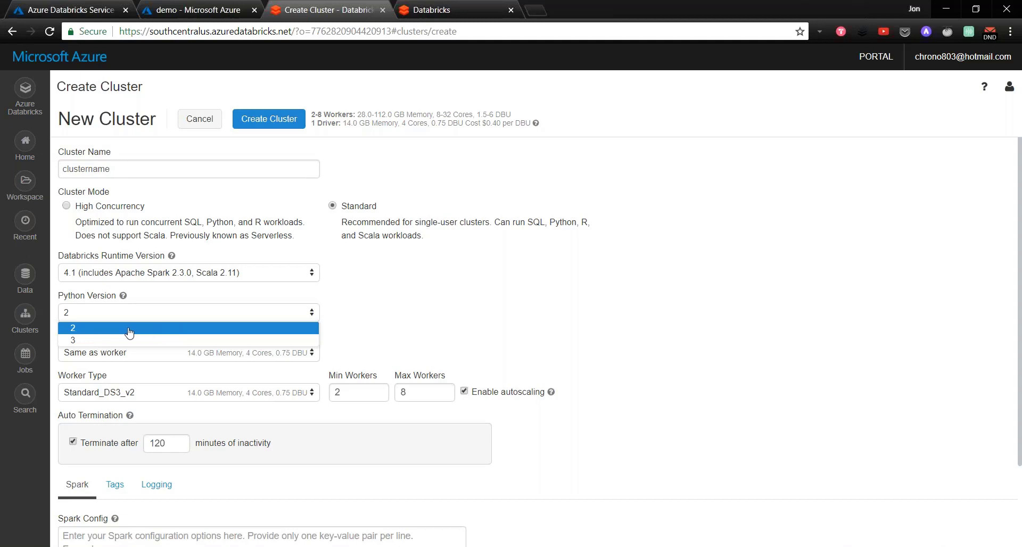
mouse_move(83, 333)
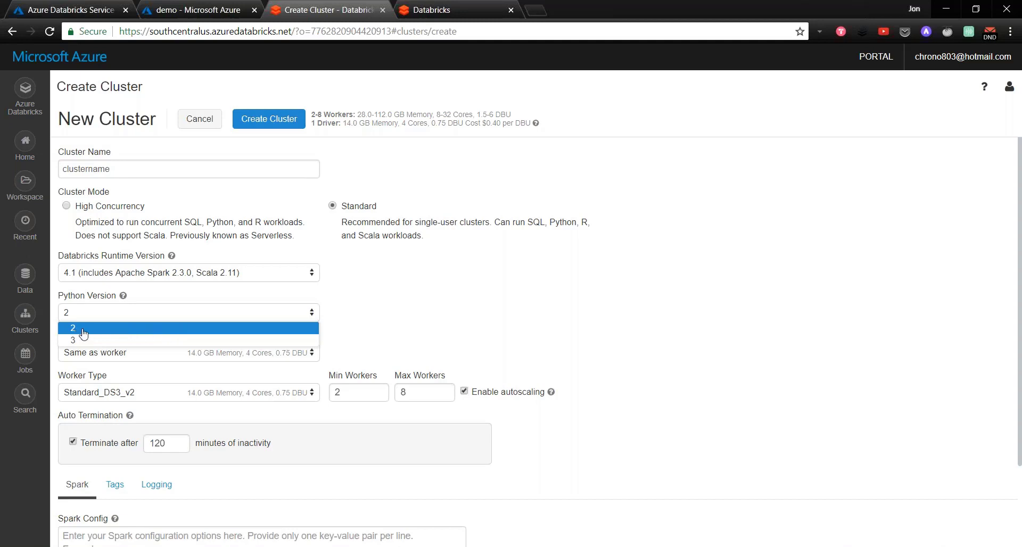
mouse_move(116, 333)
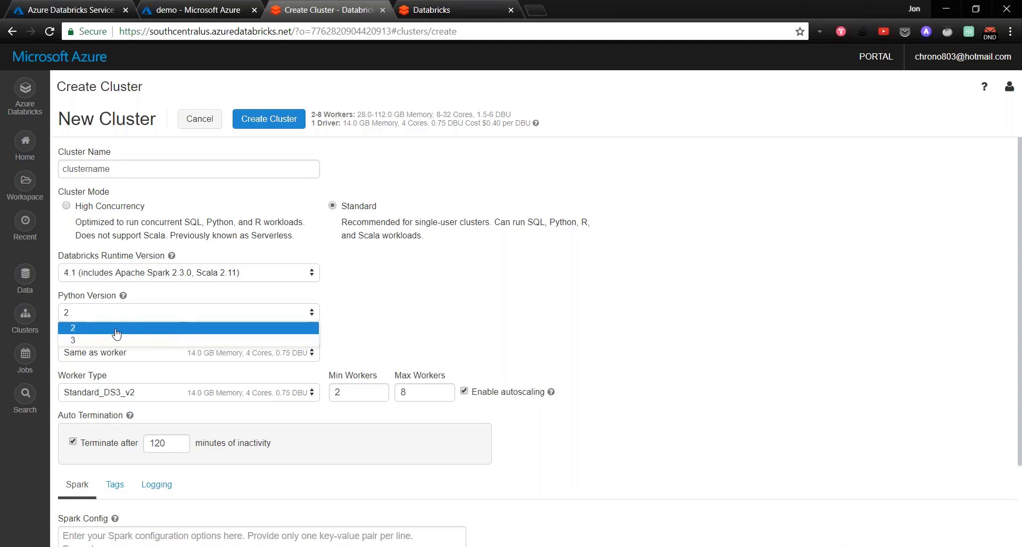
mouse_move(137, 340)
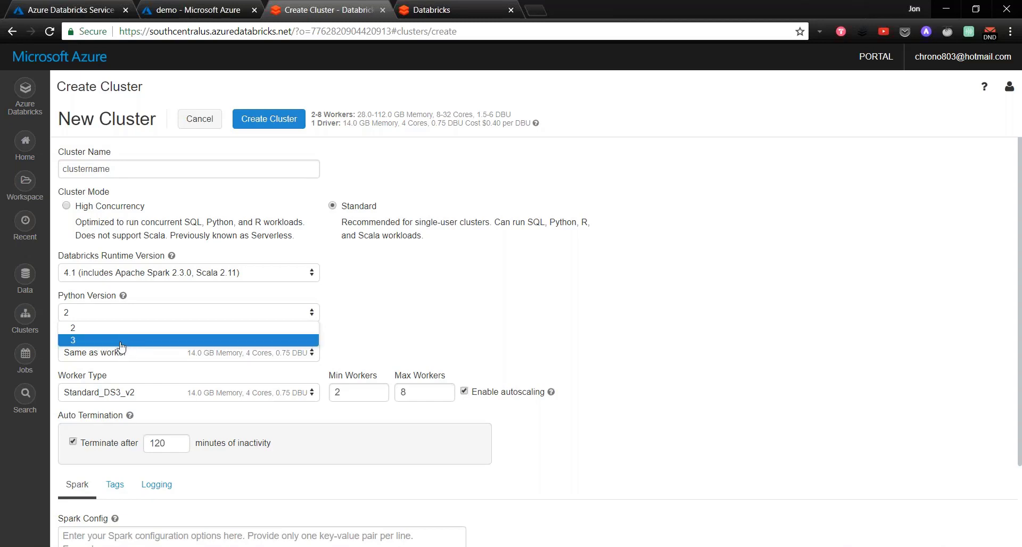
left_click(71, 328)
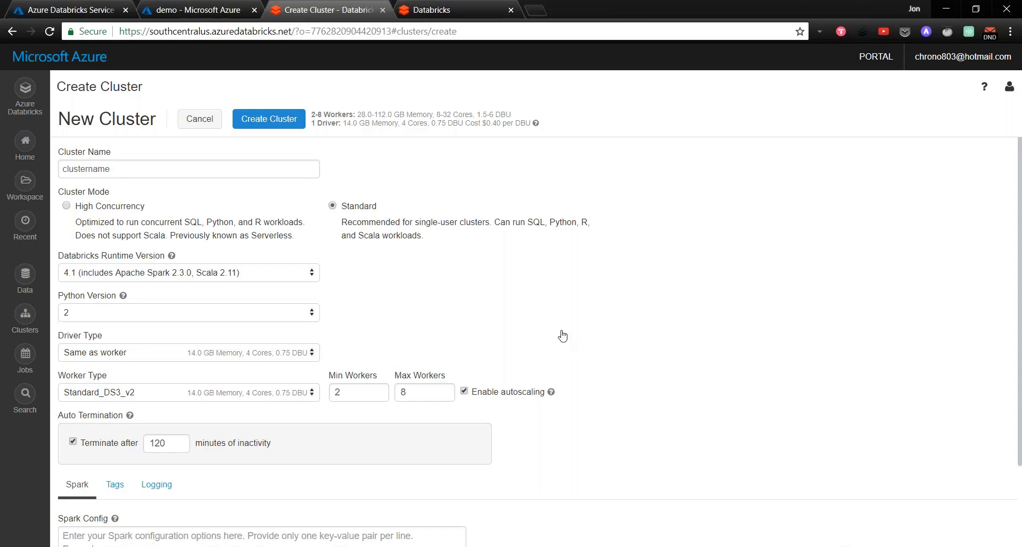
scroll("down", 3)
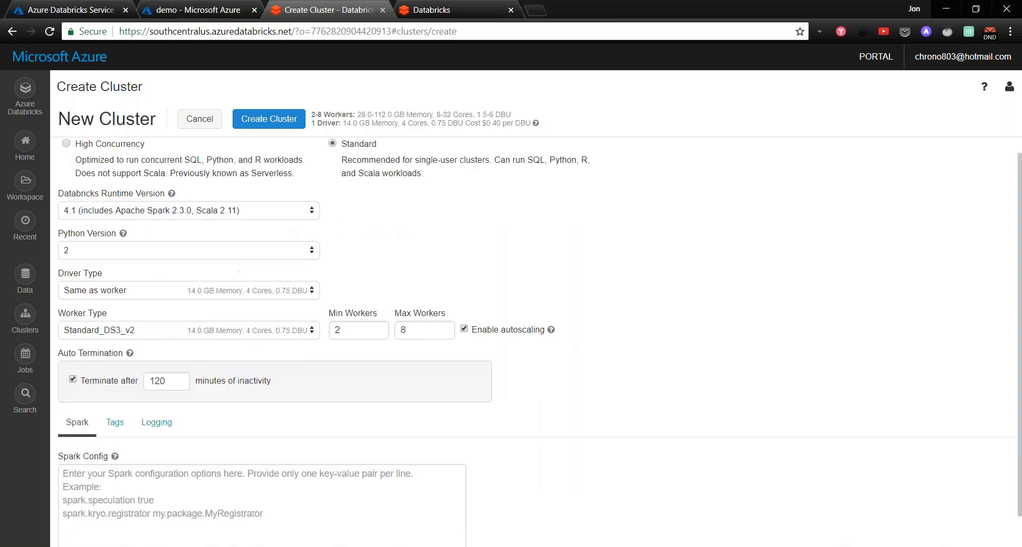
scroll("down", 3)
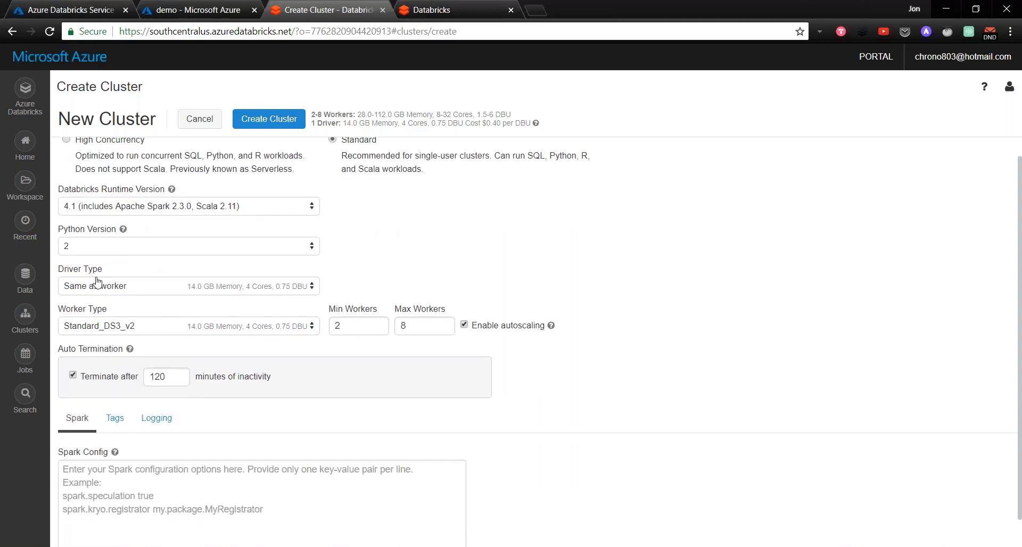
mouse_move(241, 332)
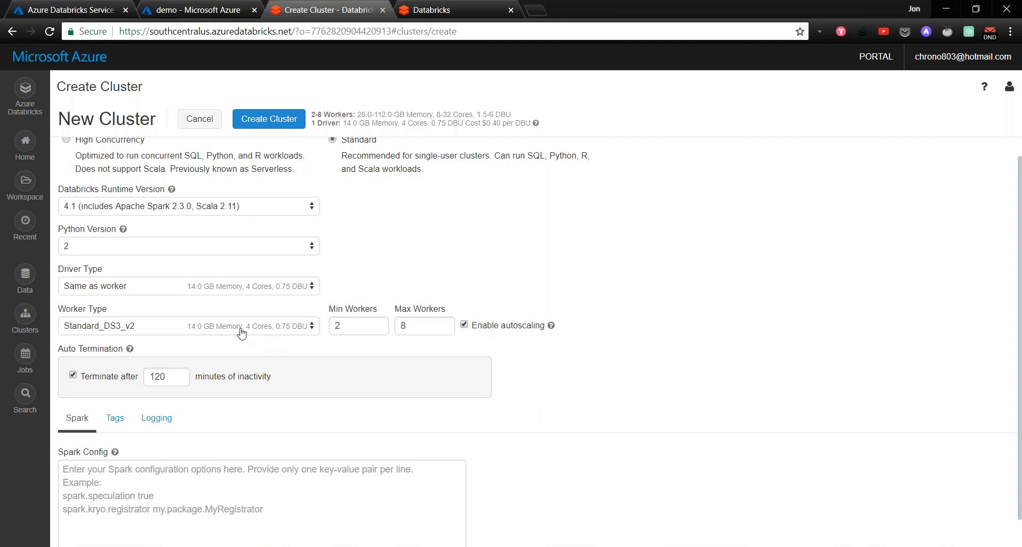
left_click(188, 326)
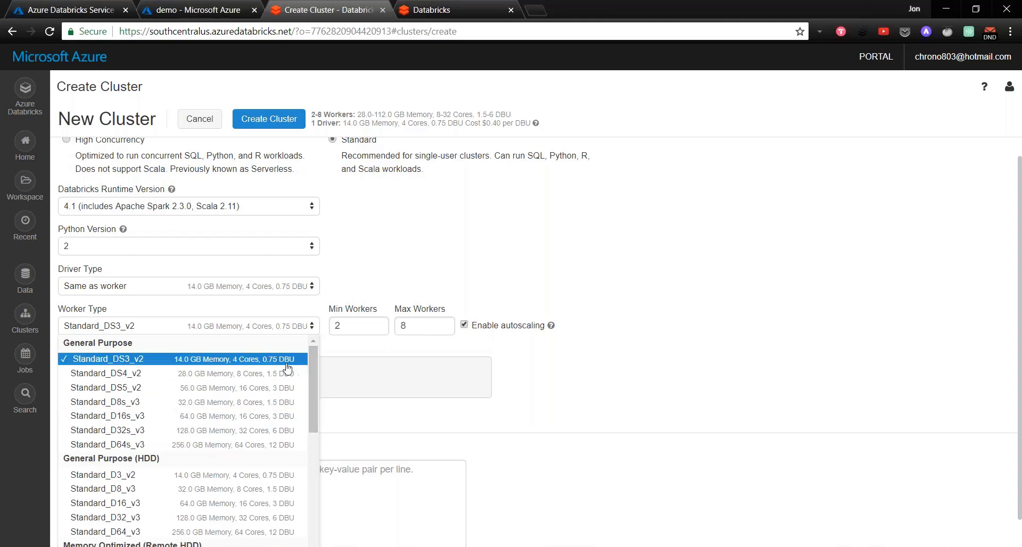
mouse_move(292, 364)
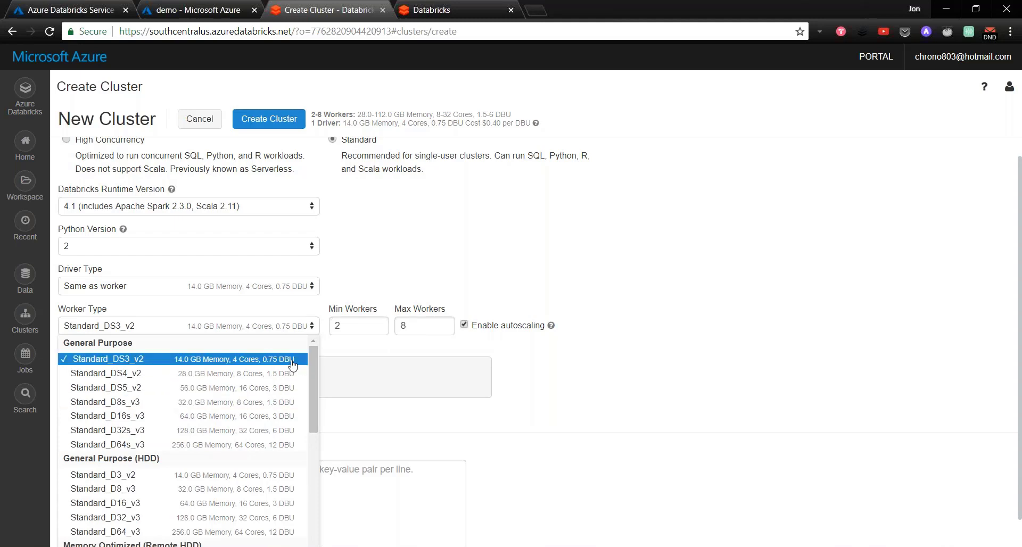
mouse_move(280, 370)
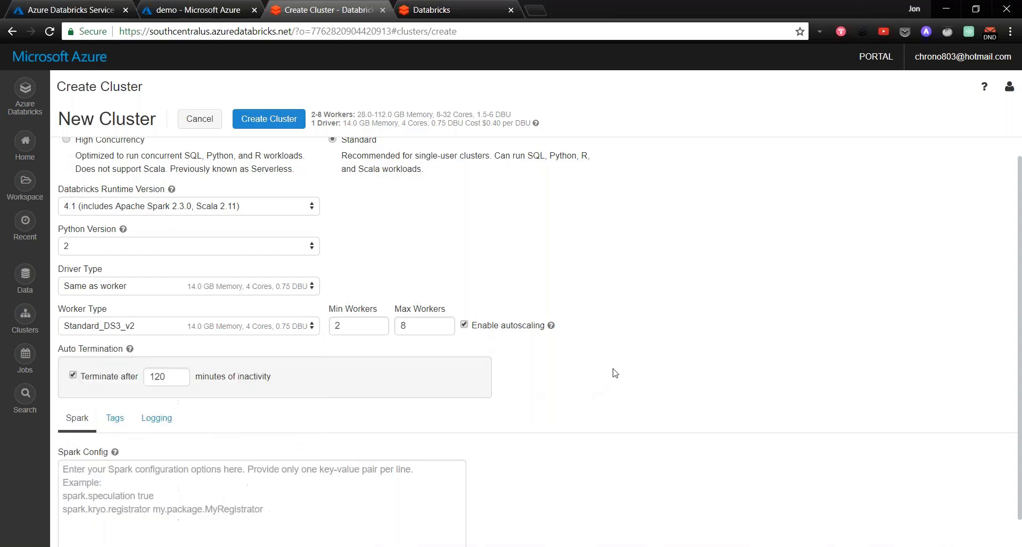
mouse_move(348, 320)
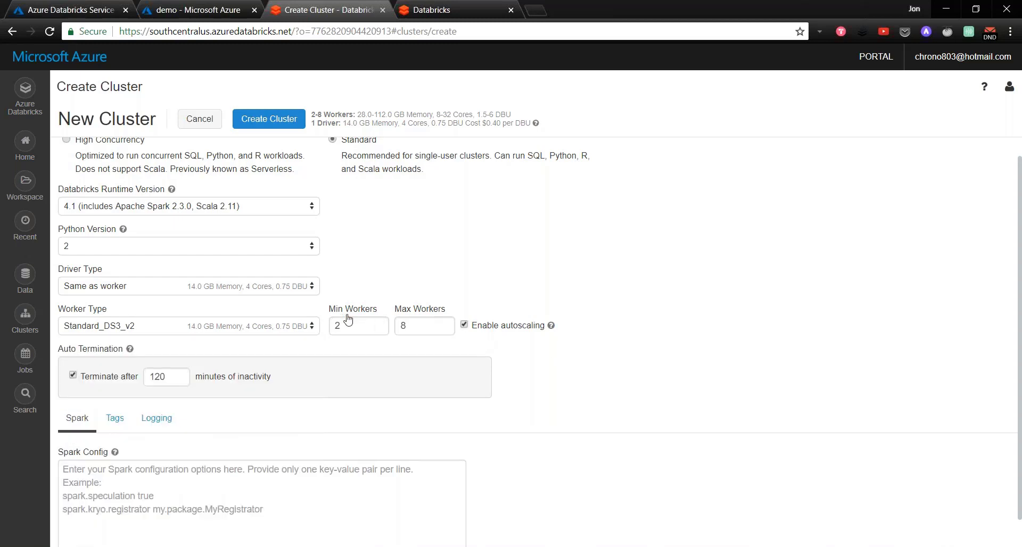
mouse_move(438, 309)
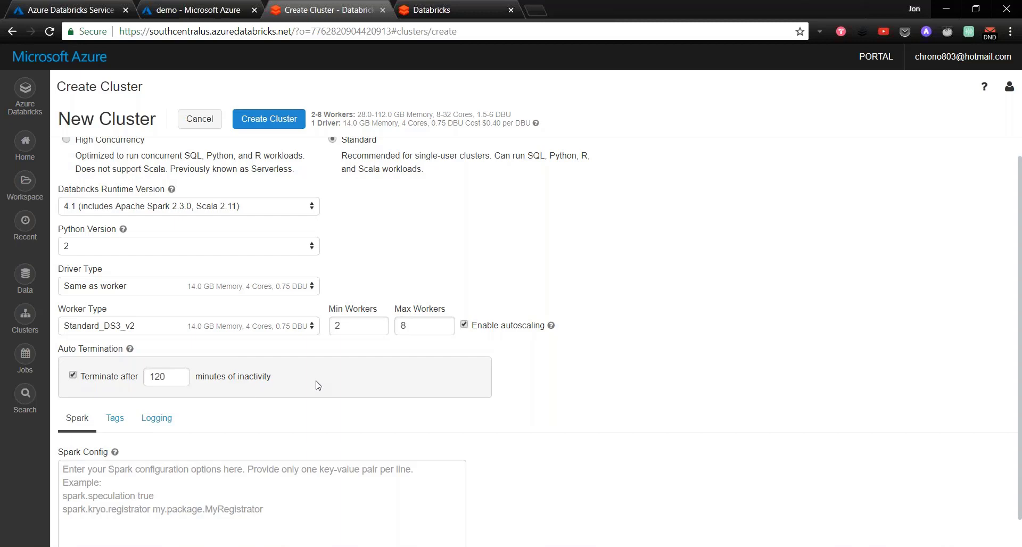
mouse_move(305, 337)
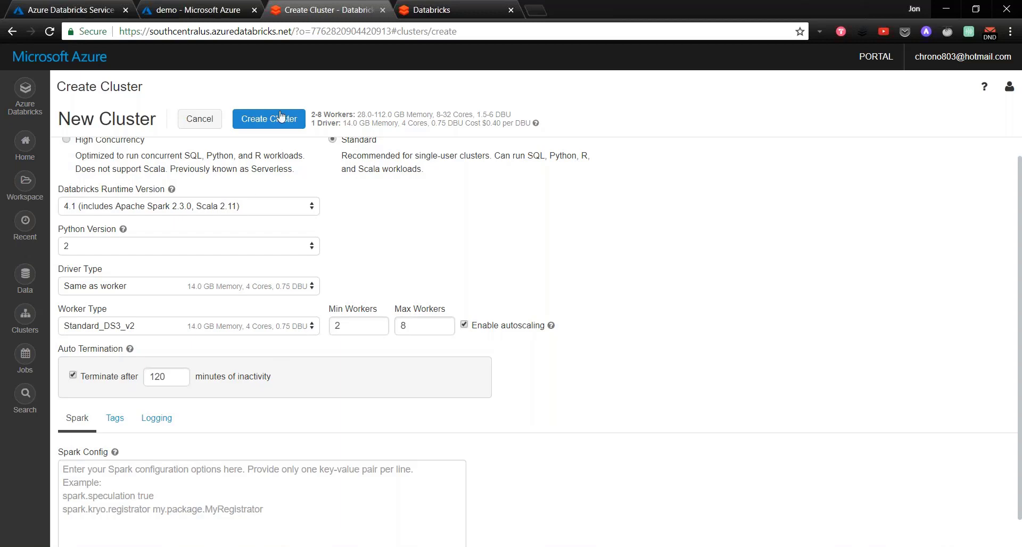
Step: Return from the cluster form to Clusters and show the Data panel with bank_csv
left_click(268, 119)
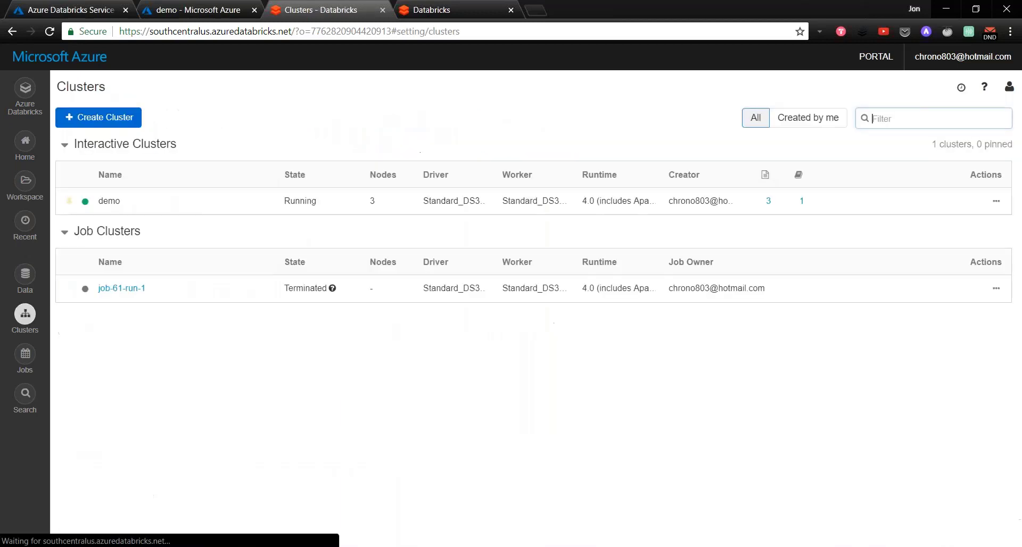
mouse_move(185, 204)
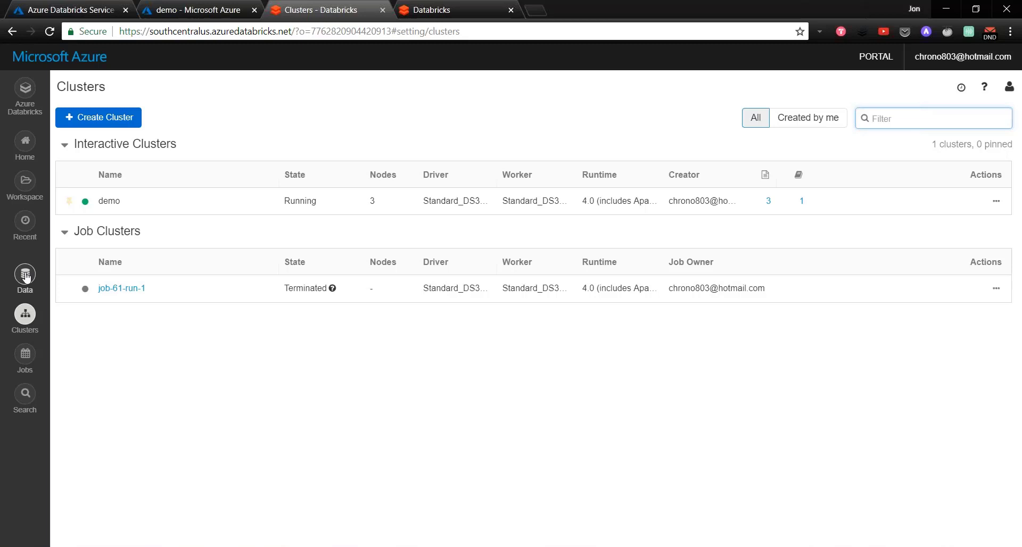
left_click(24, 279)
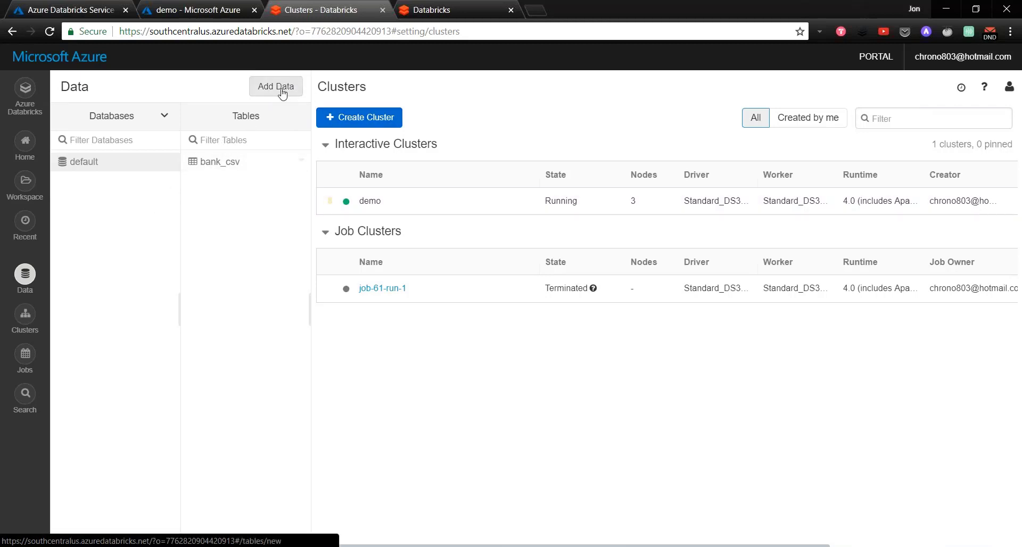
Step: Start a new table upload and browse into the bank folder in Downloads
left_click(276, 87)
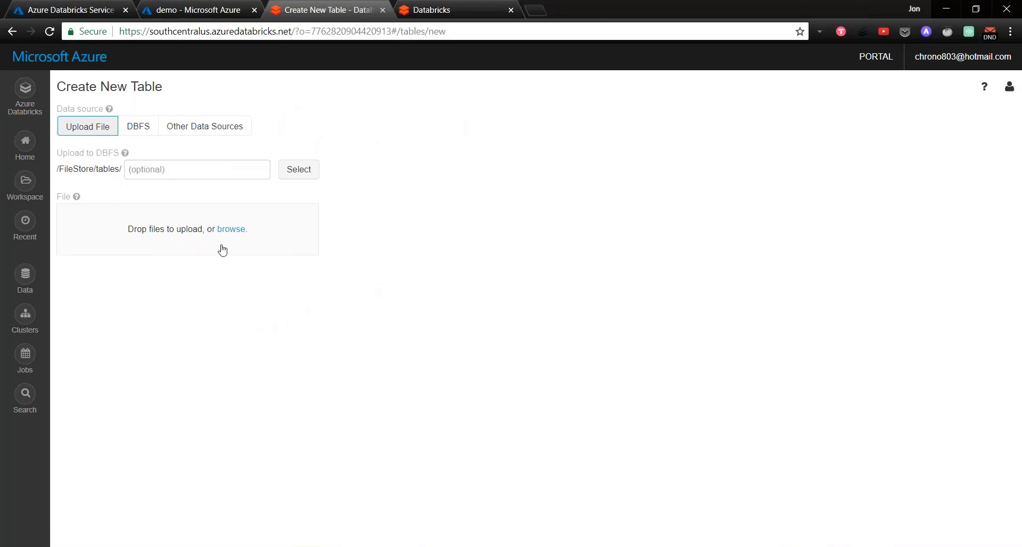
left_click(230, 229)
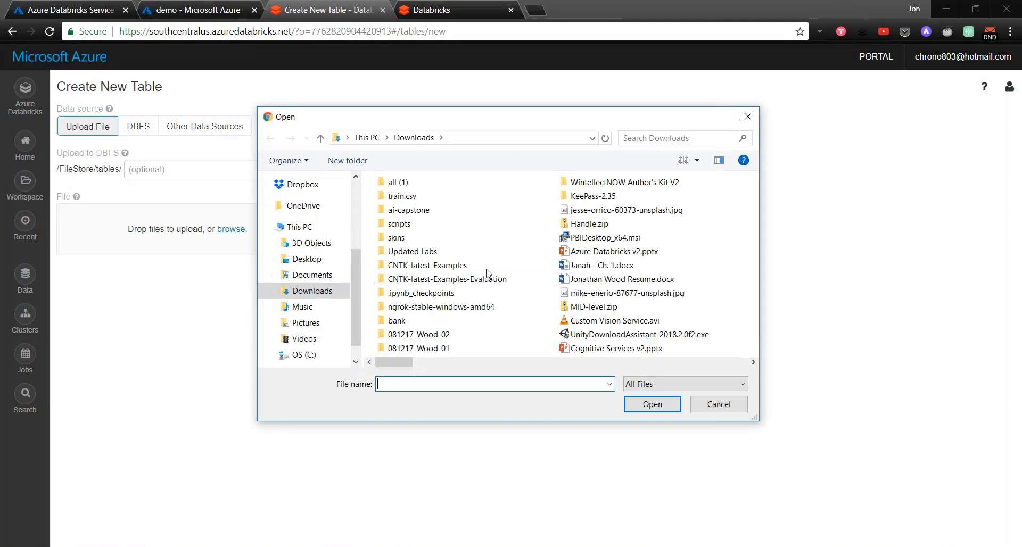
left_click(396, 321)
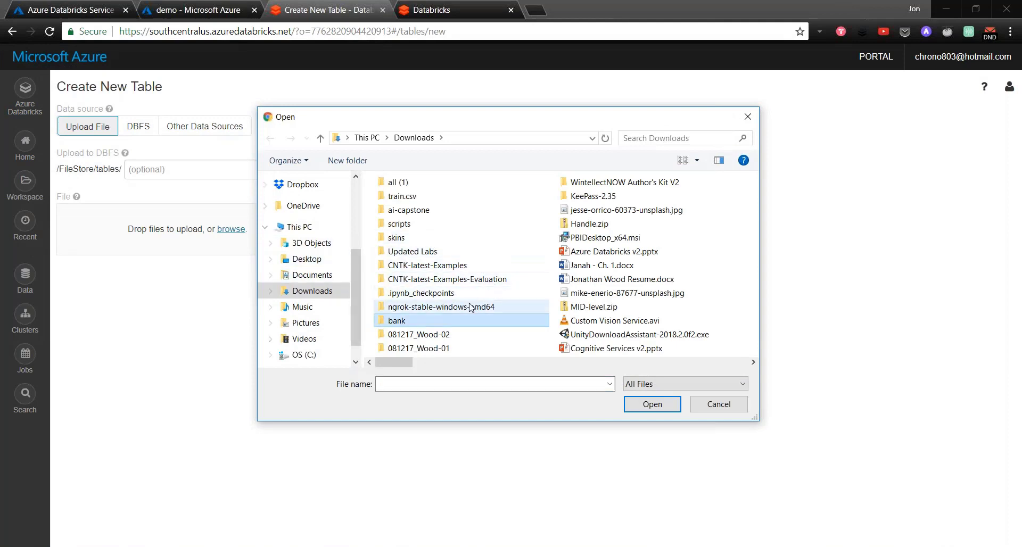
double_click(396, 320)
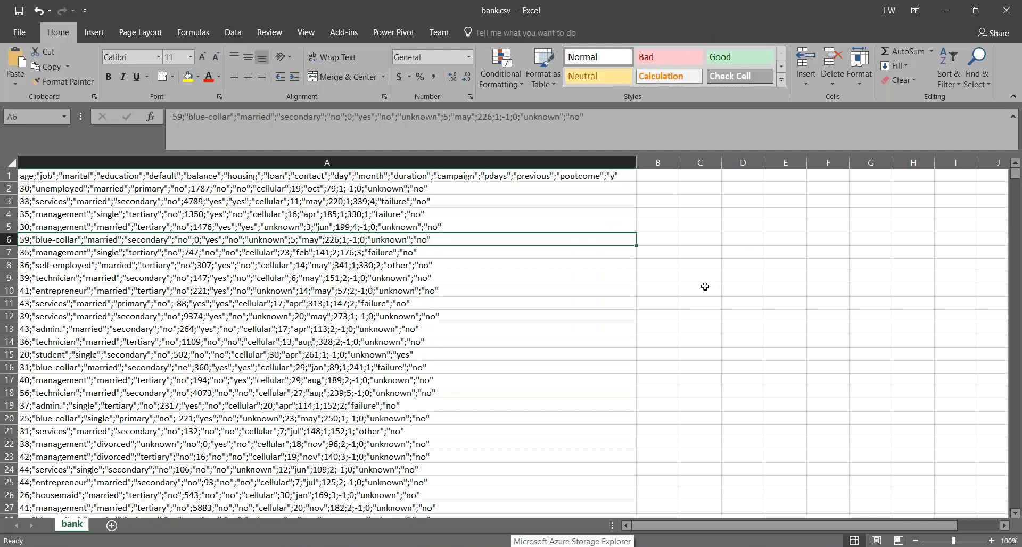
mouse_move(115, 280)
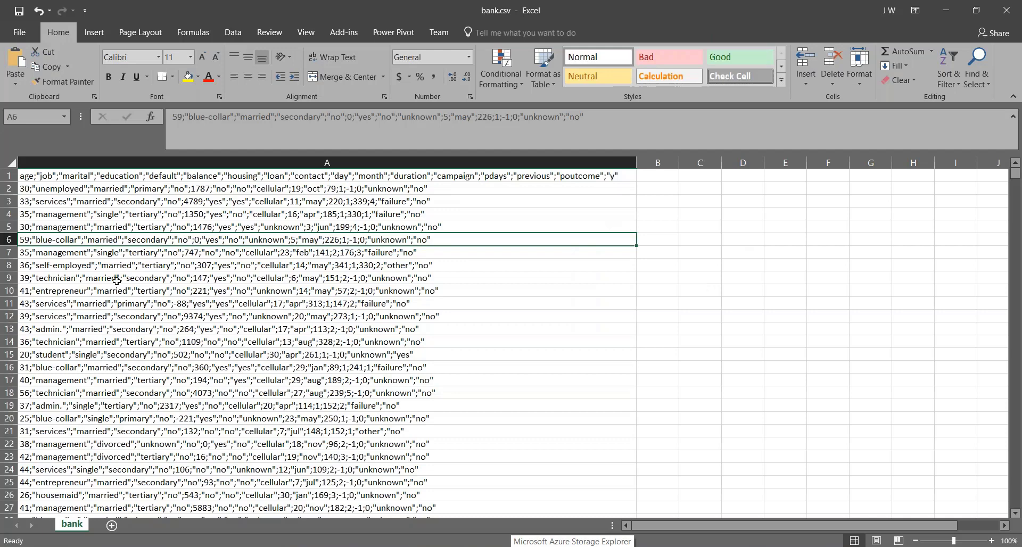
mouse_move(246, 344)
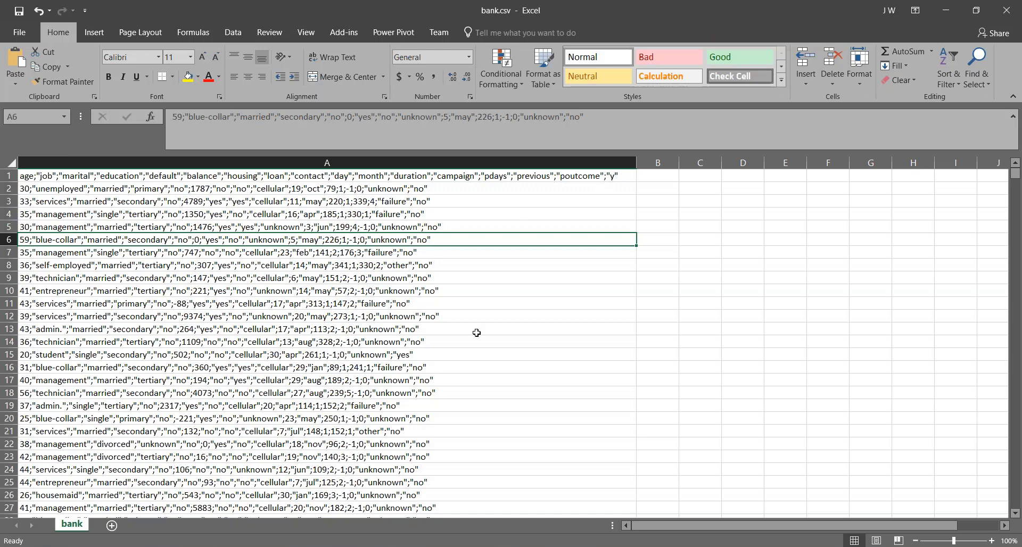
mouse_move(616, 340)
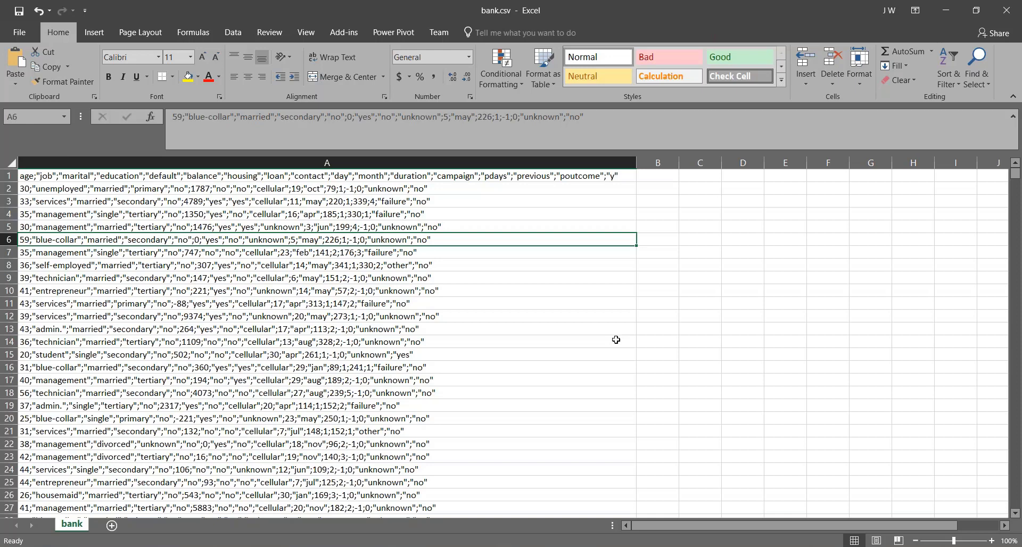
mouse_move(366, 218)
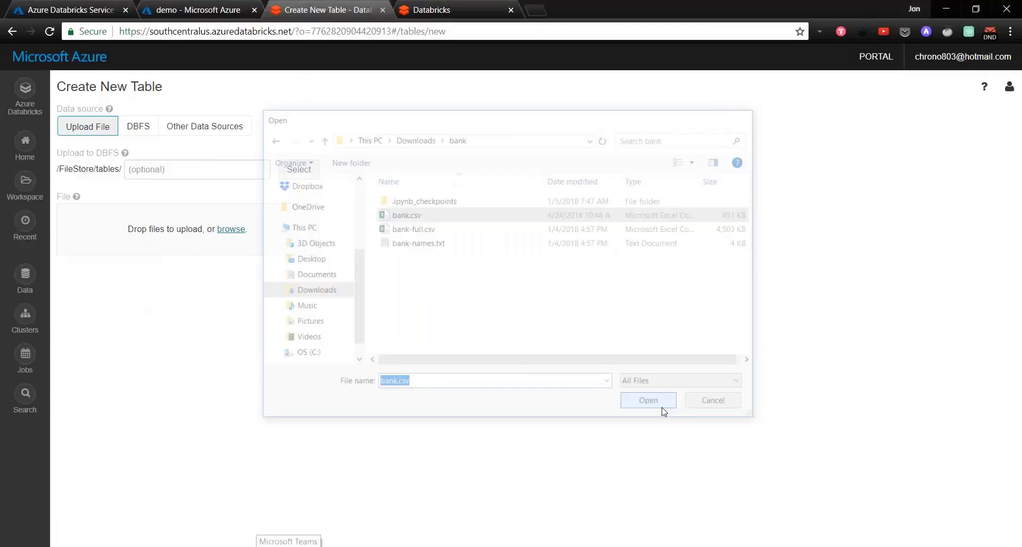
Step: Upload bank.csv, create a table with the UI on the demo cluster, and preview it
left_click(648, 400)
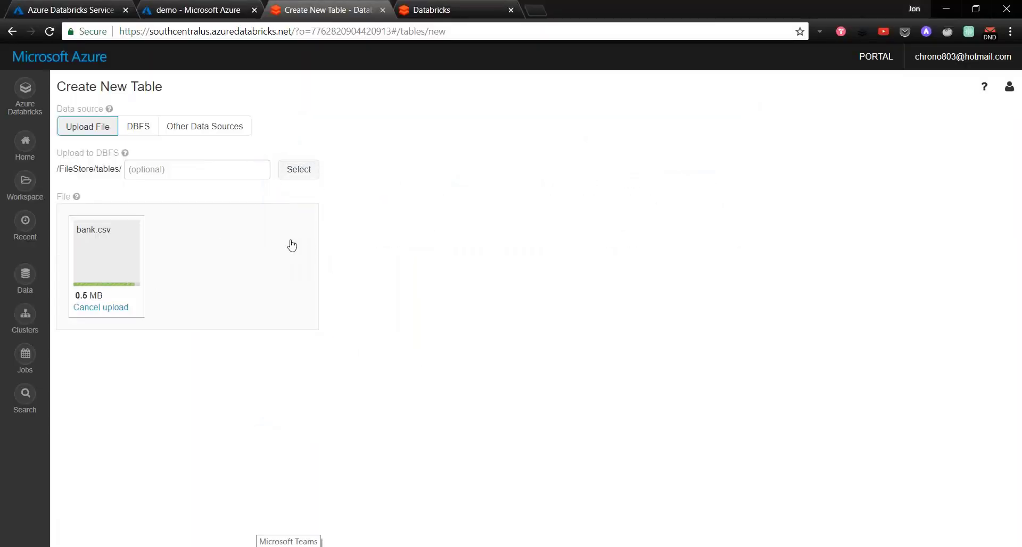
mouse_move(235, 248)
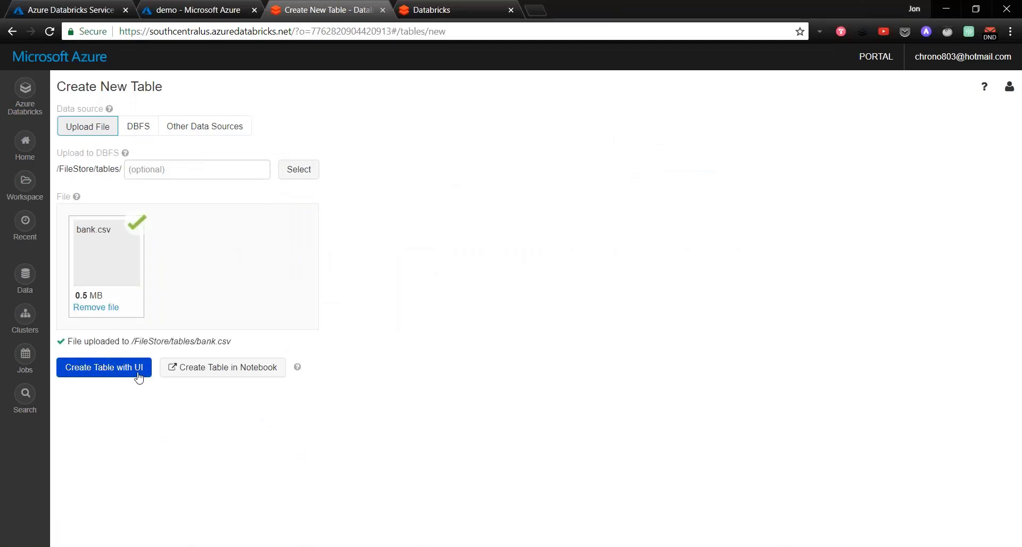
left_click(103, 367)
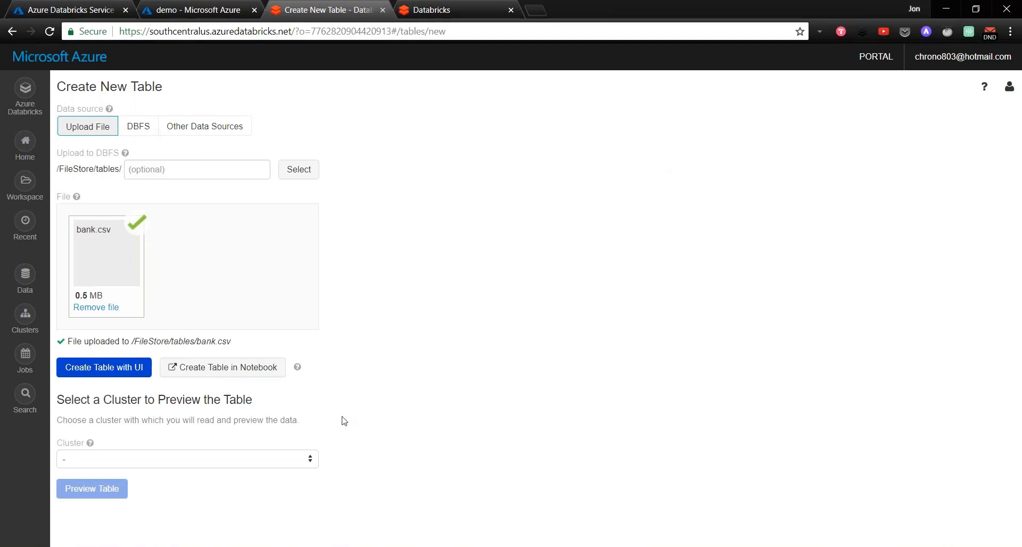
left_click(187, 459)
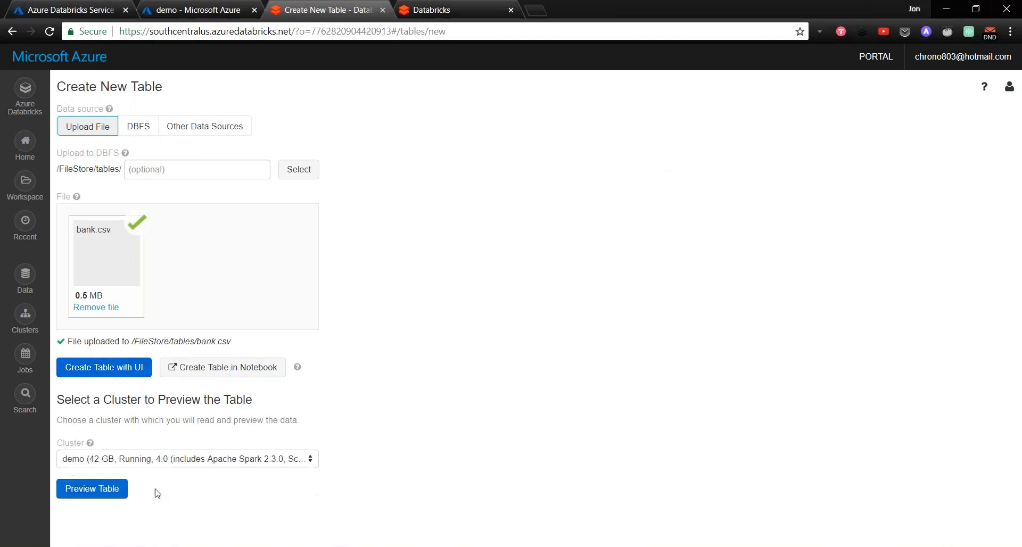
left_click(92, 489)
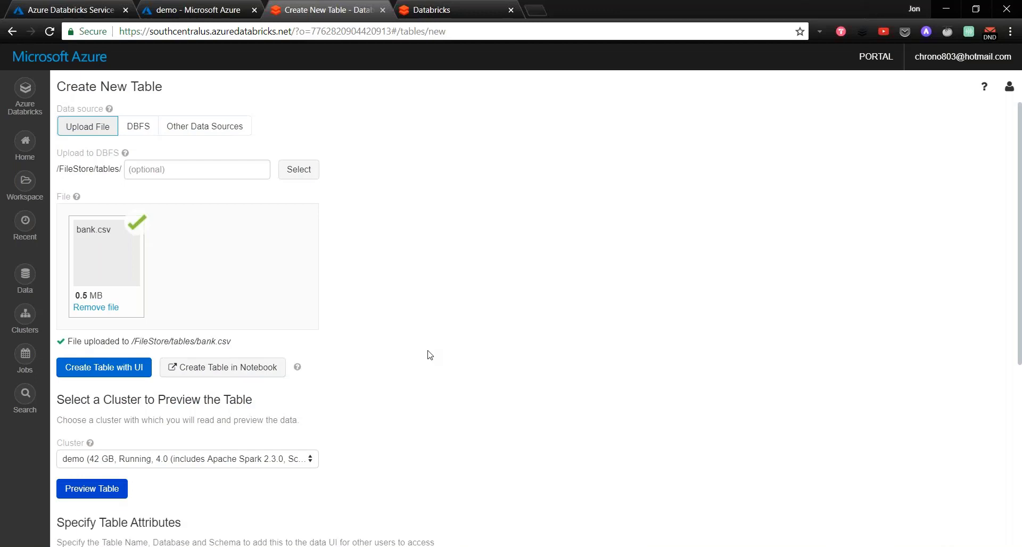
Step: Name the new table bank_csv and use the first row as column headers
left_click(103, 367)
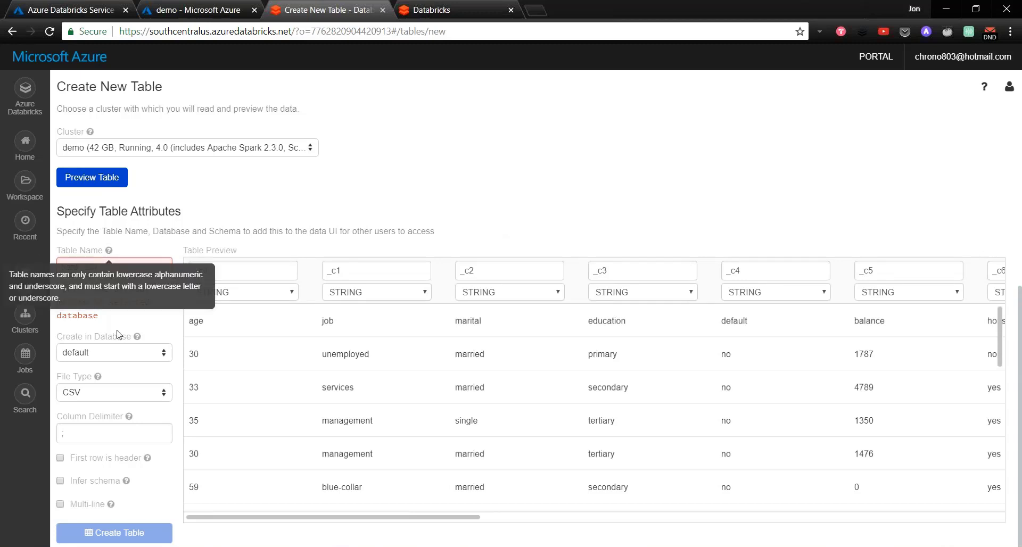
type("bank_csv")
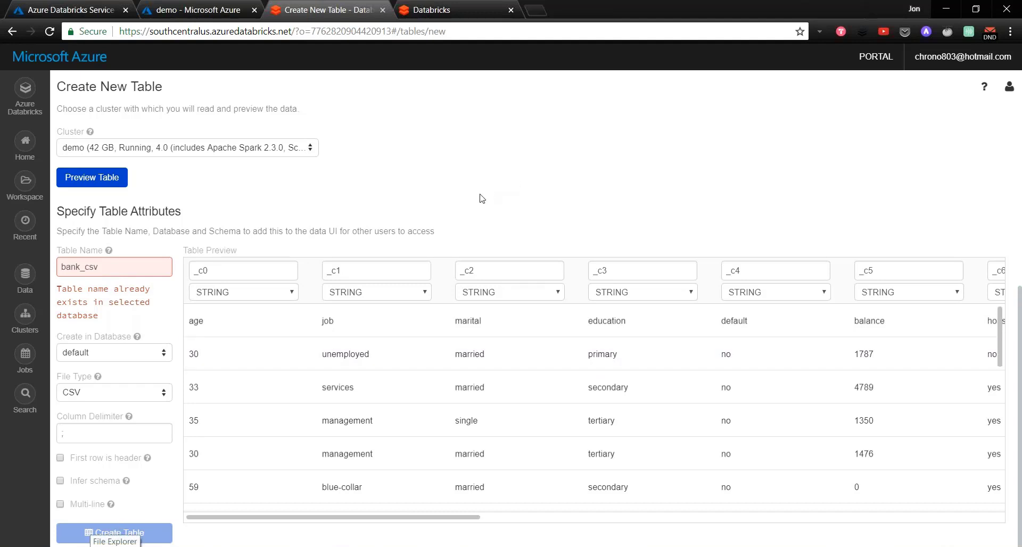
mouse_move(372, 321)
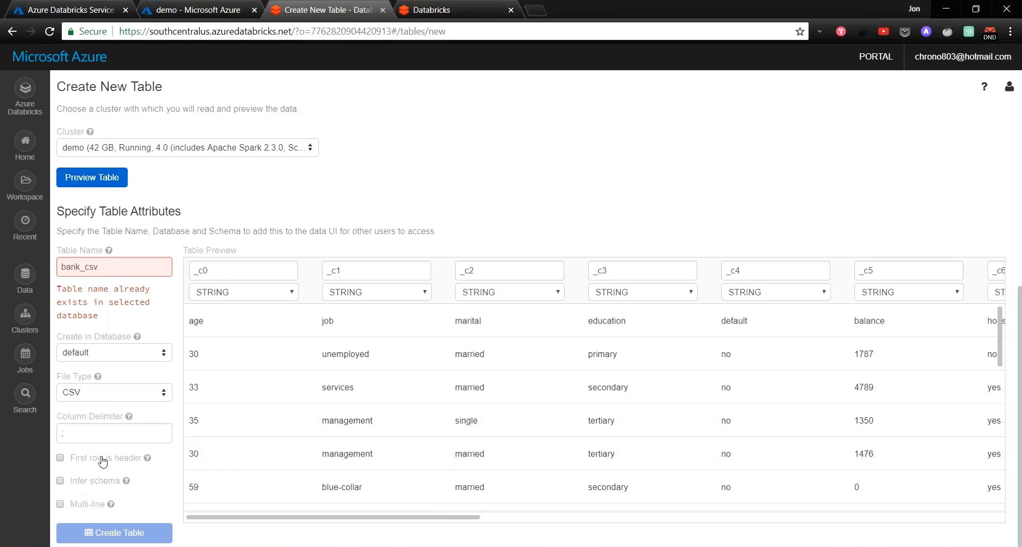
left_click(60, 458)
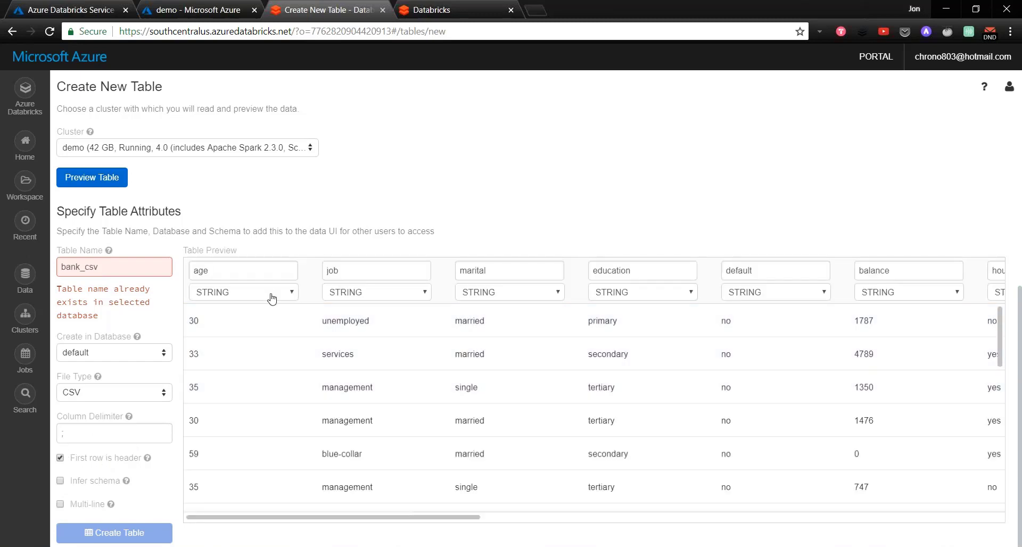
Step: Enable Infer schema so columns like age become INT, then return home
left_click(243, 292)
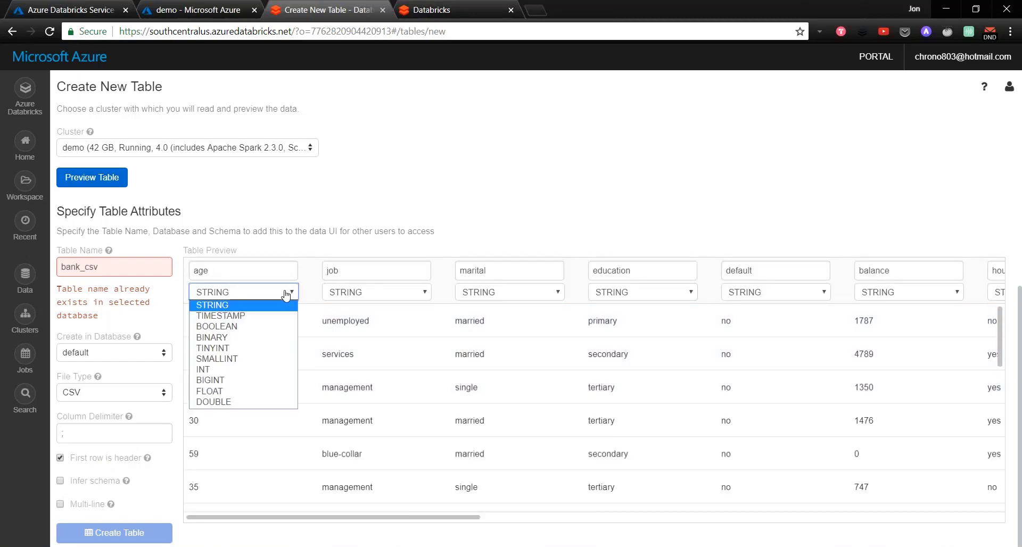
mouse_move(355, 256)
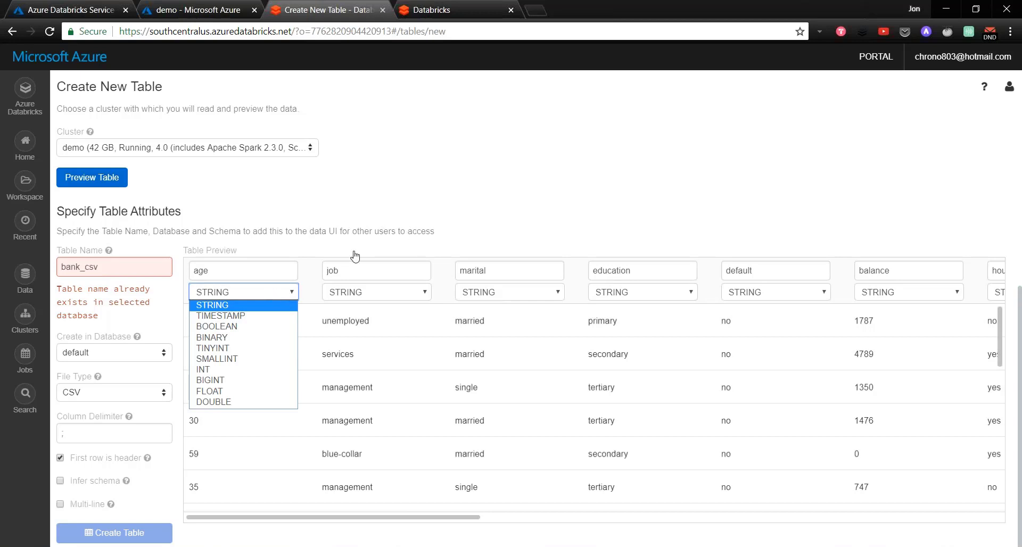
left_click(212, 305)
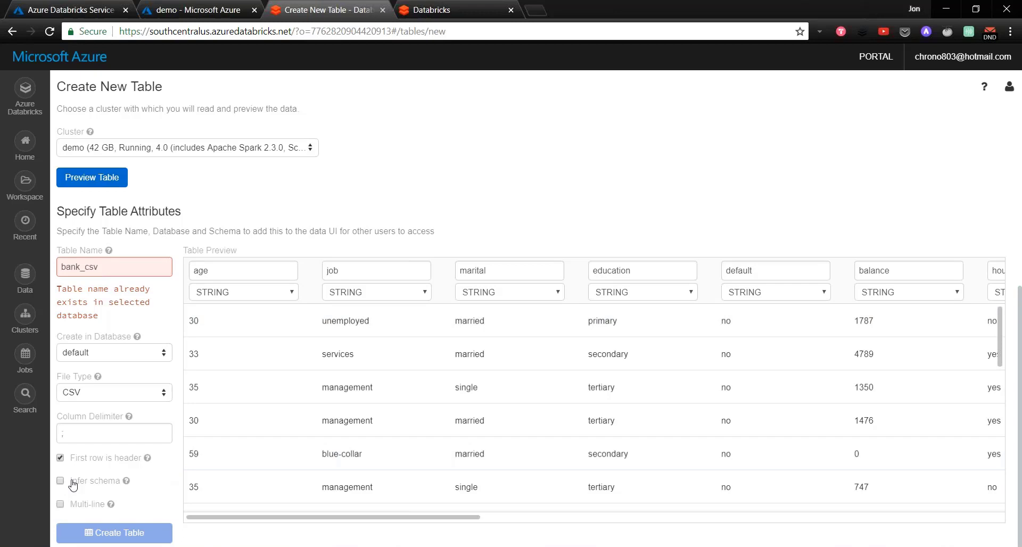
left_click(60, 480)
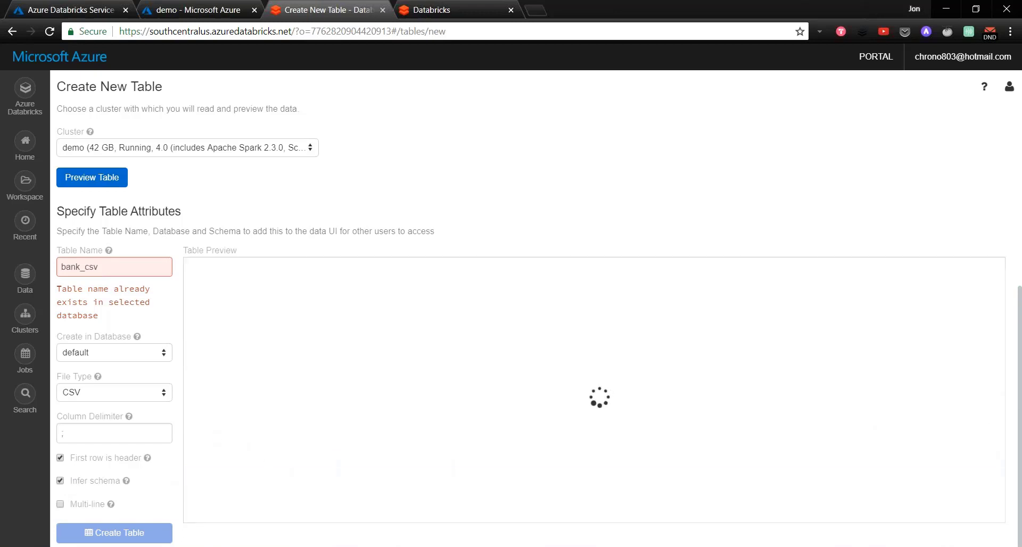
left_click(91, 177)
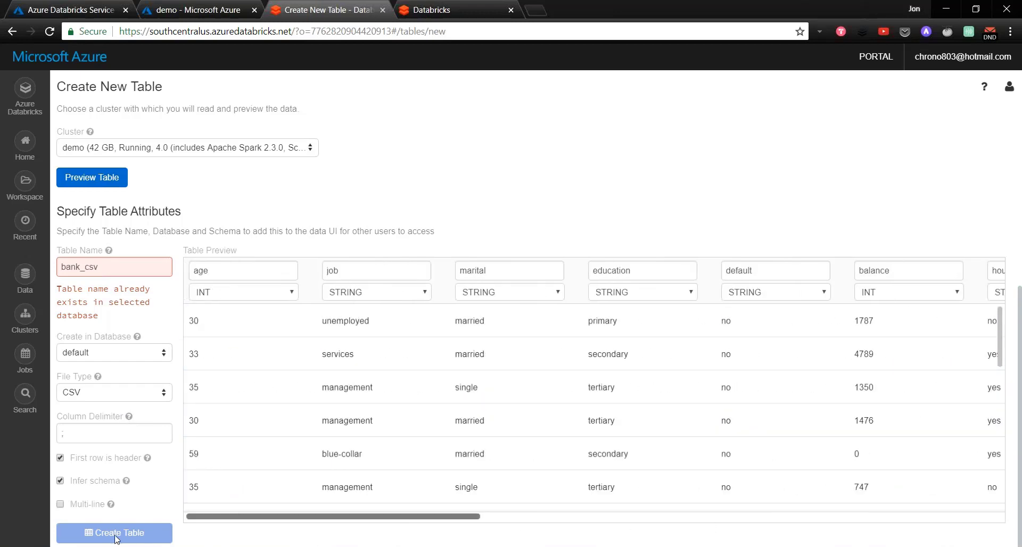
mouse_move(197, 62)
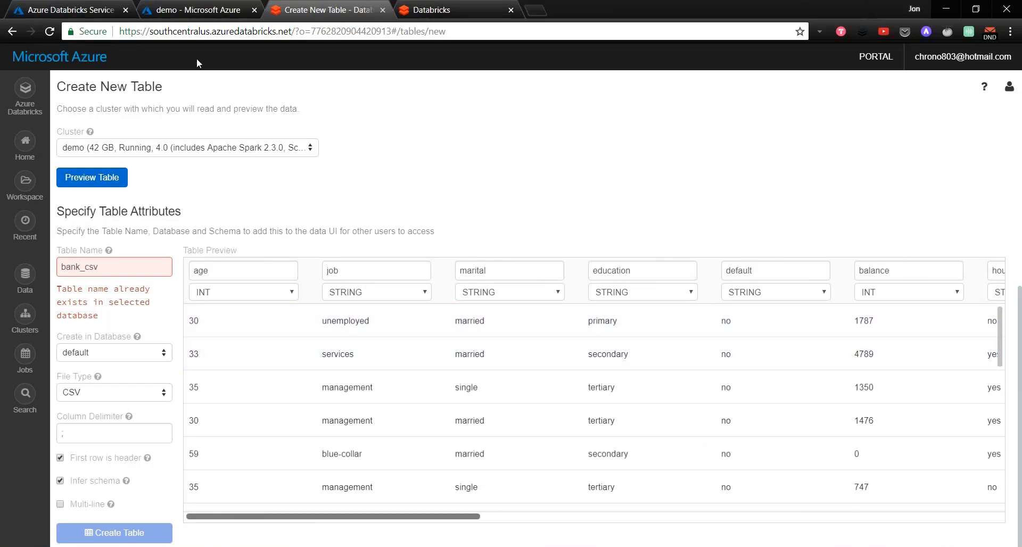
mouse_move(192, 100)
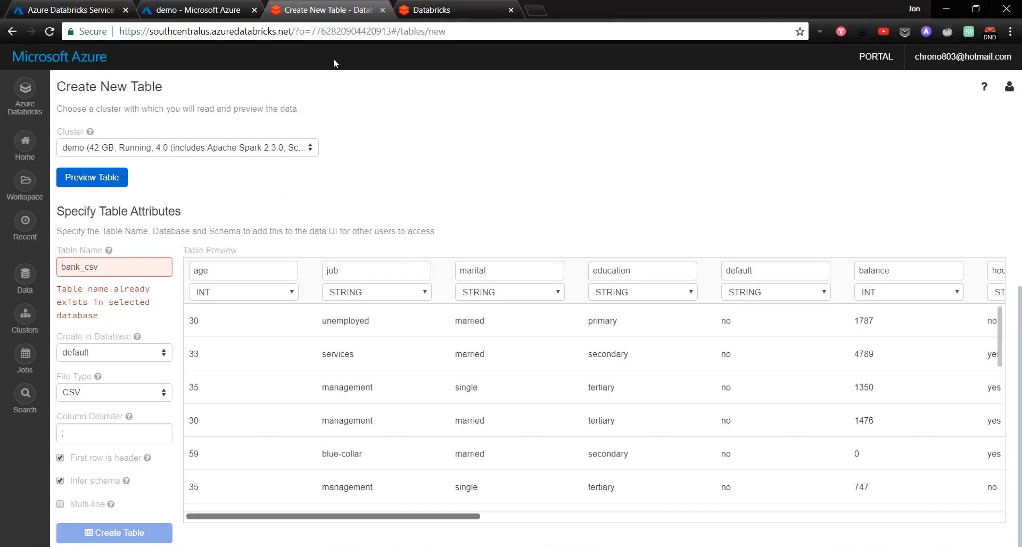
left_click(25, 91)
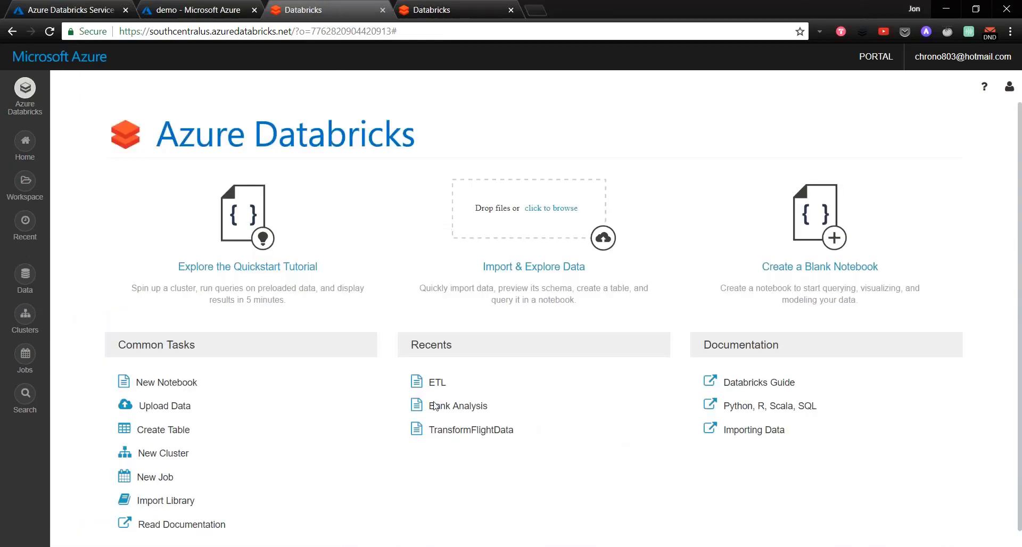
Step: Open the Bank Analysis notebook from Recents and clear all its previous results
left_click(457, 405)
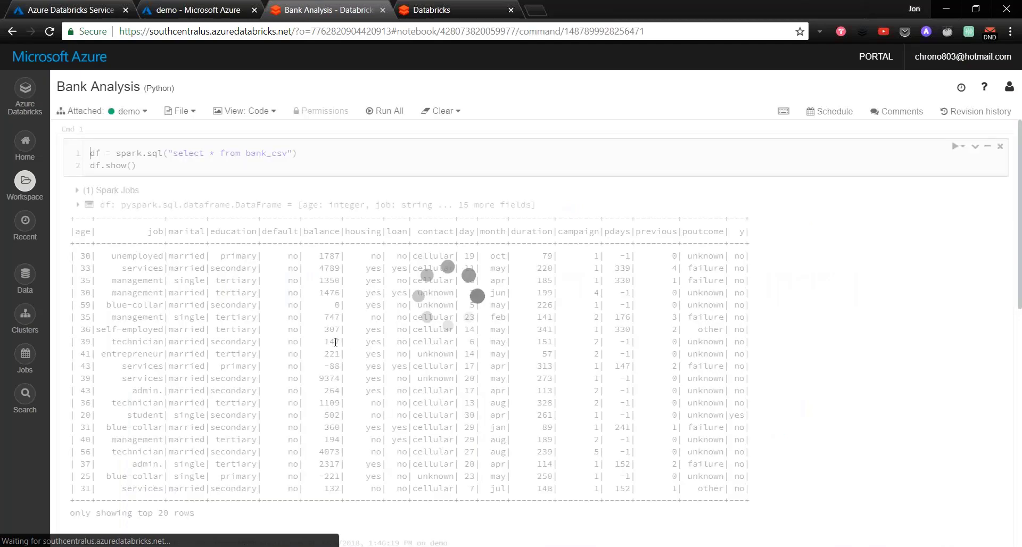
left_click(441, 110)
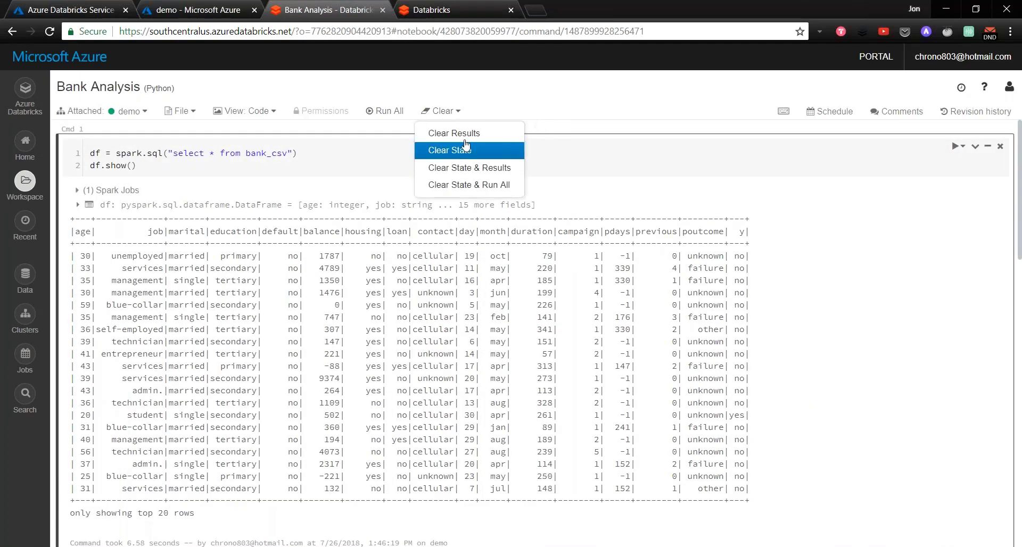
left_click(448, 150)
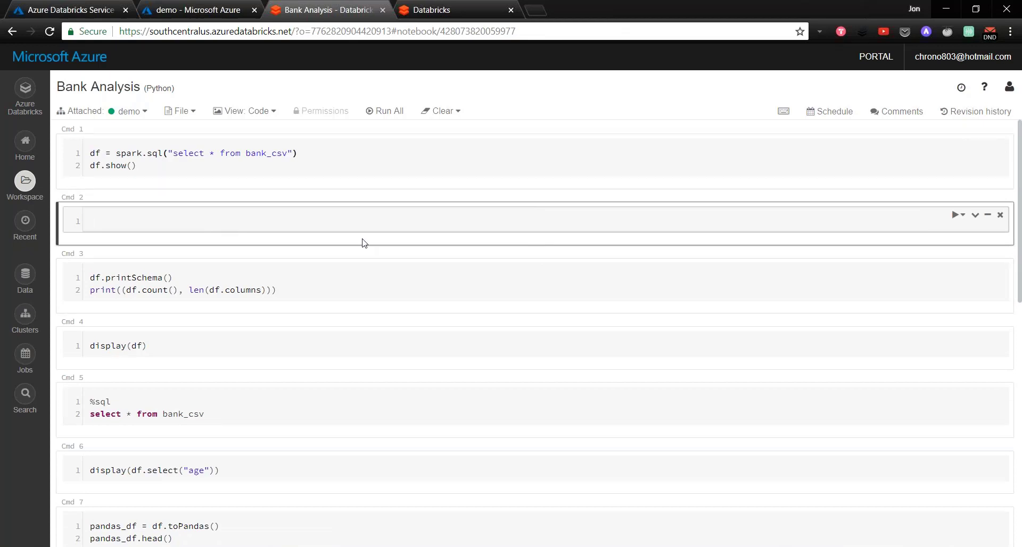
Step: Delete the stray 'sc' SparkContext test cell from Bank Analysis
left_click(261, 220)
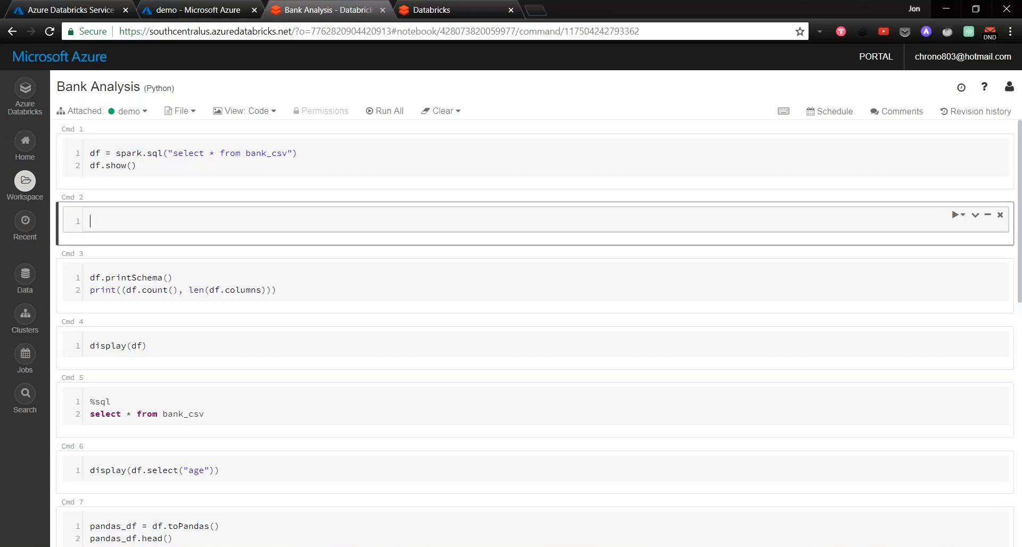
type("sw")
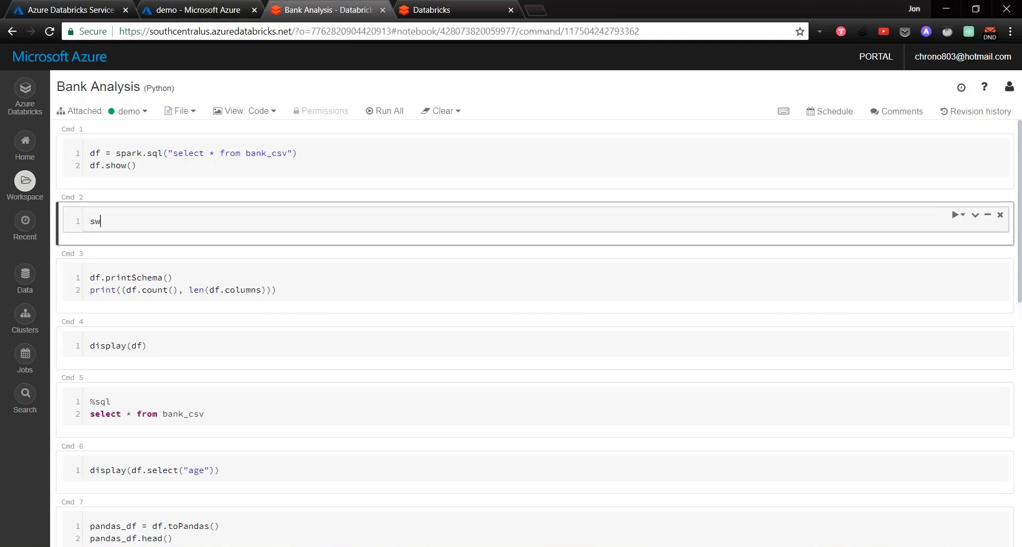
type("sql")
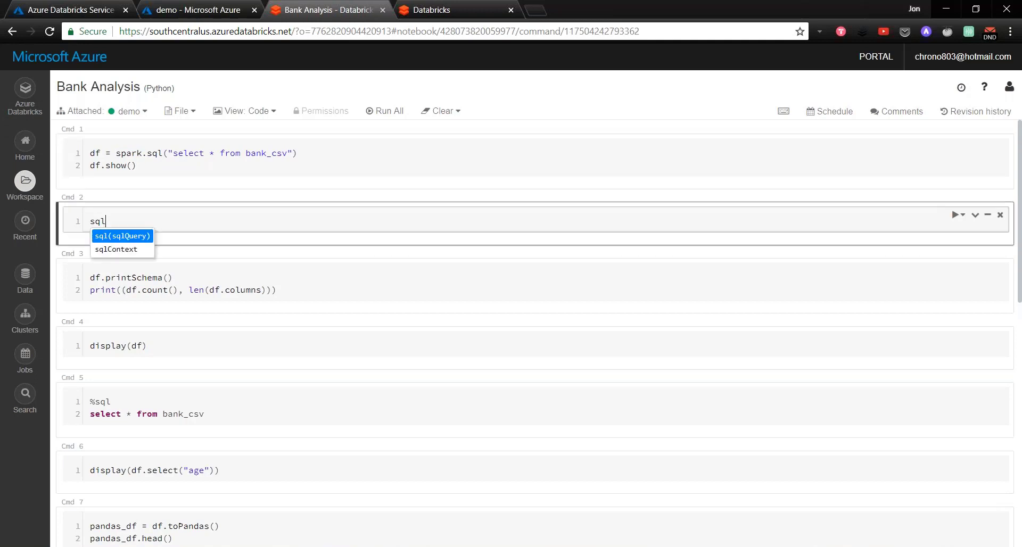
left_click(116, 248)
type("sc")
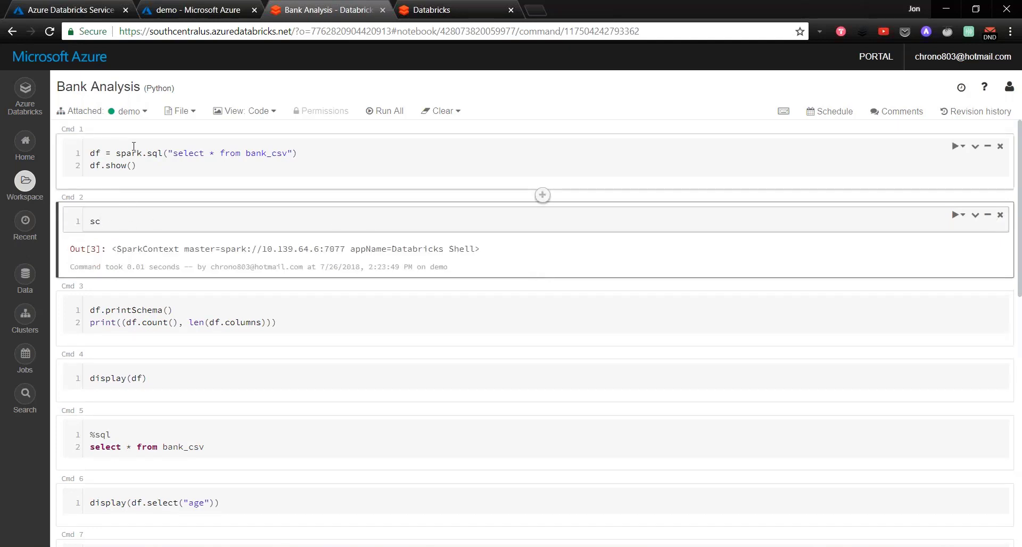
type("dd")
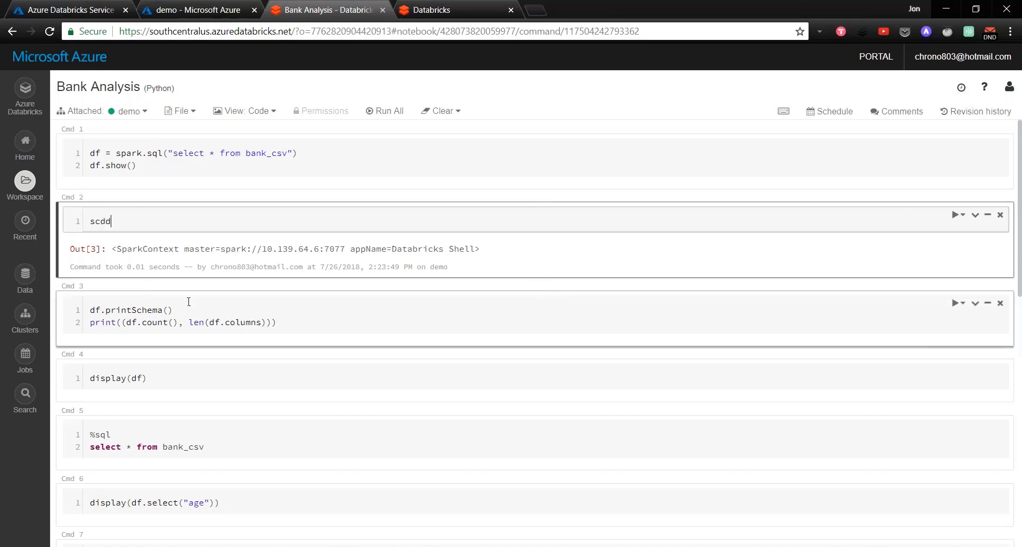
left_click(1000, 215)
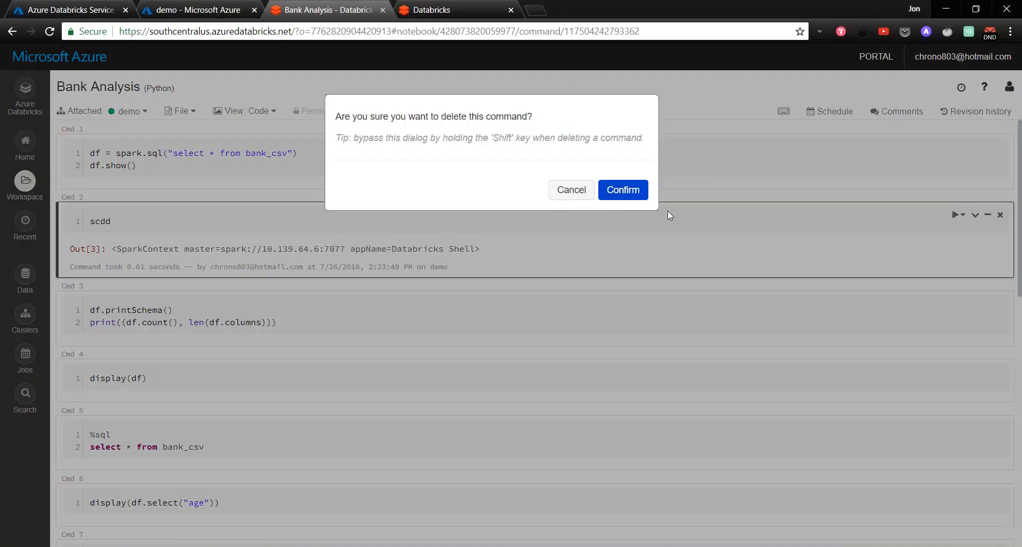
left_click(622, 189)
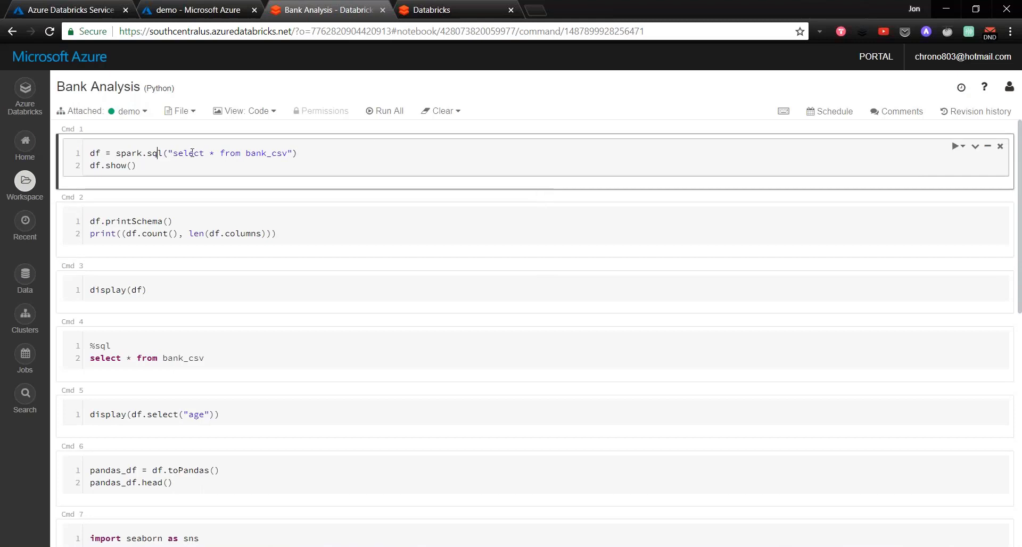
Step: Run Cmd 1's df.show() and scroll through the top 20 bank_csv rows
double_click(266, 154)
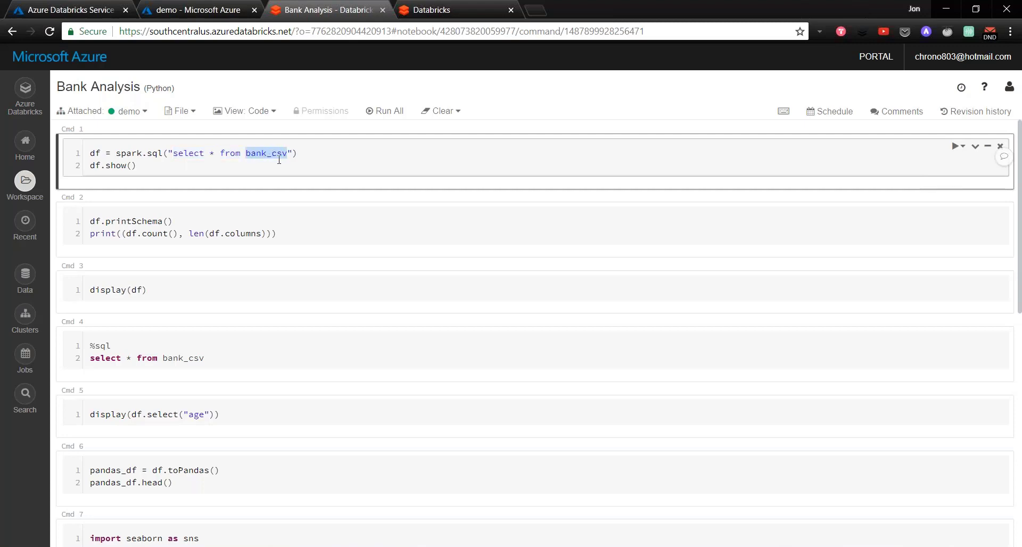
mouse_move(365, 141)
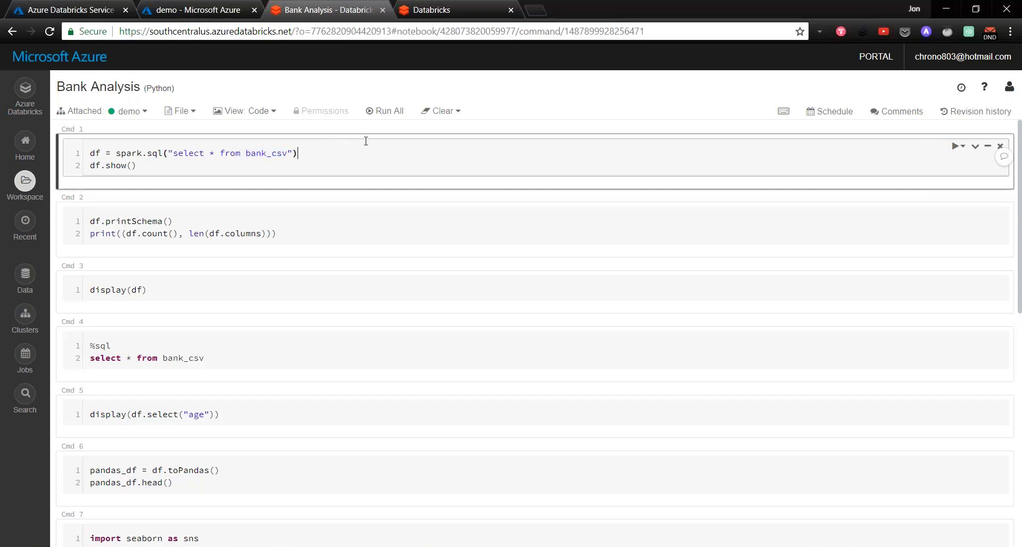
left_click(957, 146)
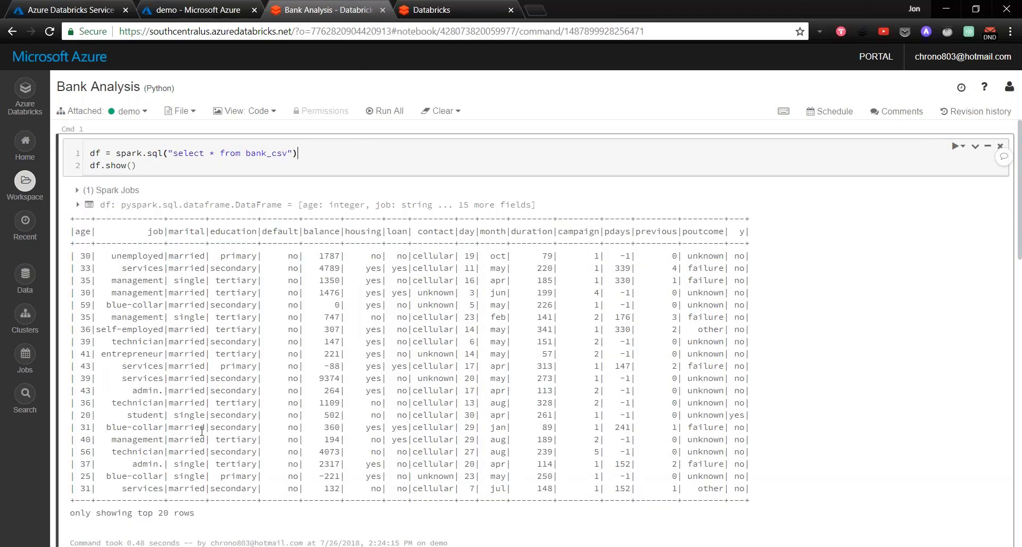
scroll("down", 3)
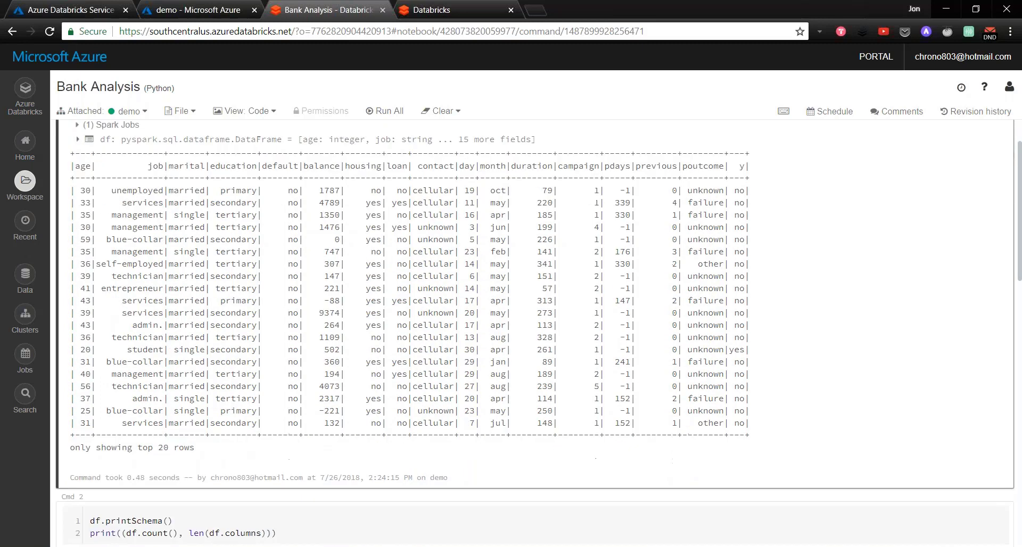
scroll("down", 3)
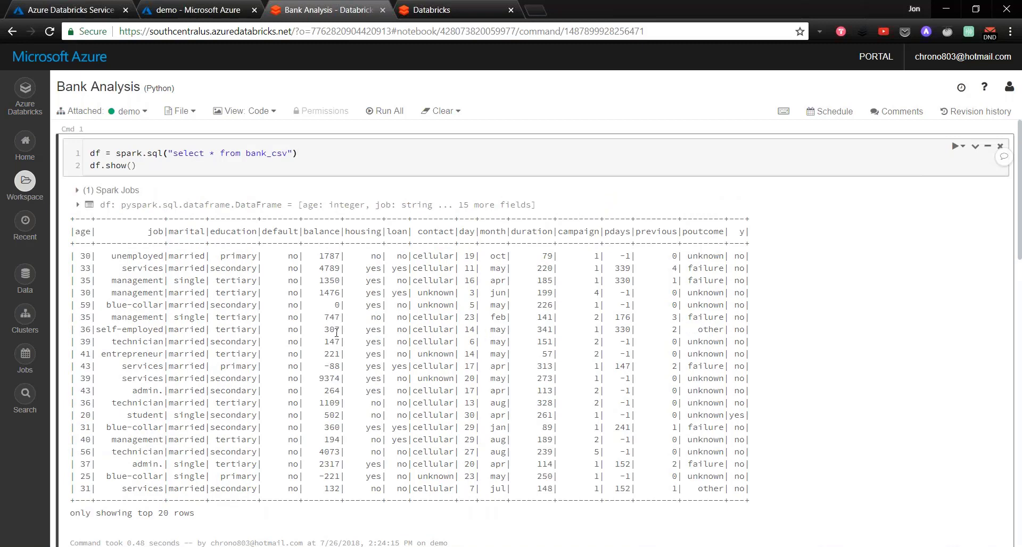
mouse_move(373, 259)
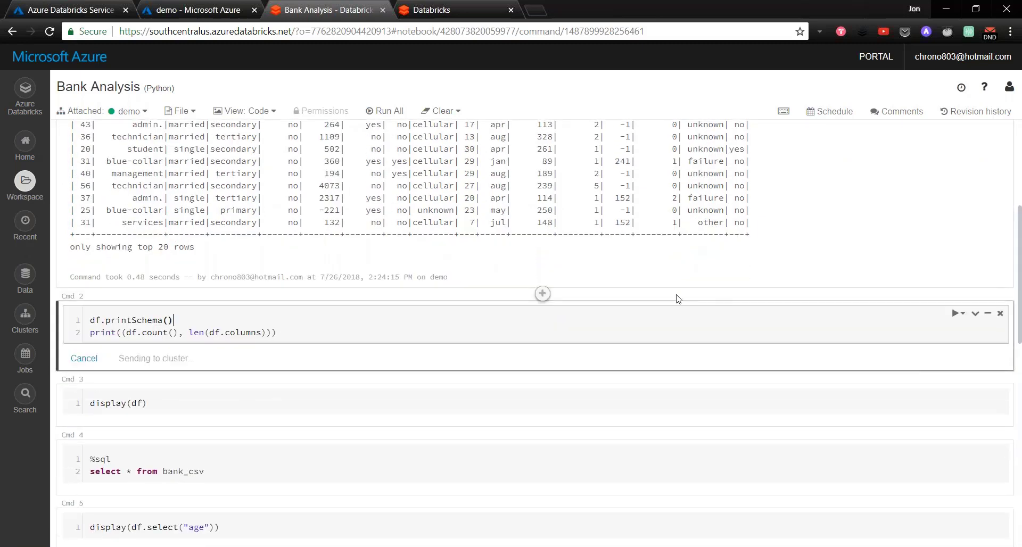
Step: Review the printed bank_csv schema, including age, and the (4521, 17) shape
left_click(390, 111)
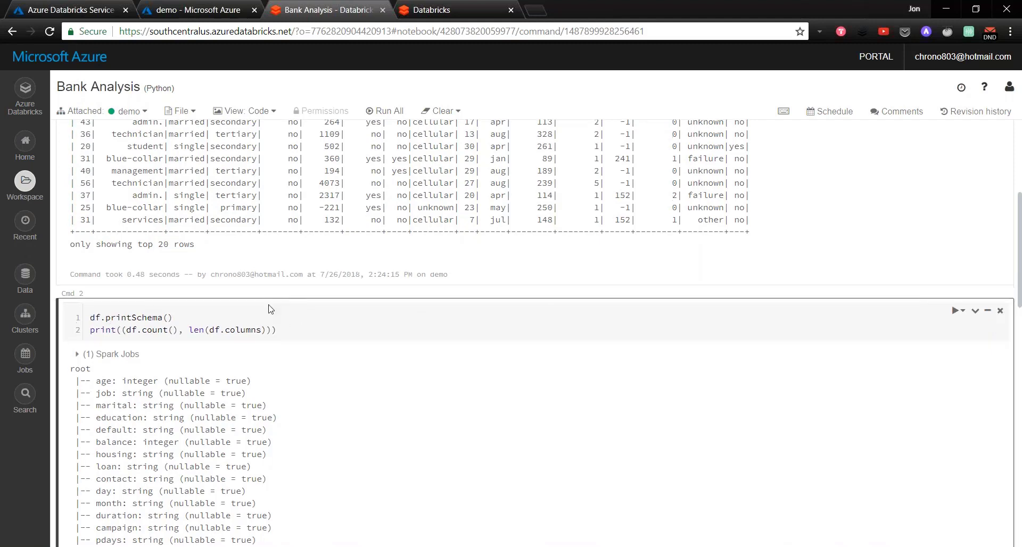
scroll("down", 3)
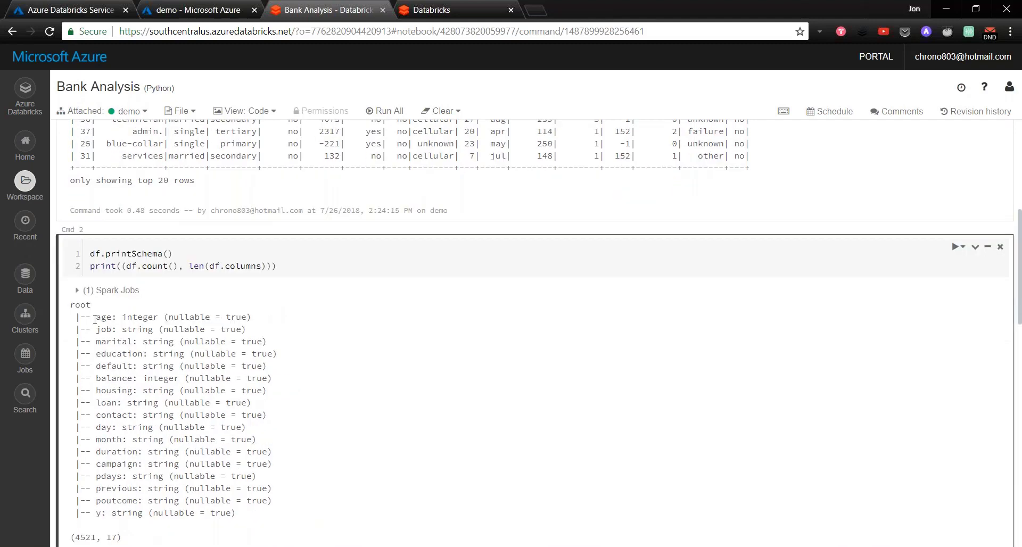
double_click(124, 317)
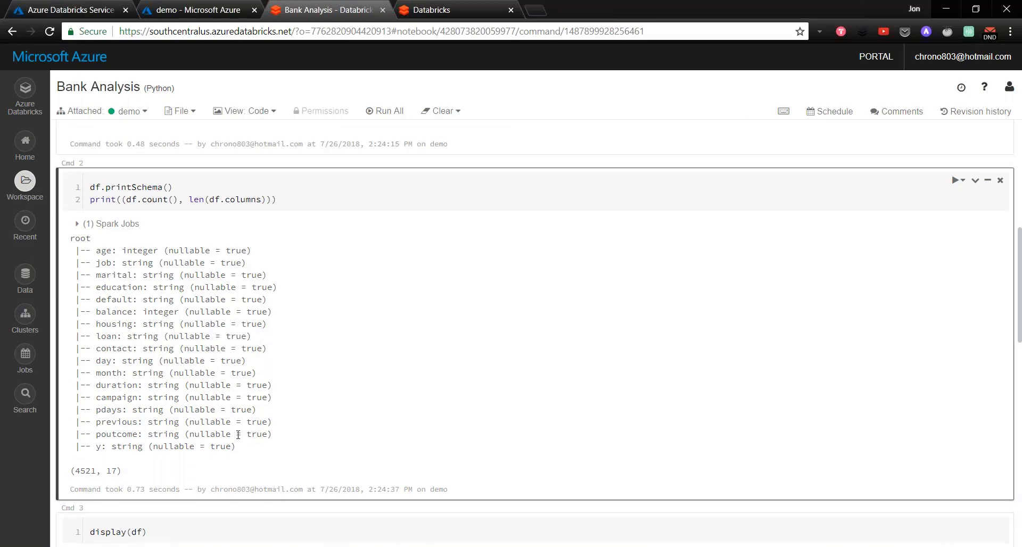
mouse_move(112, 330)
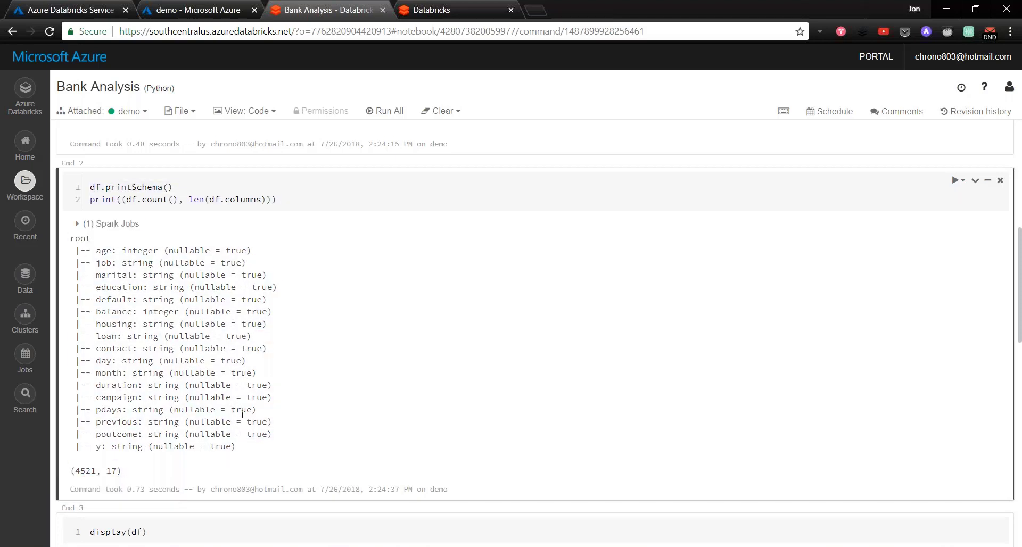
scroll("down", 3)
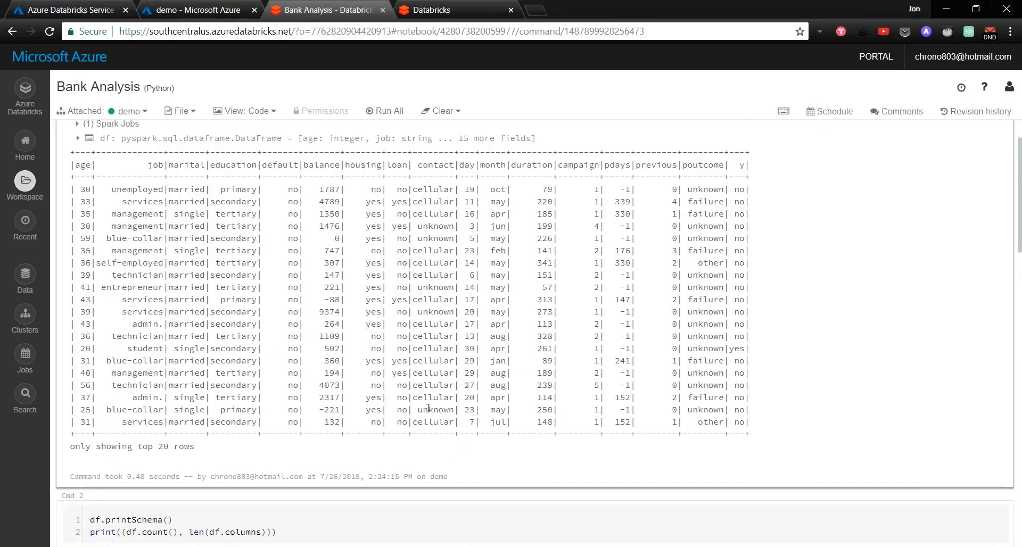
Step: Sort the display(df) table by the age column in descending order
scroll("down", 3)
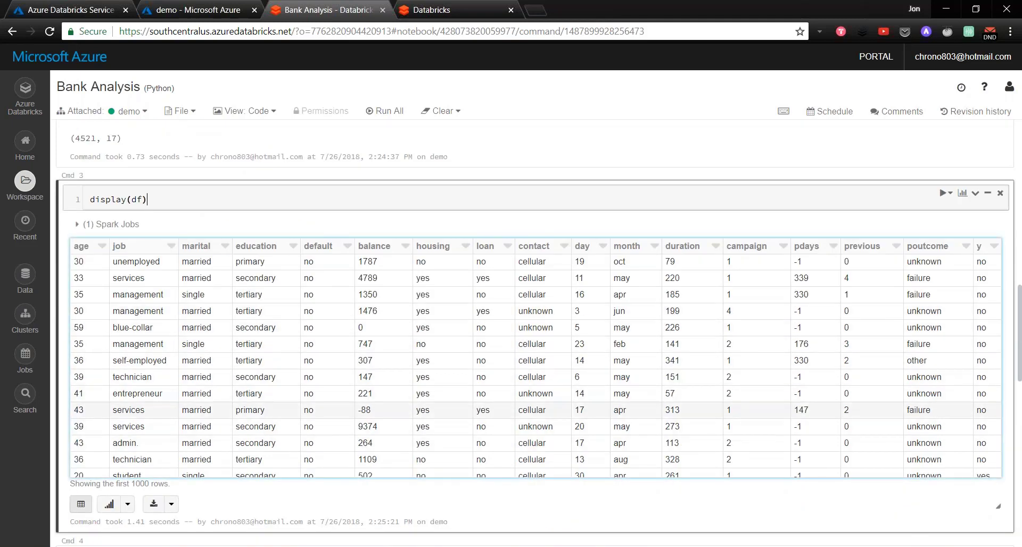
mouse_move(494, 337)
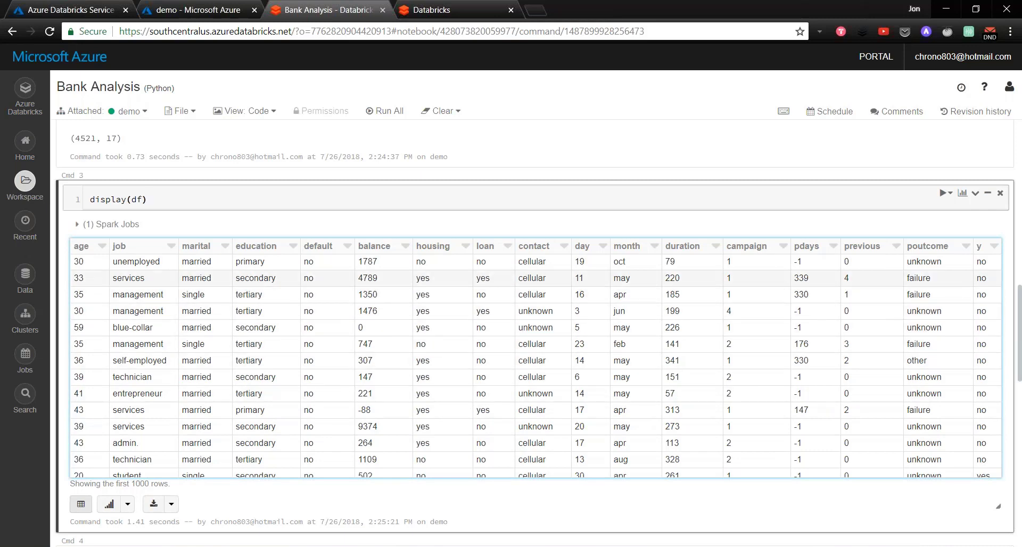
left_click(84, 246)
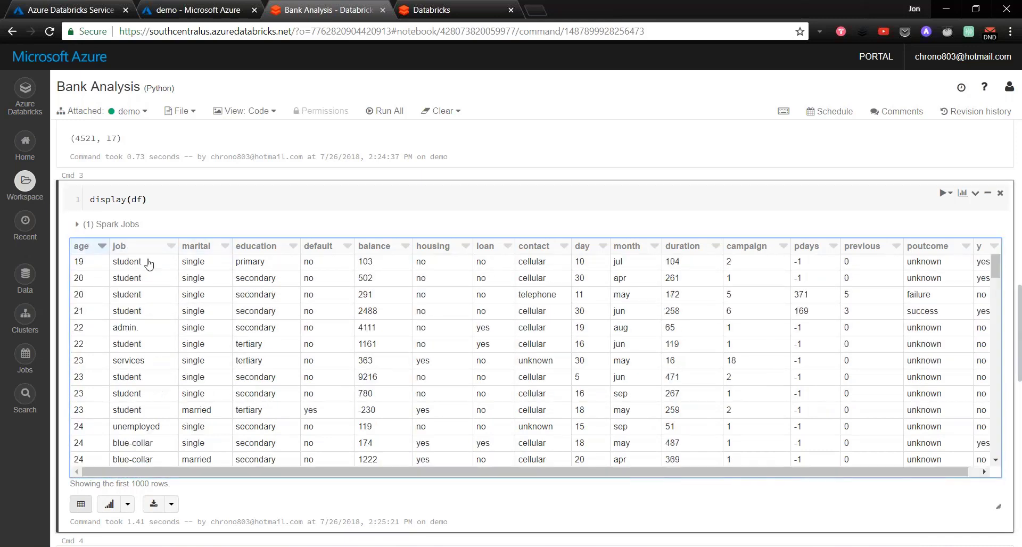
left_click(83, 247)
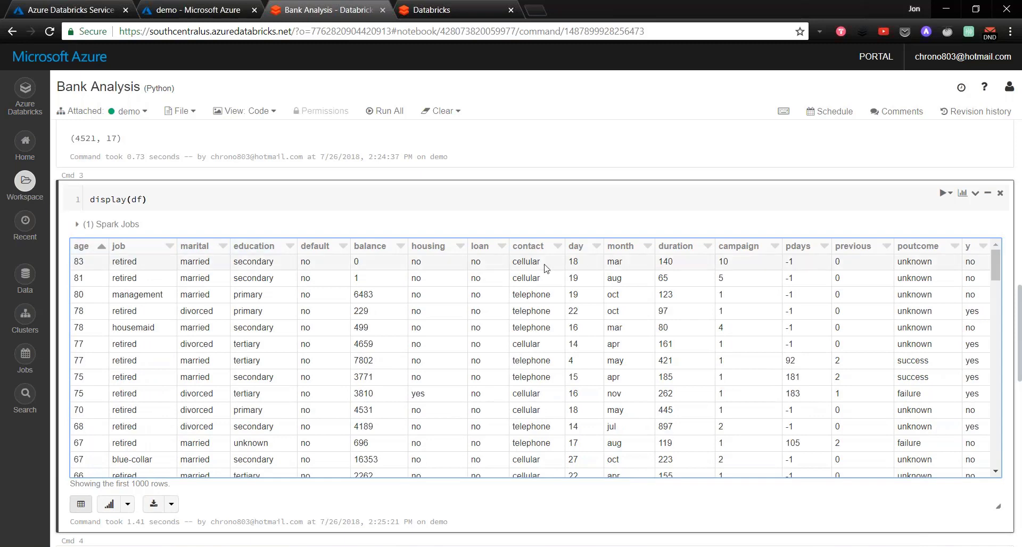
scroll("down", 3)
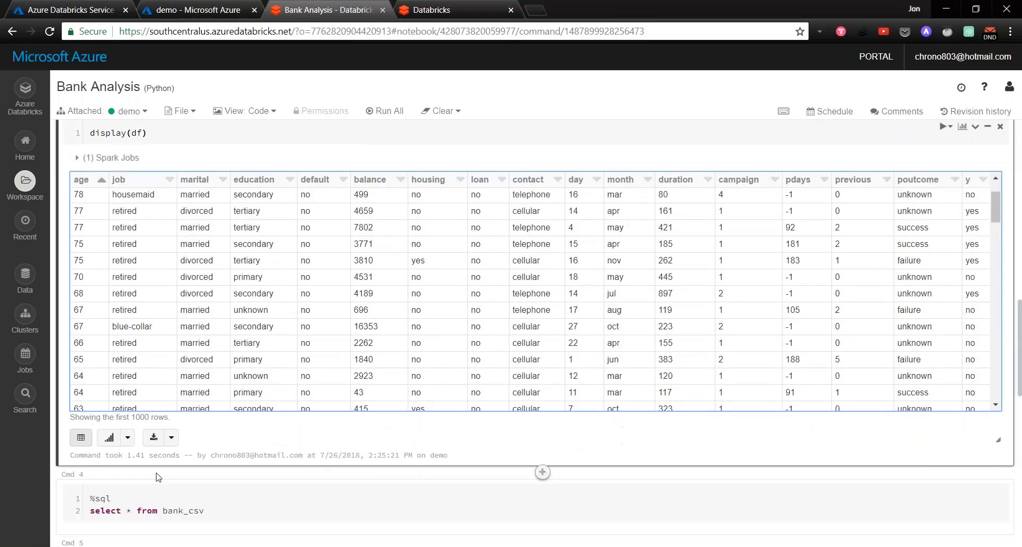
mouse_move(109, 437)
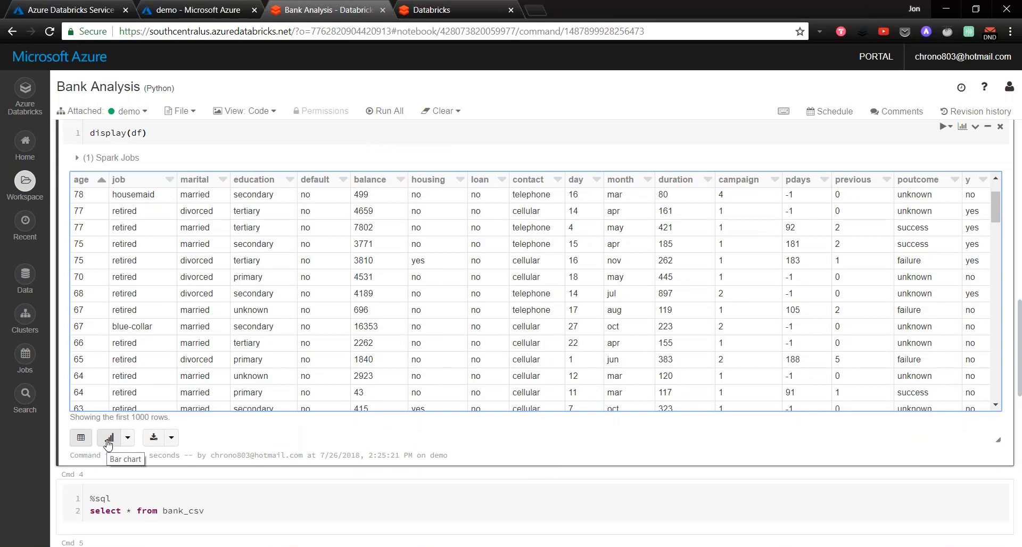
Step: Make the chart a Histogram plot with age as the value and no marital grouping
left_click(109, 438)
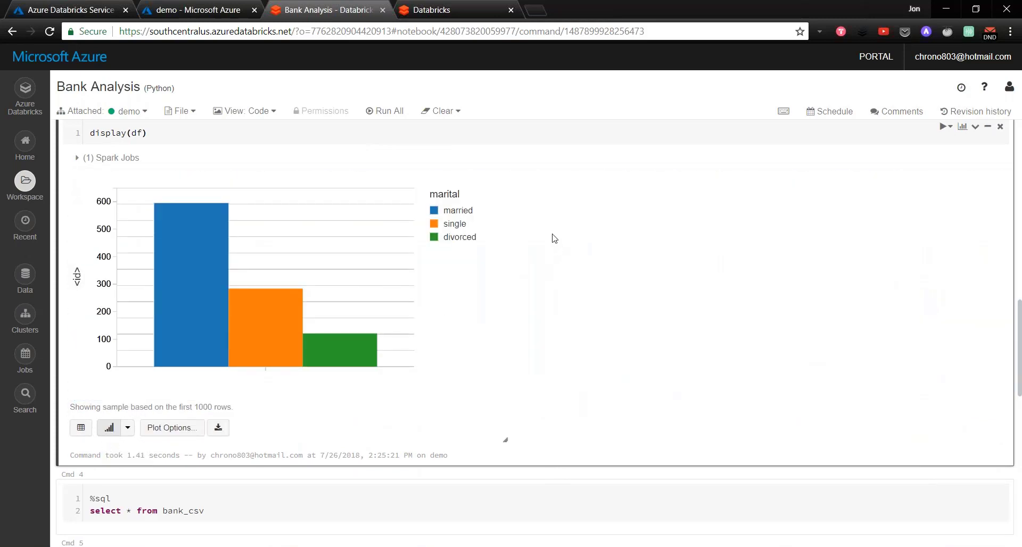
mouse_move(493, 385)
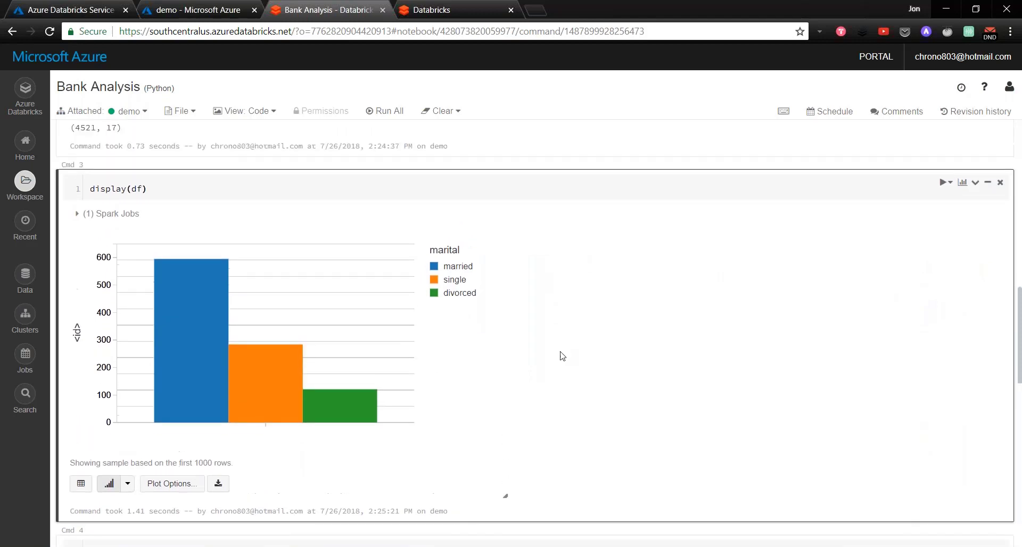
scroll("down", 3)
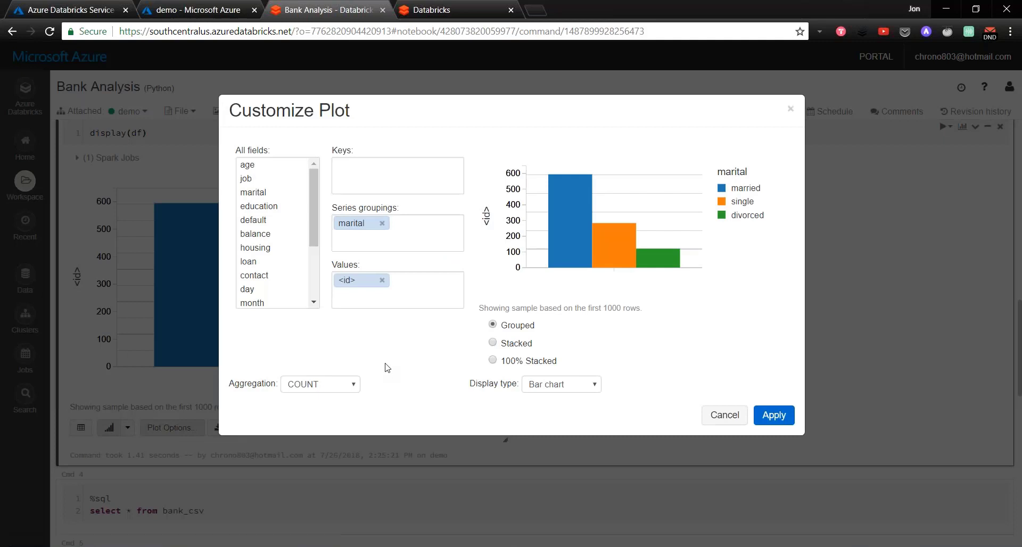
mouse_move(403, 224)
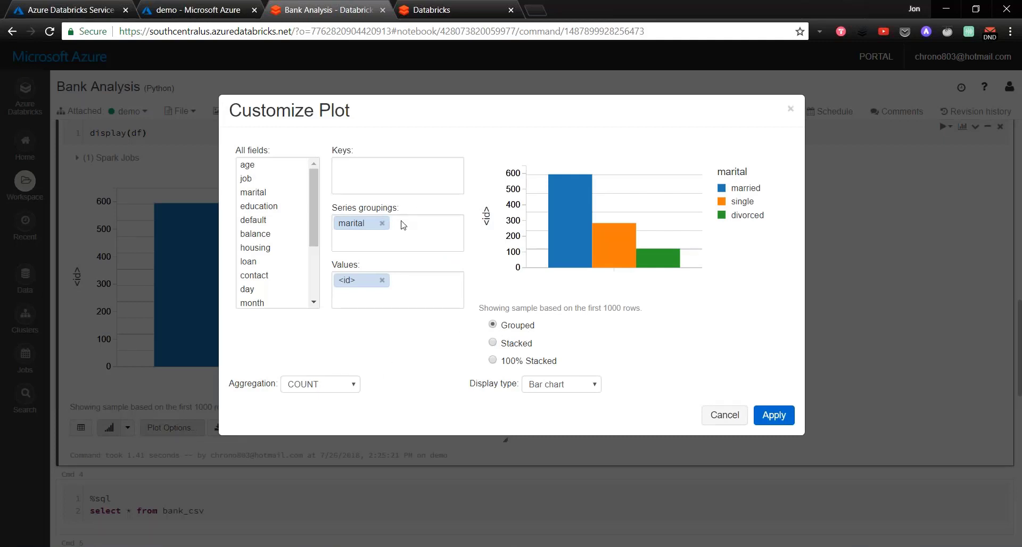
left_click(560, 384)
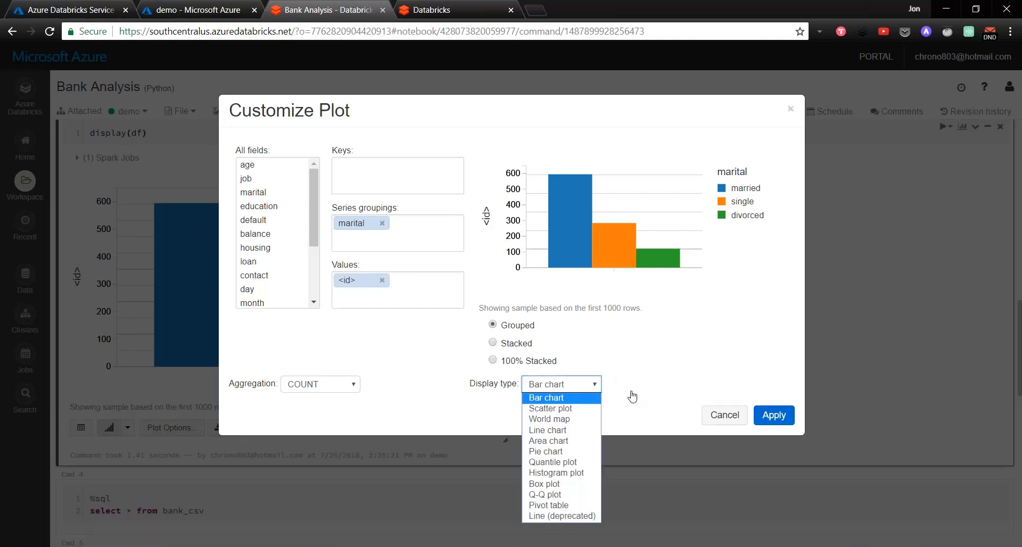
mouse_move(577, 473)
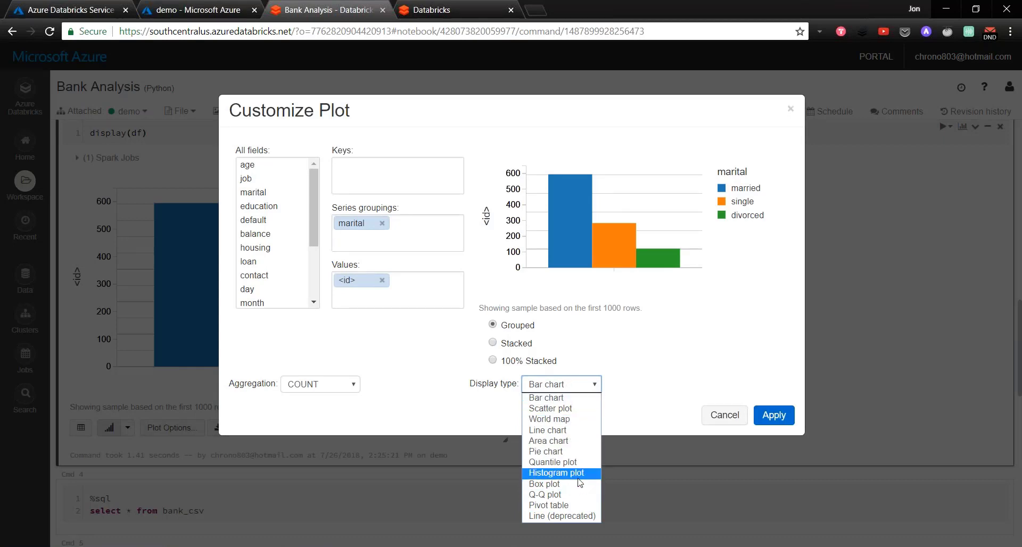
left_click(557, 473)
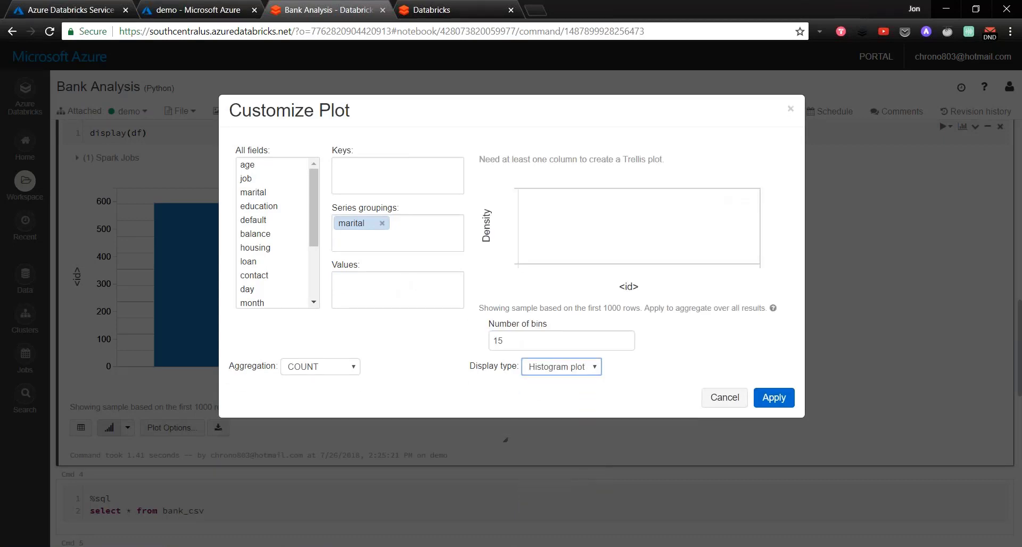
left_click(382, 224)
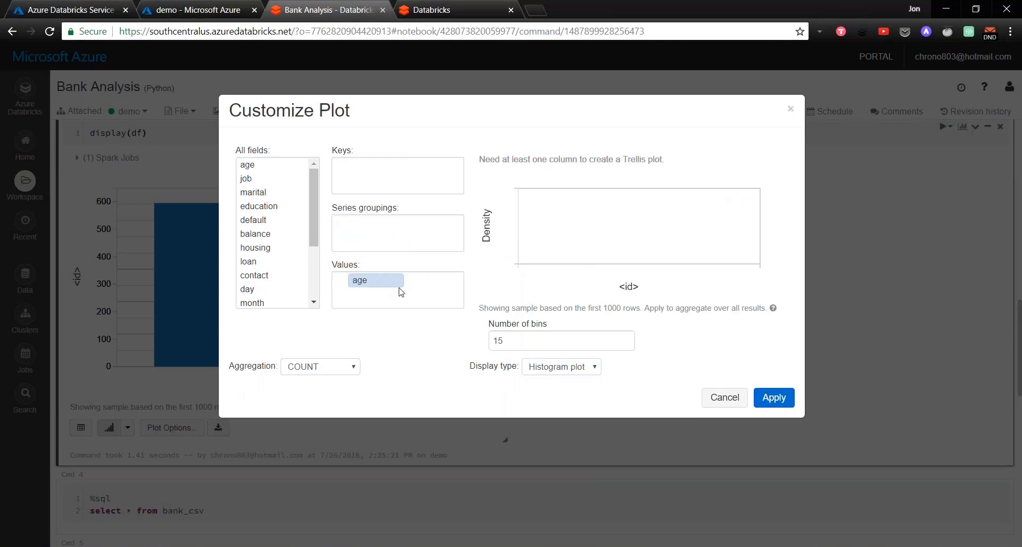
left_click(773, 398)
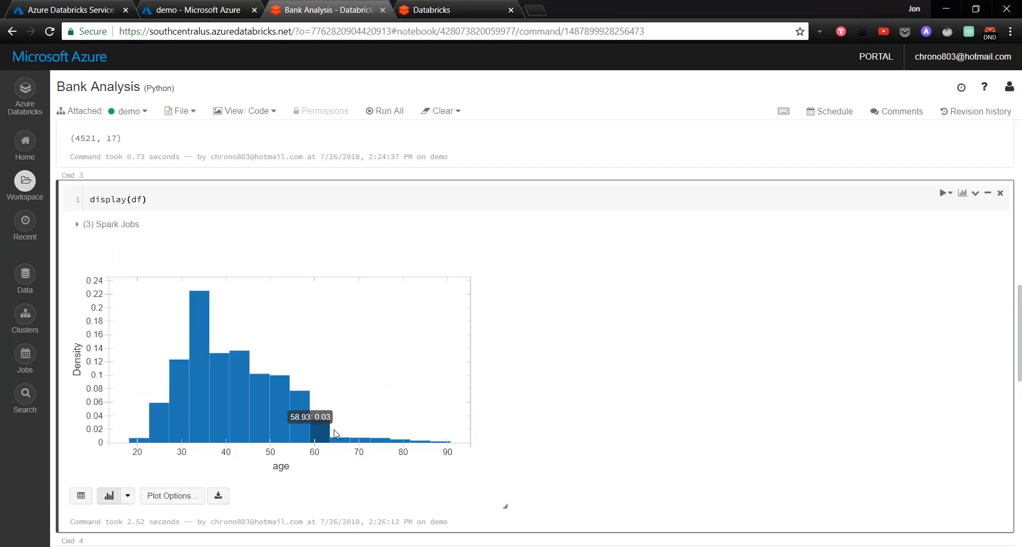
mouse_move(182, 407)
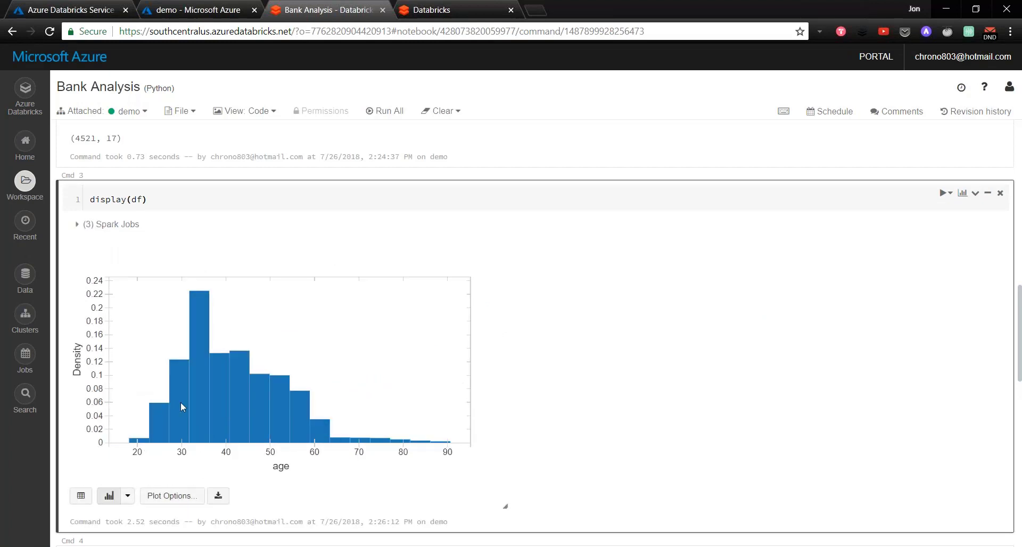
mouse_move(340, 439)
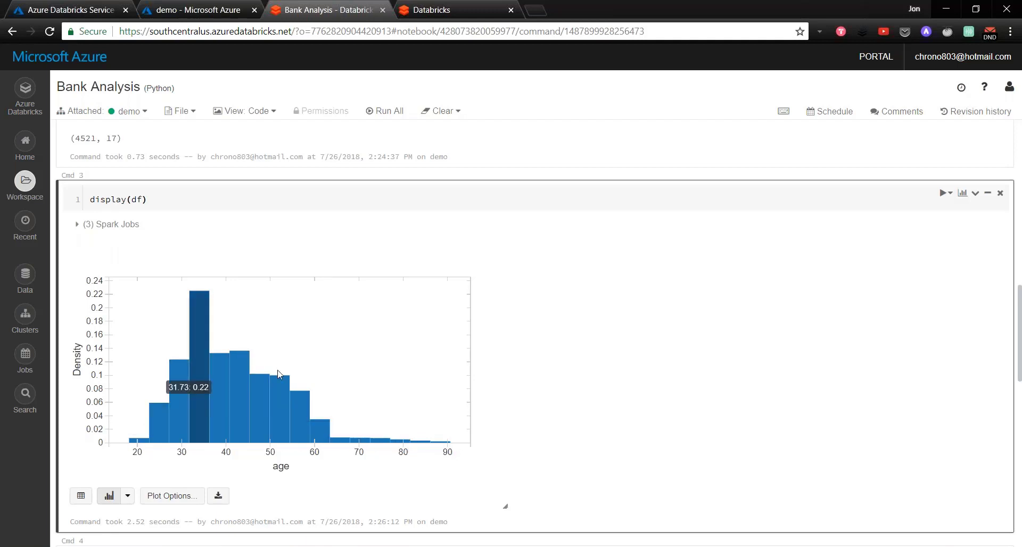
mouse_move(327, 260)
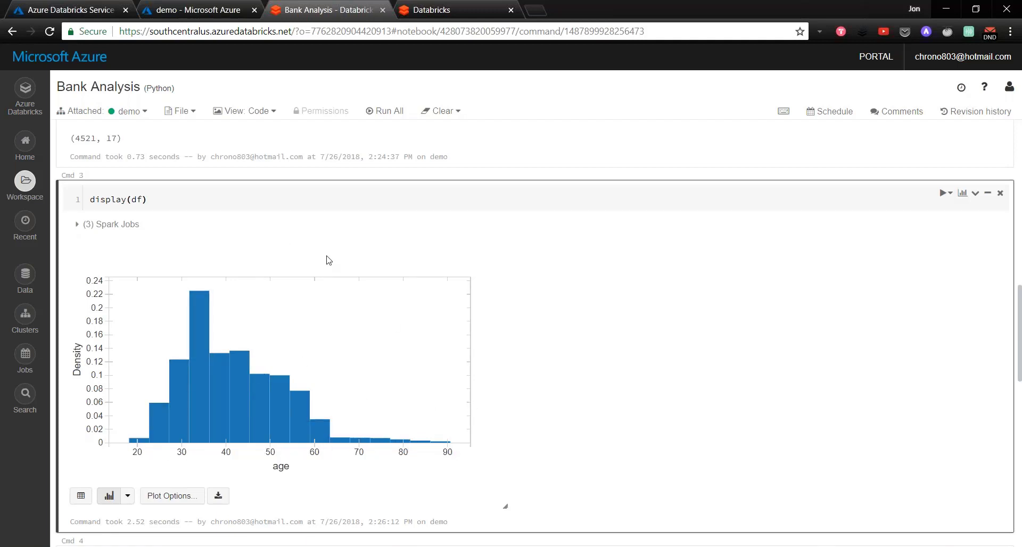
mouse_move(522, 282)
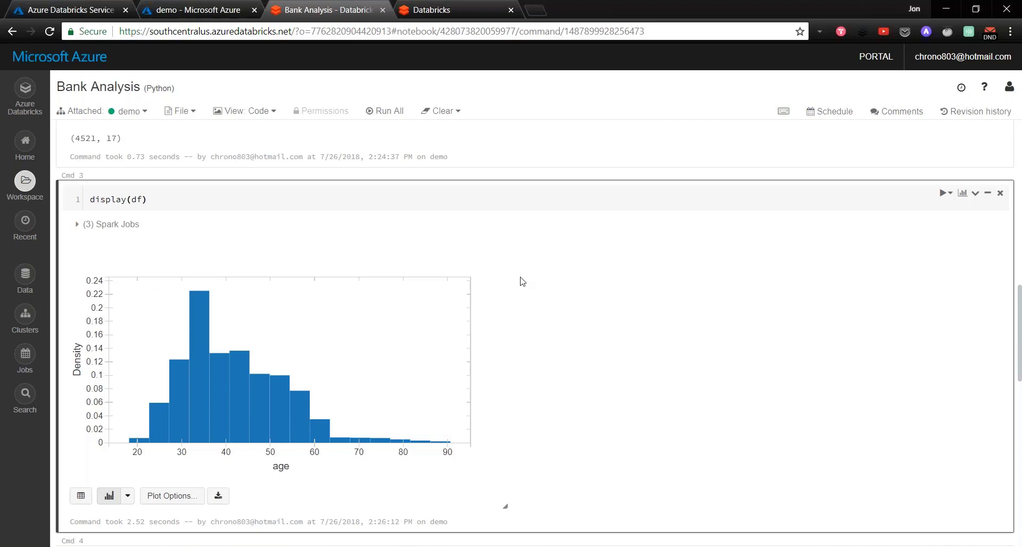
Step: Scroll below the age histogram to the %sql bank_csv query cell
scroll("down", 3)
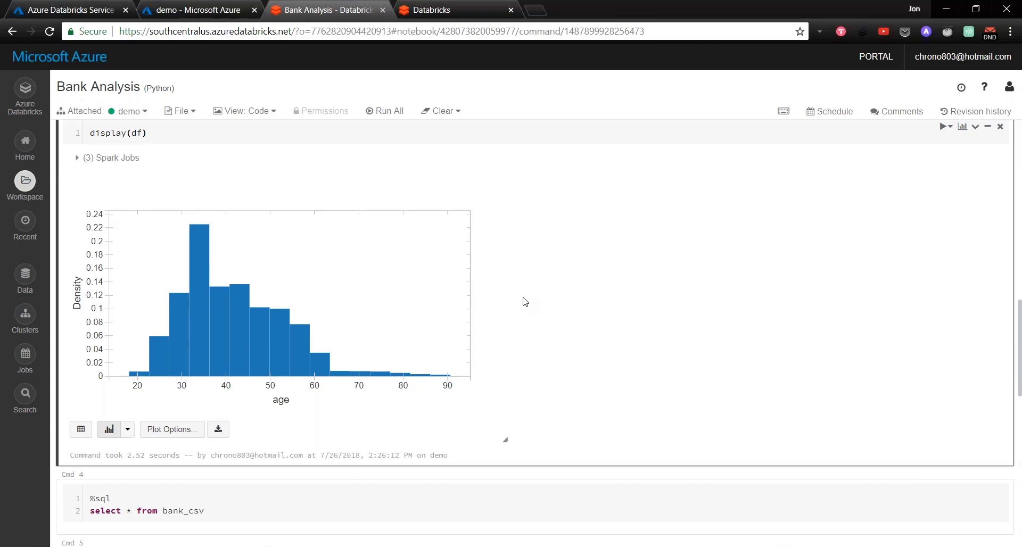
mouse_move(250, 396)
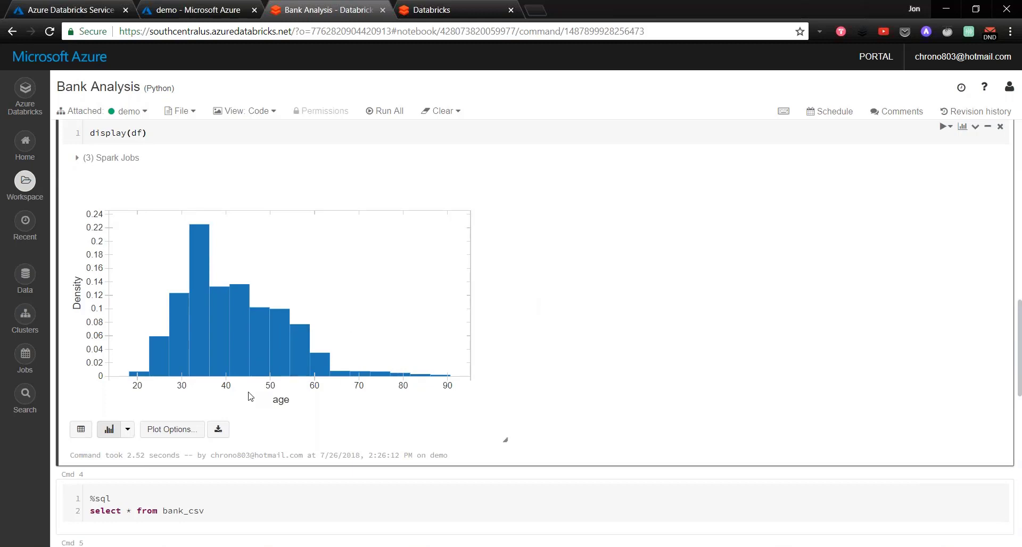
scroll("down", 3)
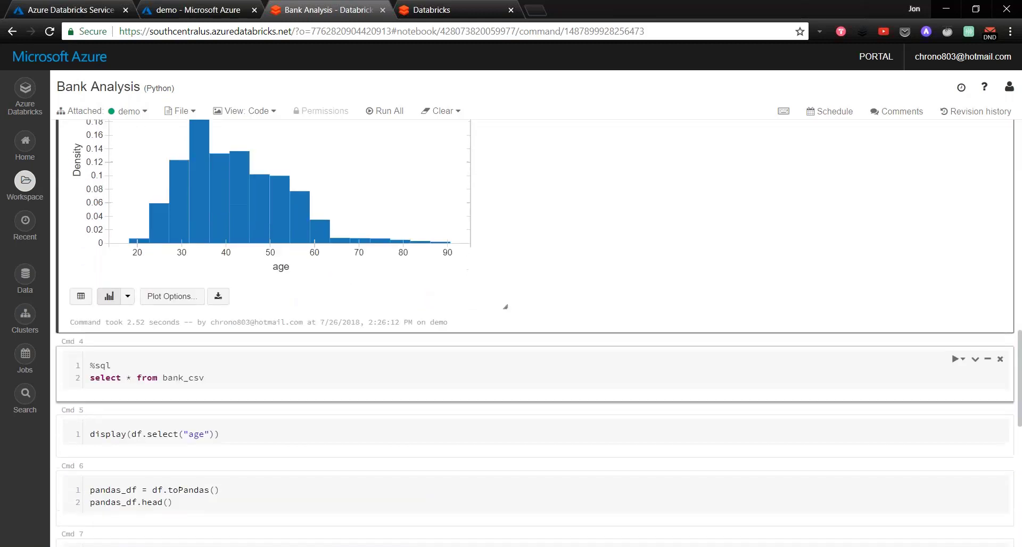
scroll("down", 3)
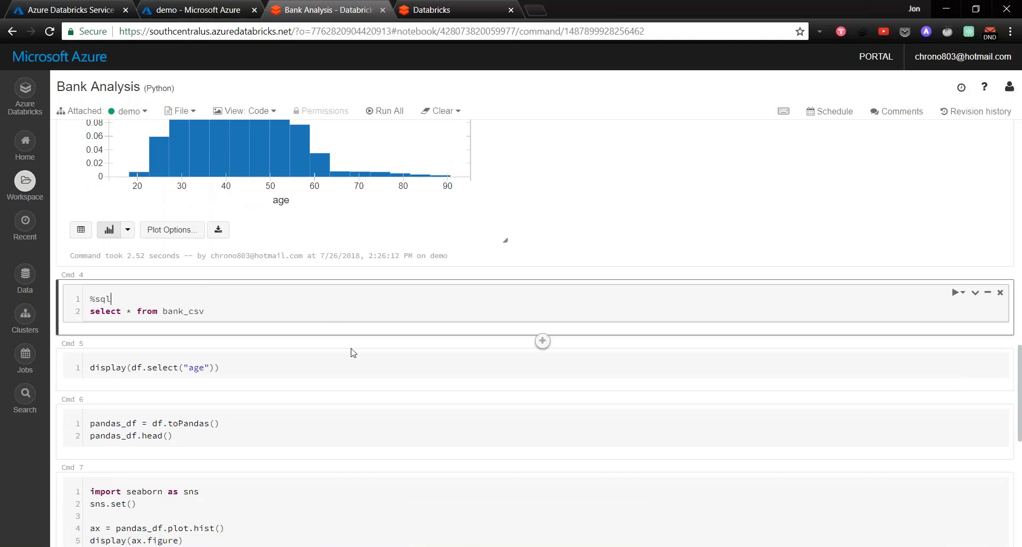
mouse_move(358, 296)
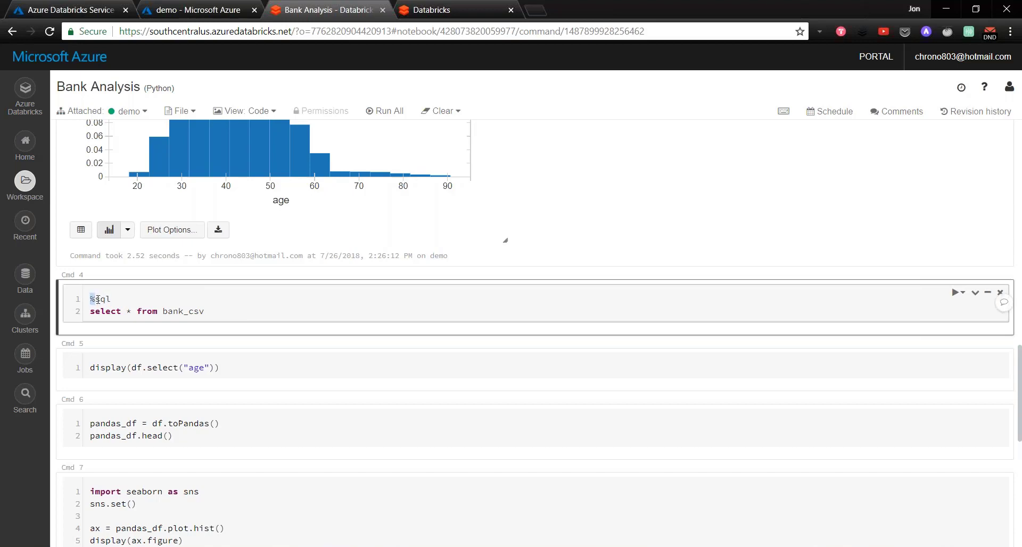
double_click(99, 299)
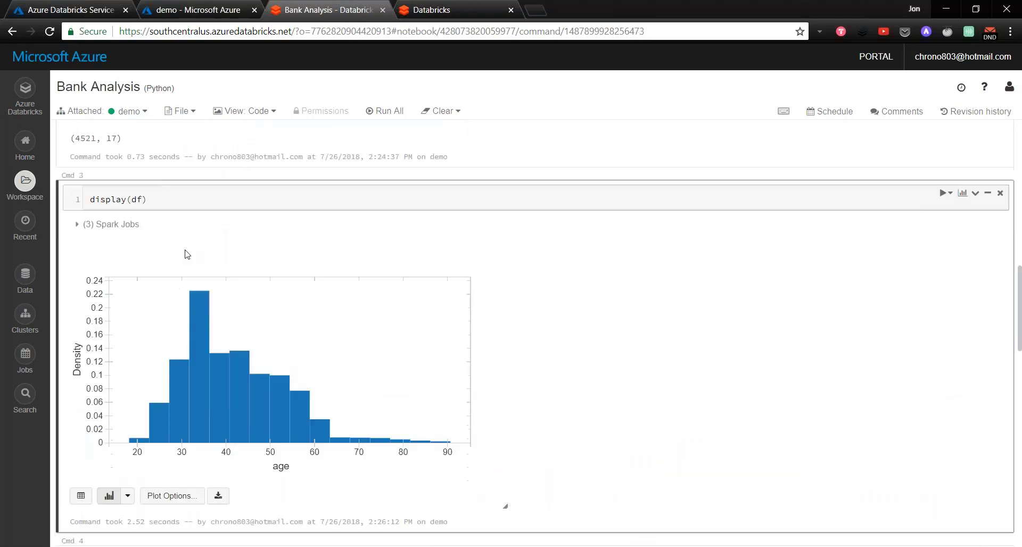
Step: Switch the age selection results from bar chart to table view
scroll("down", 3)
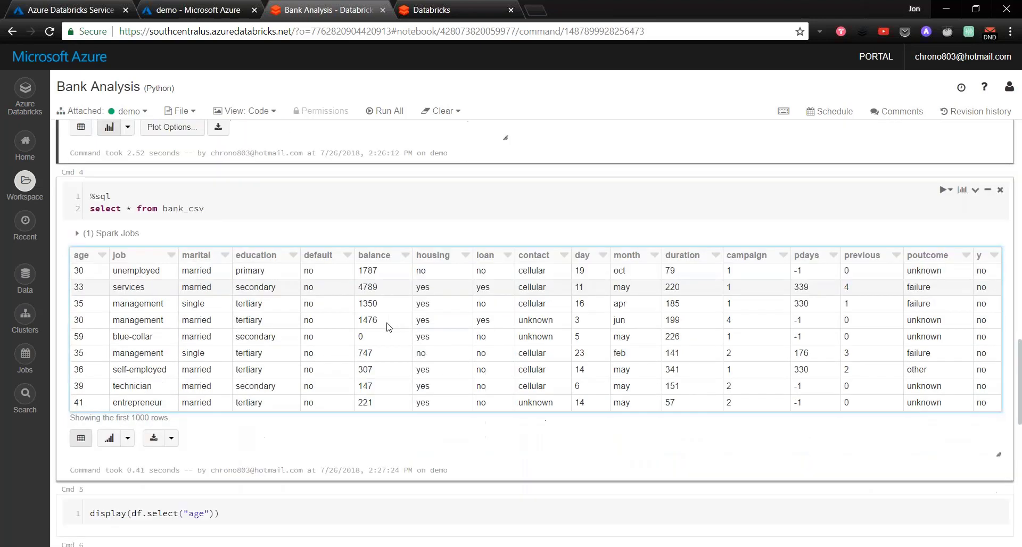
scroll("down", 3)
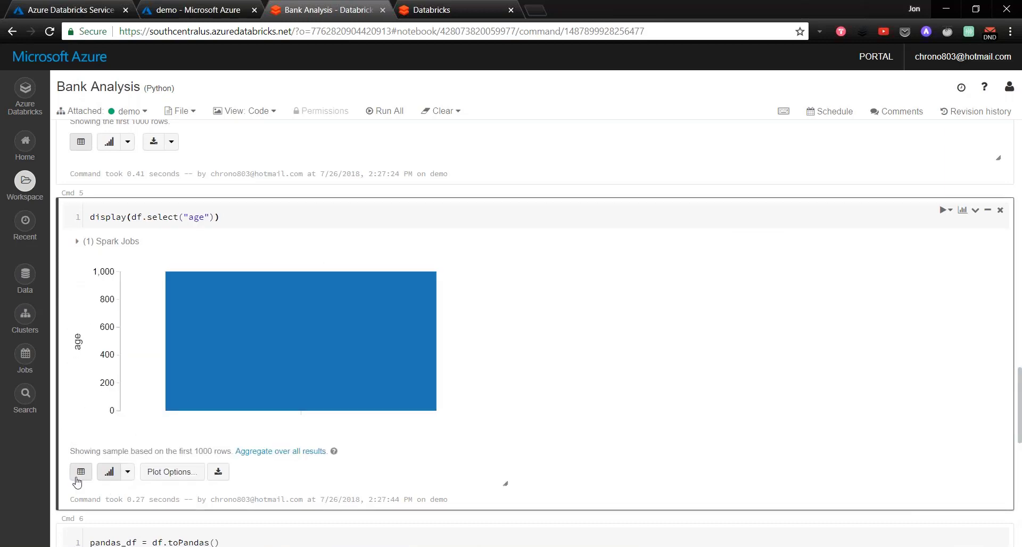
left_click(81, 471)
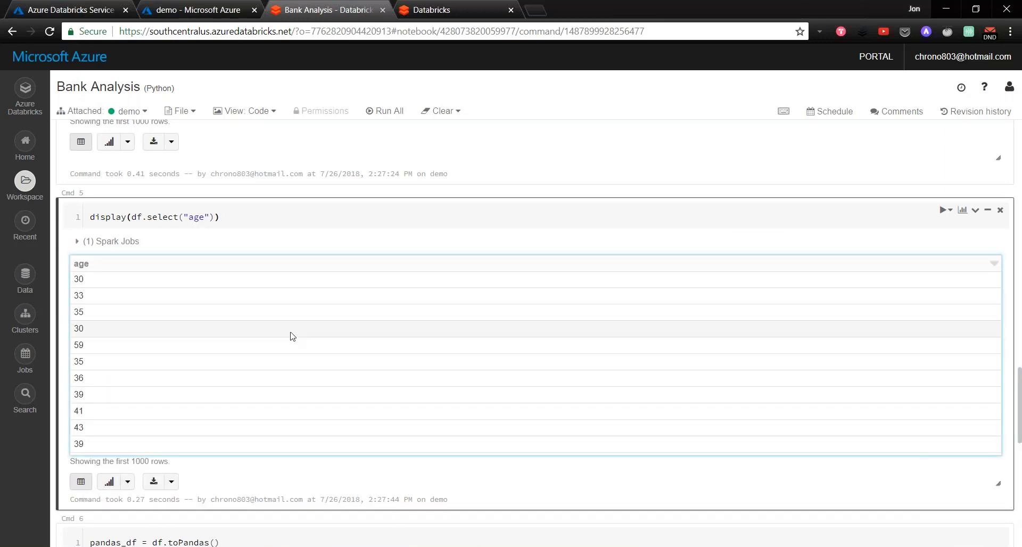
scroll("down", 3)
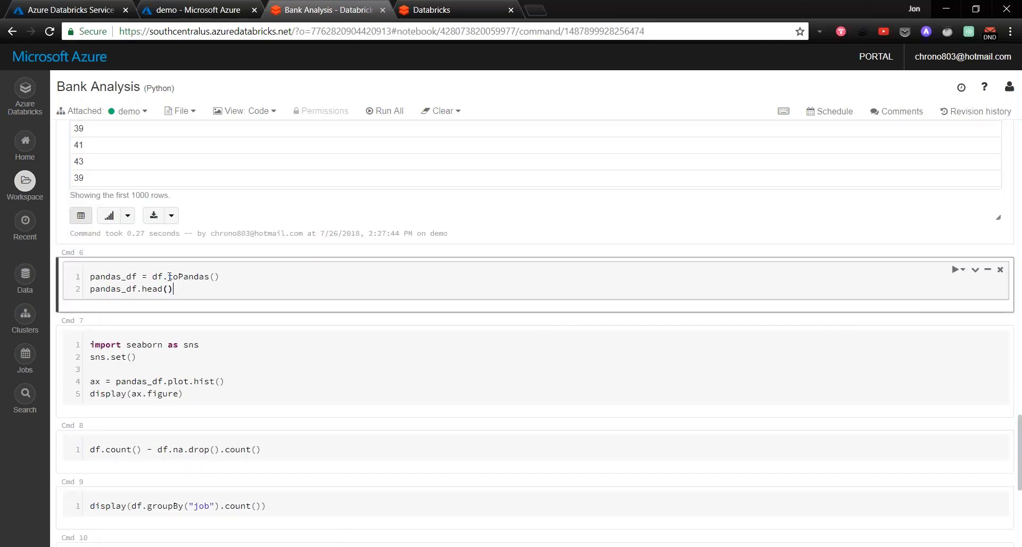
Step: Run the toPandas() head cell and the seaborn age and balance histogram cell
double_click(192, 277)
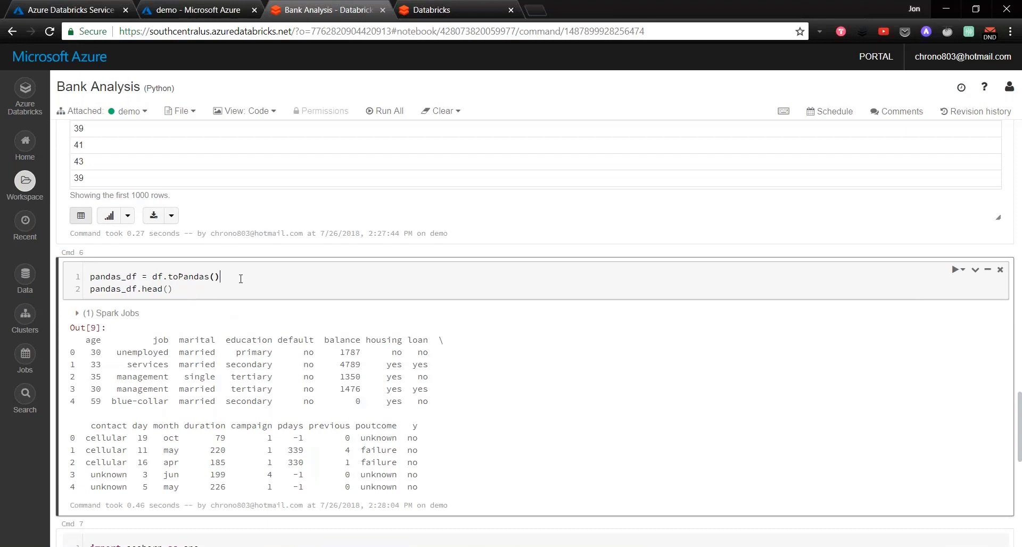
scroll("down", 3)
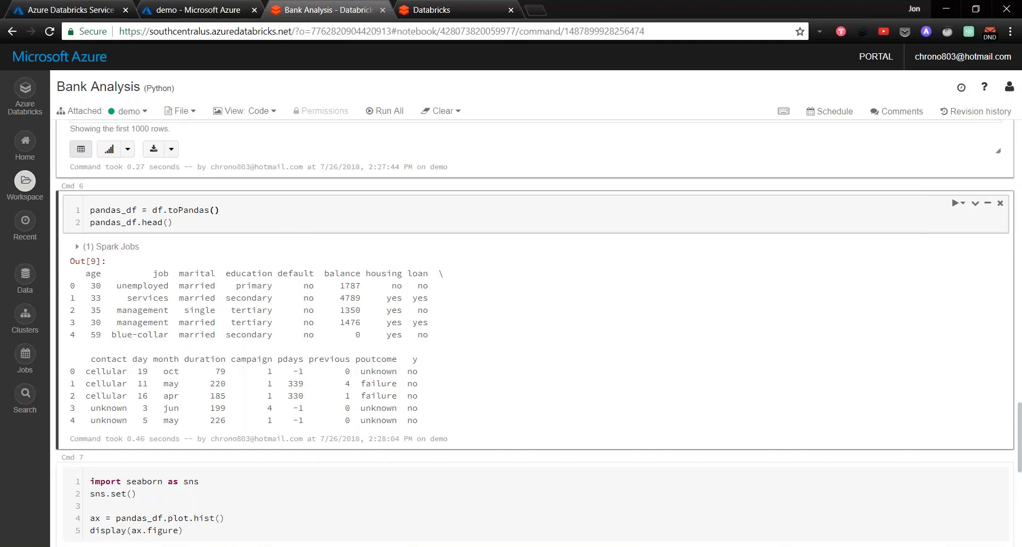
mouse_move(310, 248)
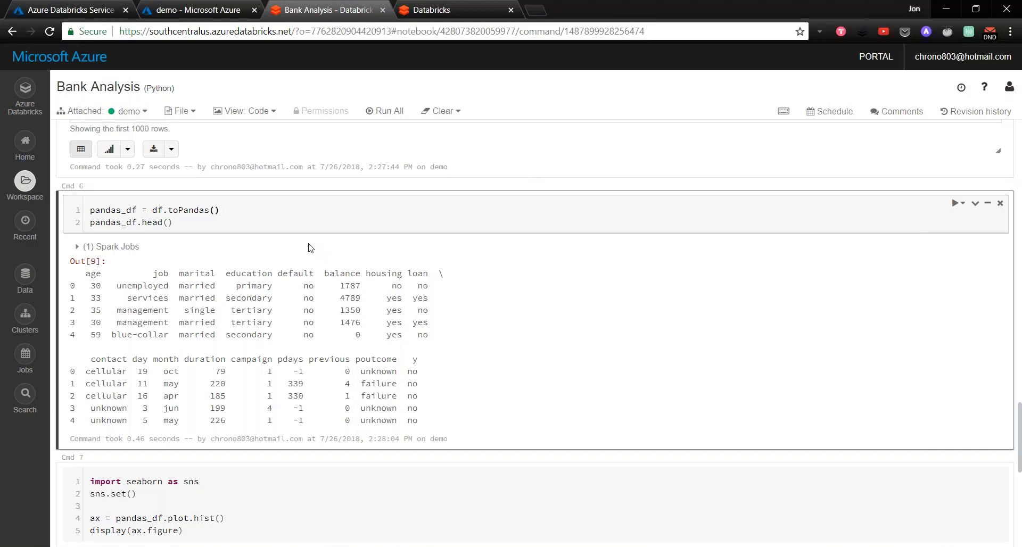
left_click(221, 210)
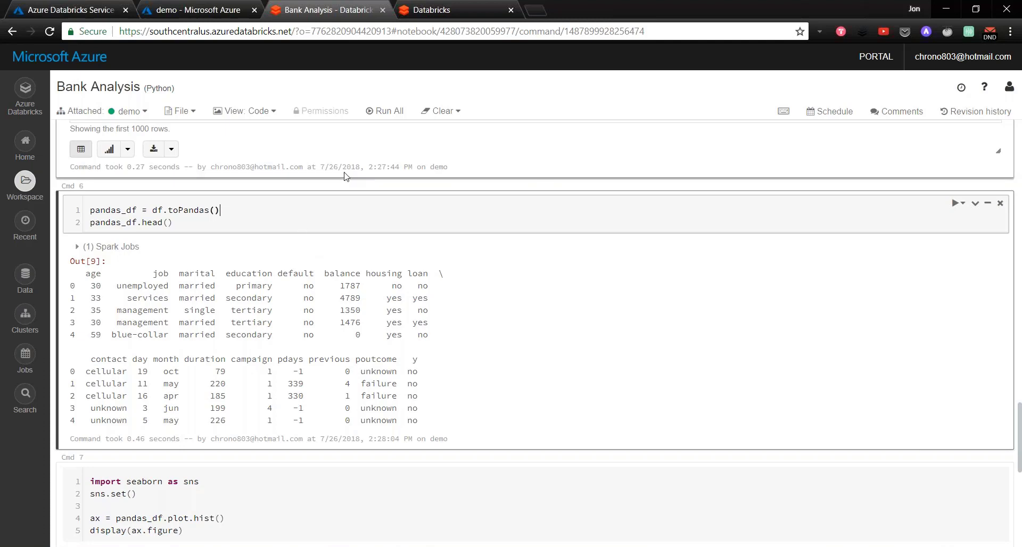
mouse_move(329, 257)
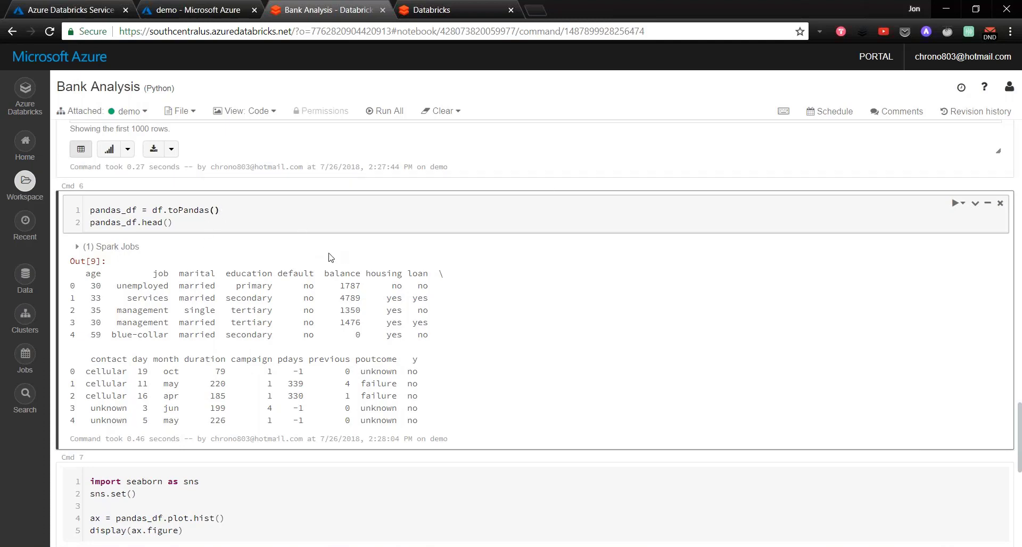
scroll("down", 3)
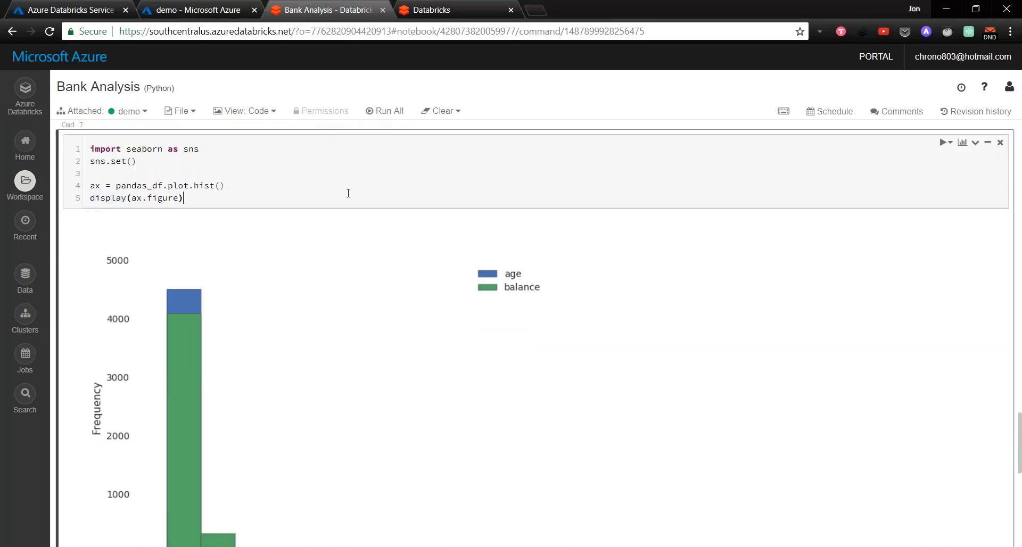
Step: Scroll down to the missing-values check and the job counts table, e.g. 969 for management
scroll("down", 3)
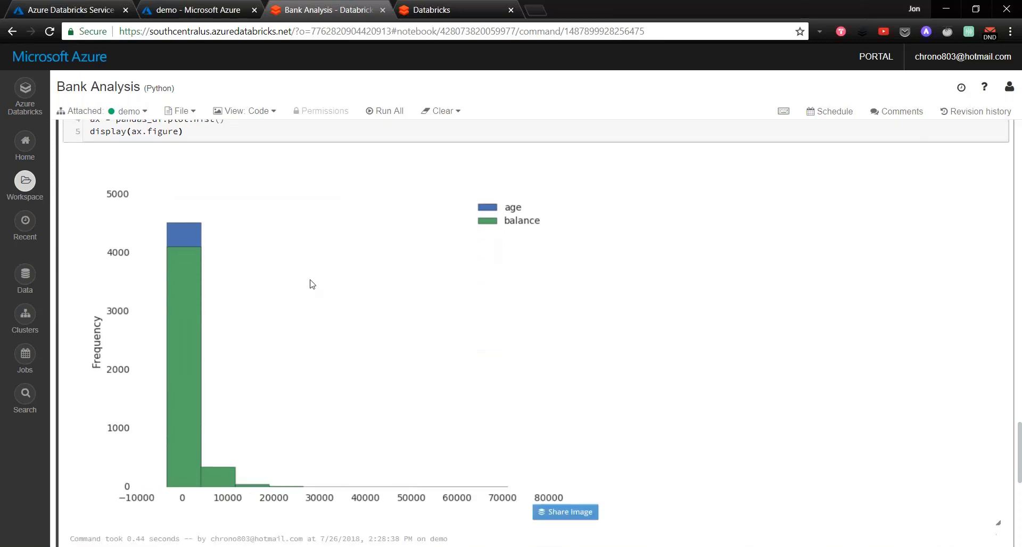
scroll("down", 3)
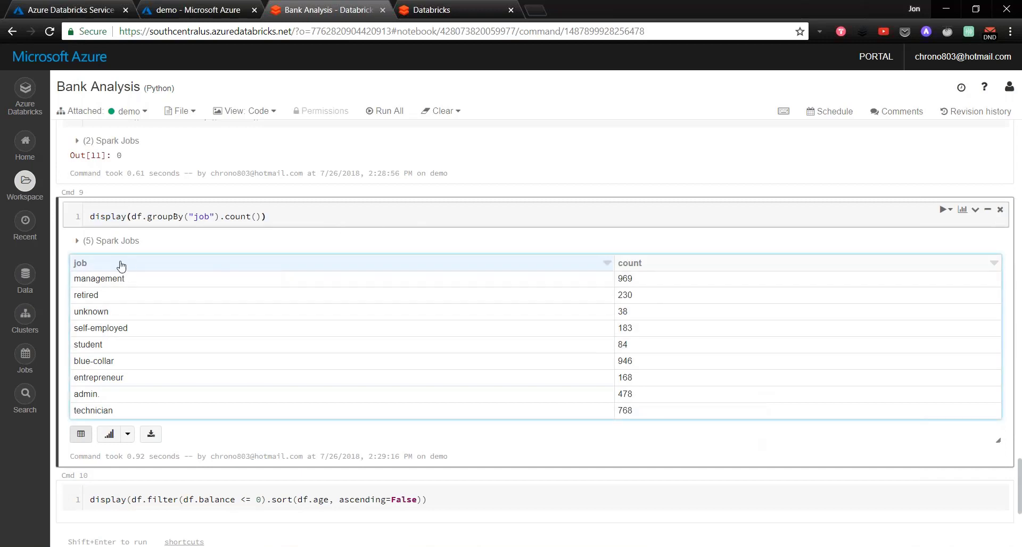
left_click(80, 263)
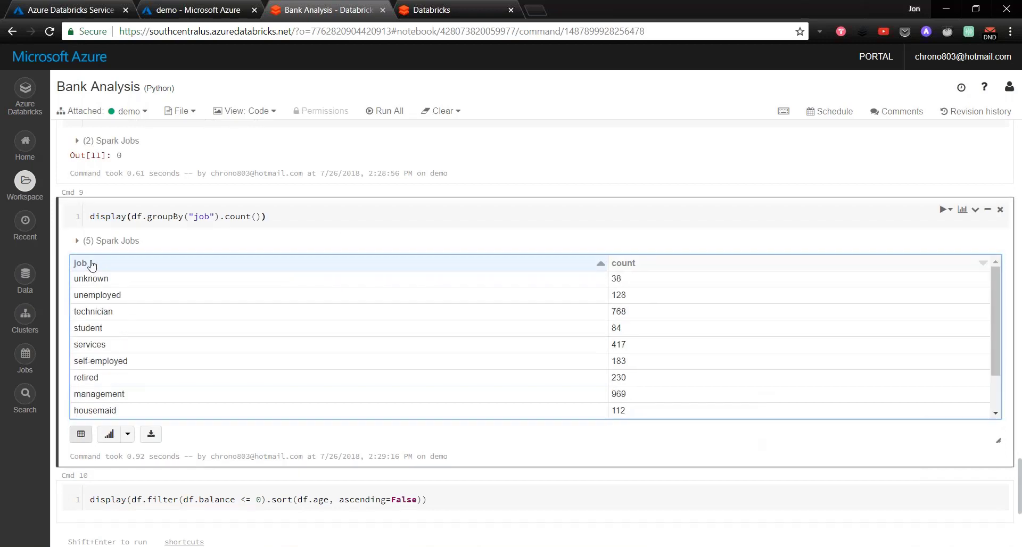
left_click(81, 263)
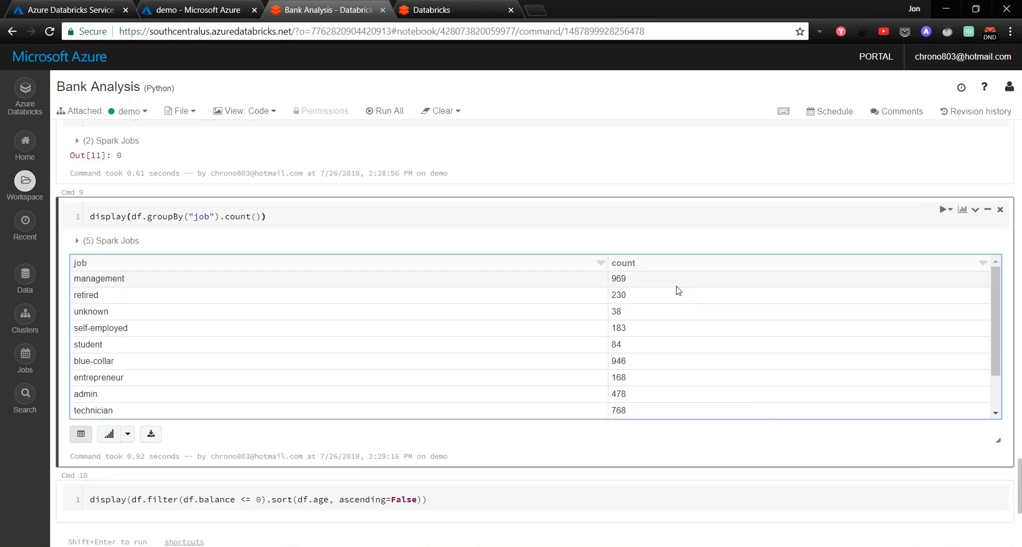
mouse_move(601, 283)
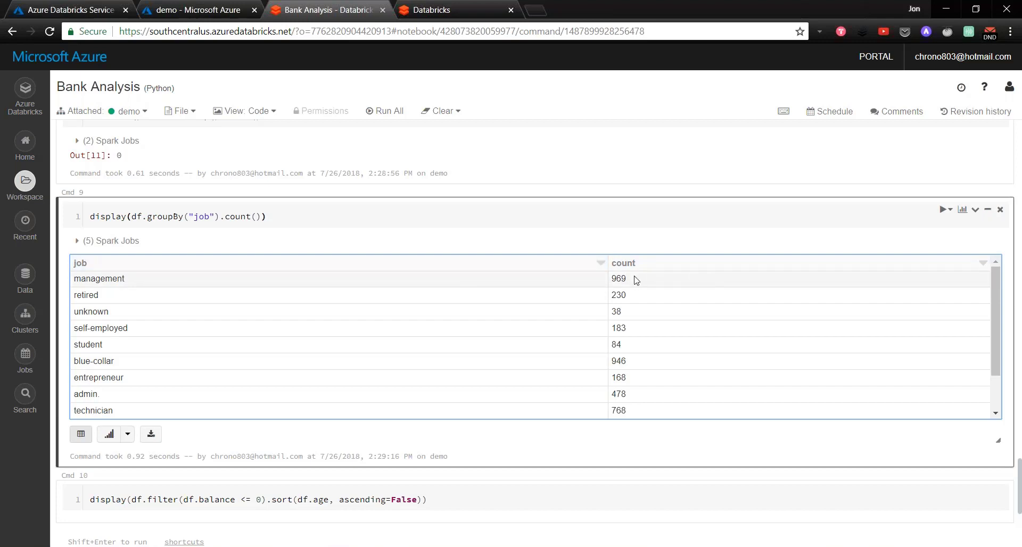
scroll("down", 3)
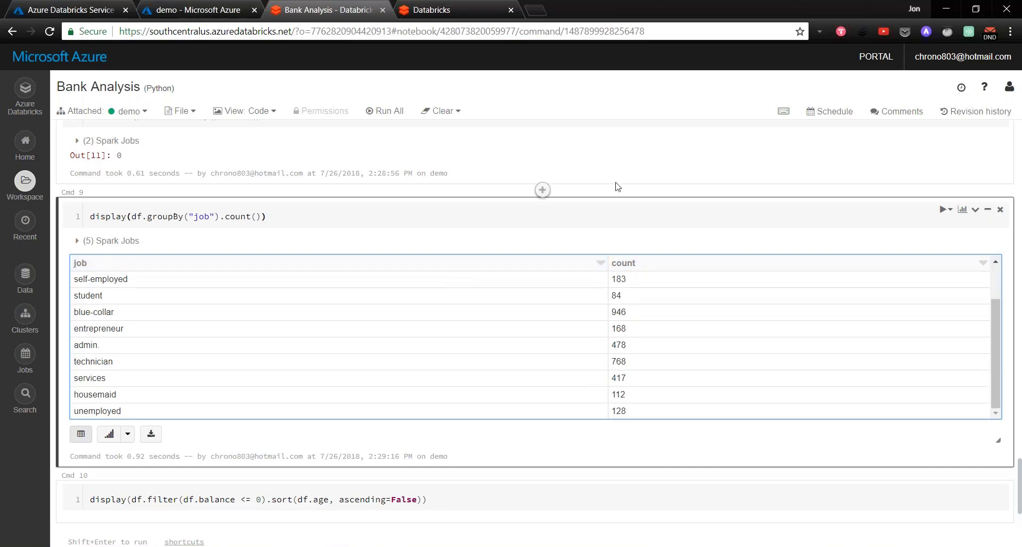
scroll("down", 3)
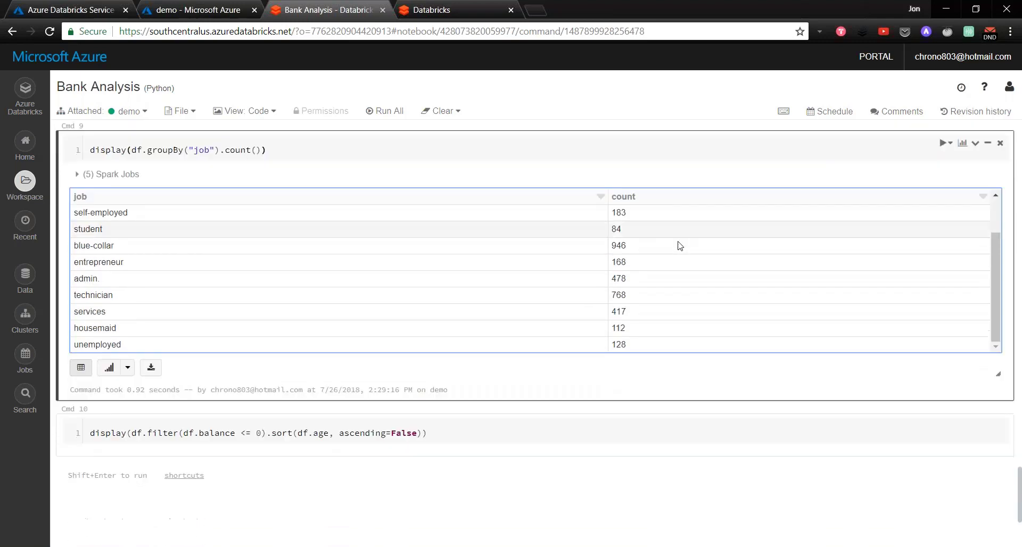
left_click(261, 366)
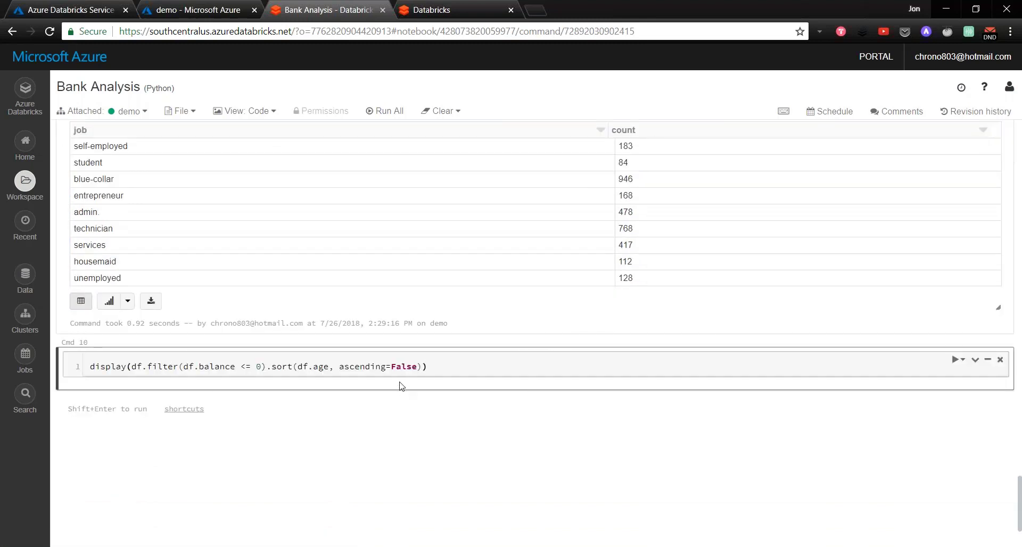
Step: Run the balance <= 0 filter sorted by age descending and scroll through the results
double_click(215, 367)
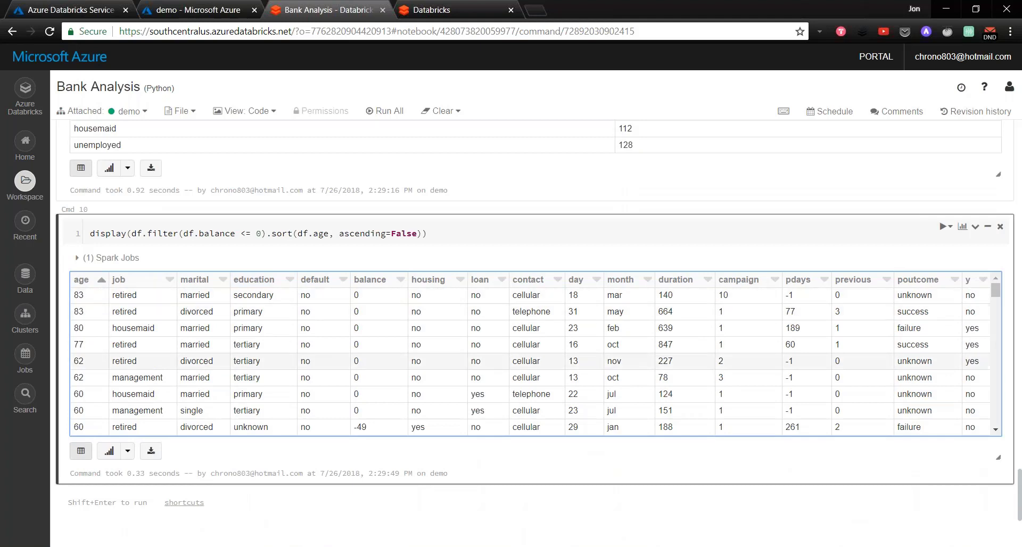
scroll("down", 3)
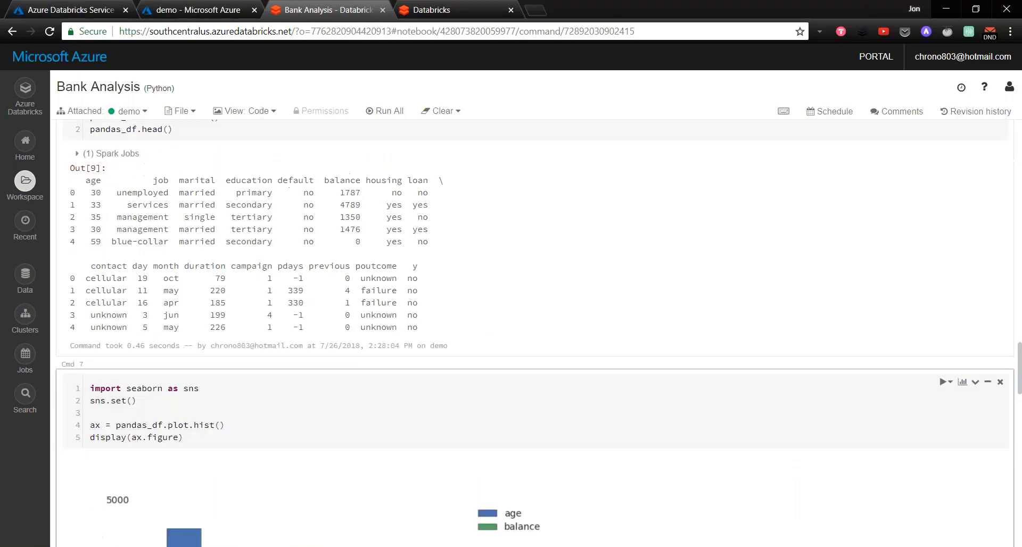
scroll("down", 3)
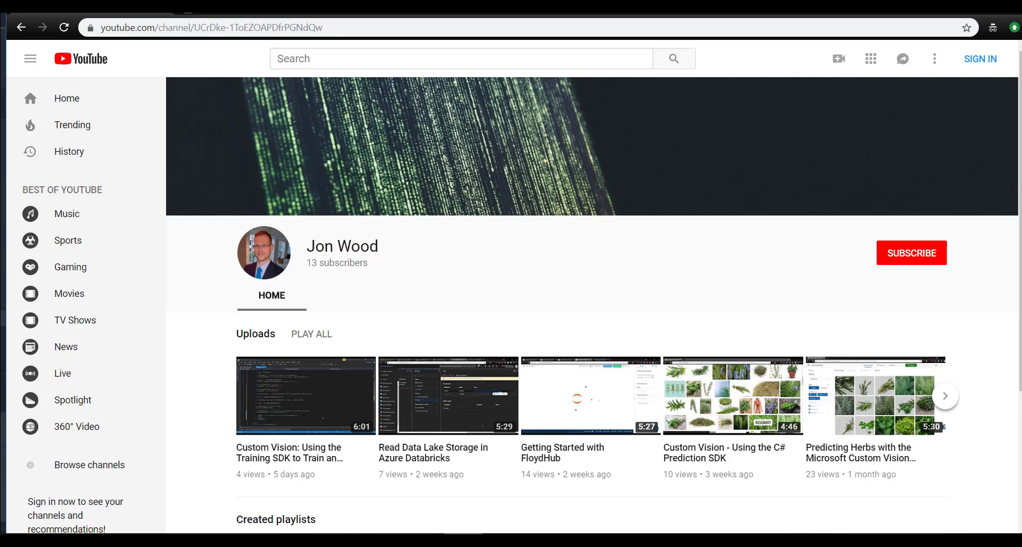
Step: Scroll the channel page to the uploads and the Cognitive Services and ML.NET playlists
scroll("down", 3)
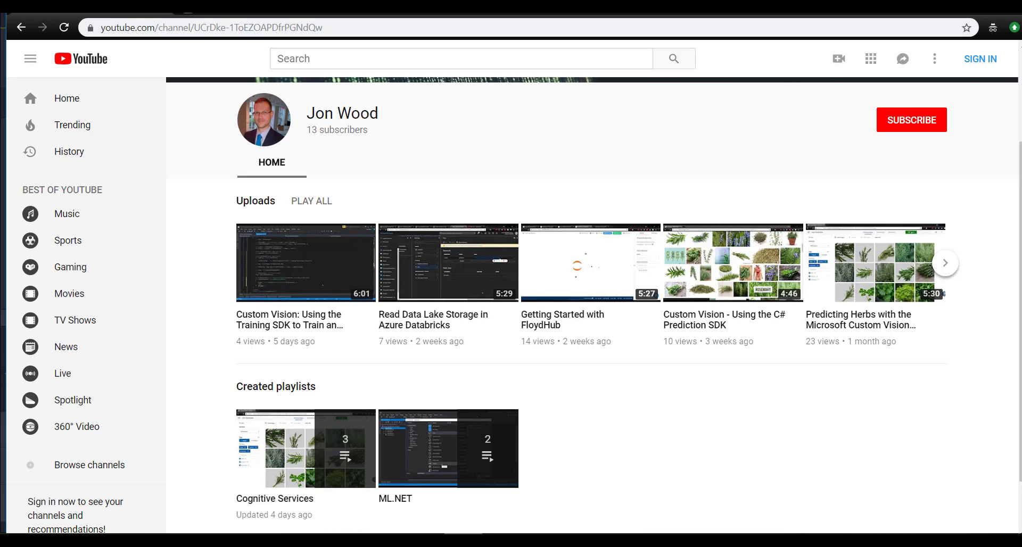
scroll("down", 3)
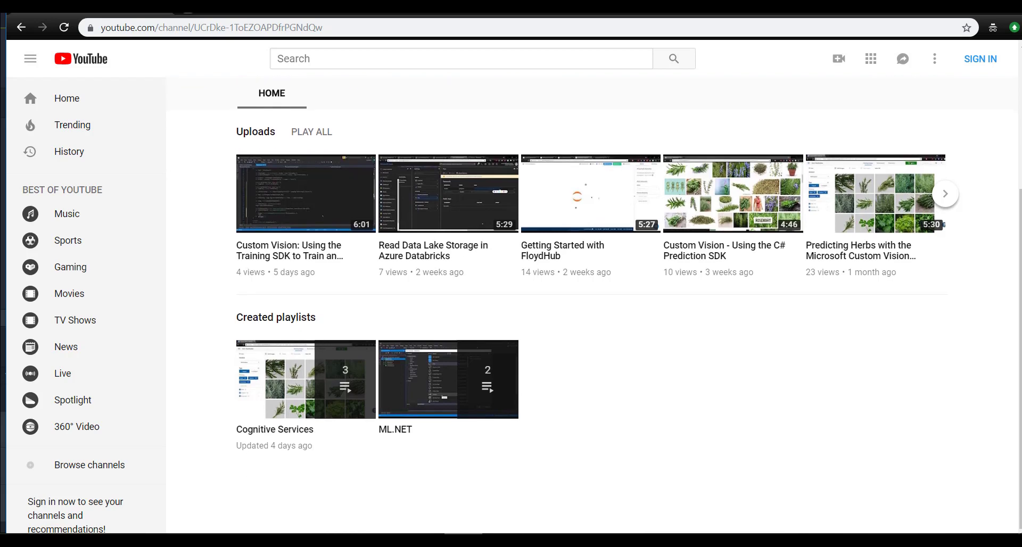